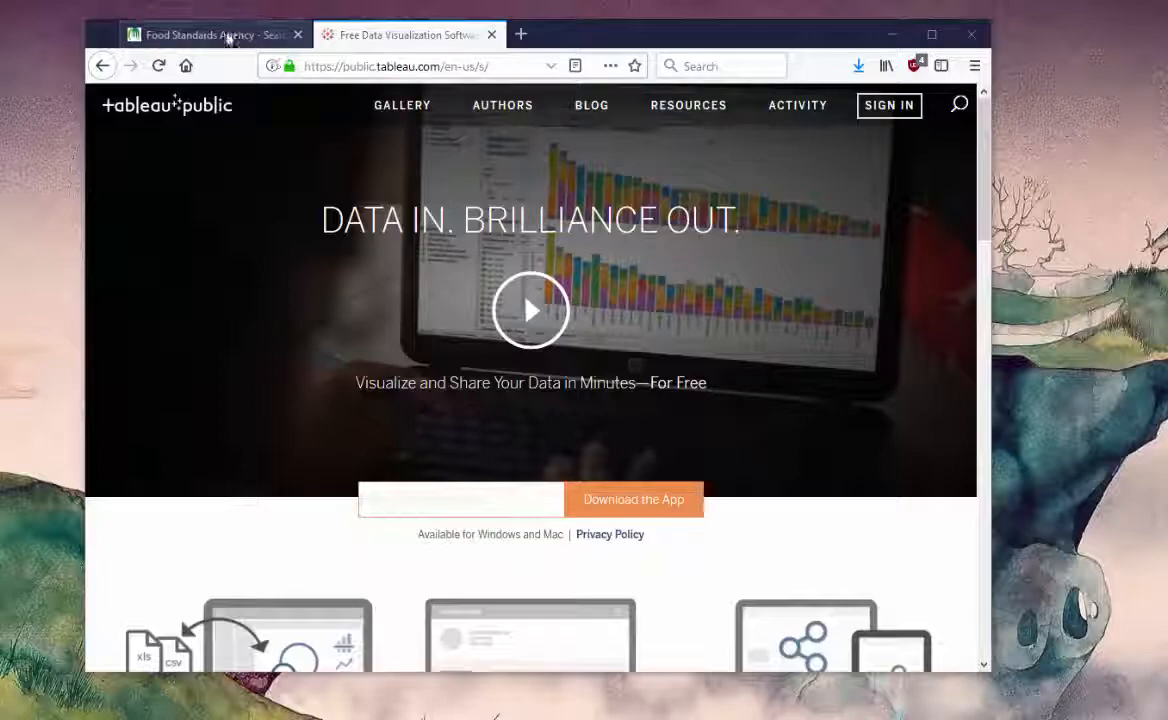
Go to the Food Standards Agency tab and open the Re-usable hygiene rating data page.
{"action": "left_click", "coordinate": [210, 34]}
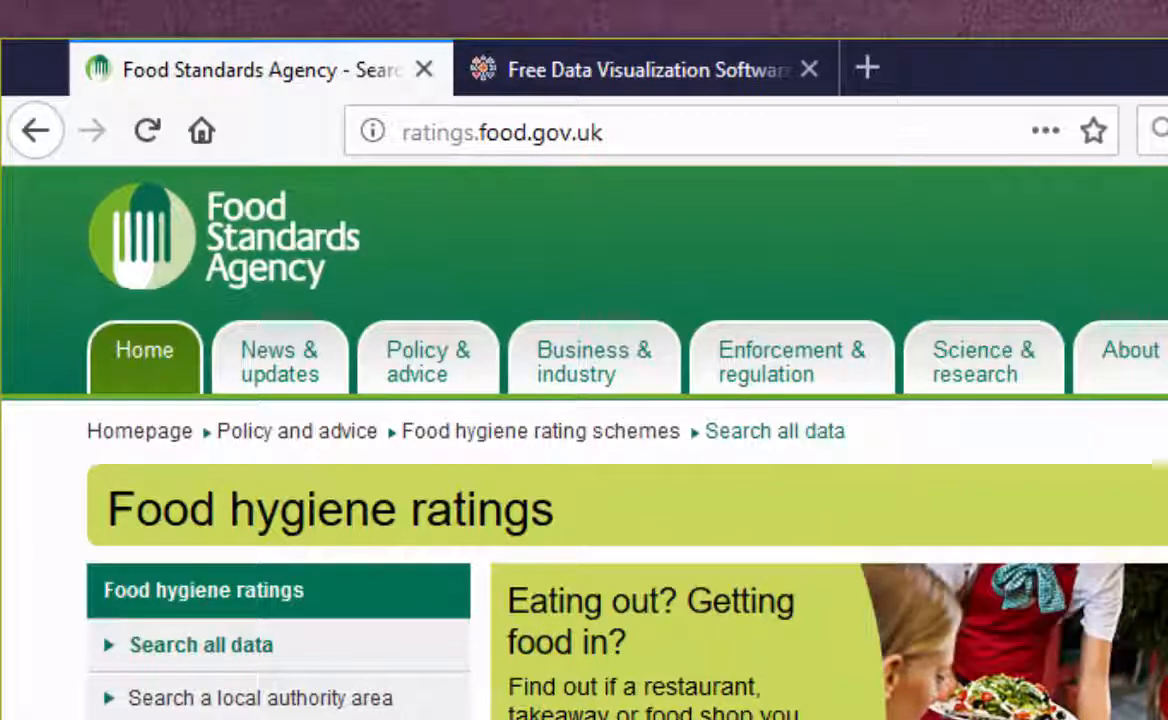
{"action": "scroll", "scroll_direction": "down", "scroll_amount": 3}
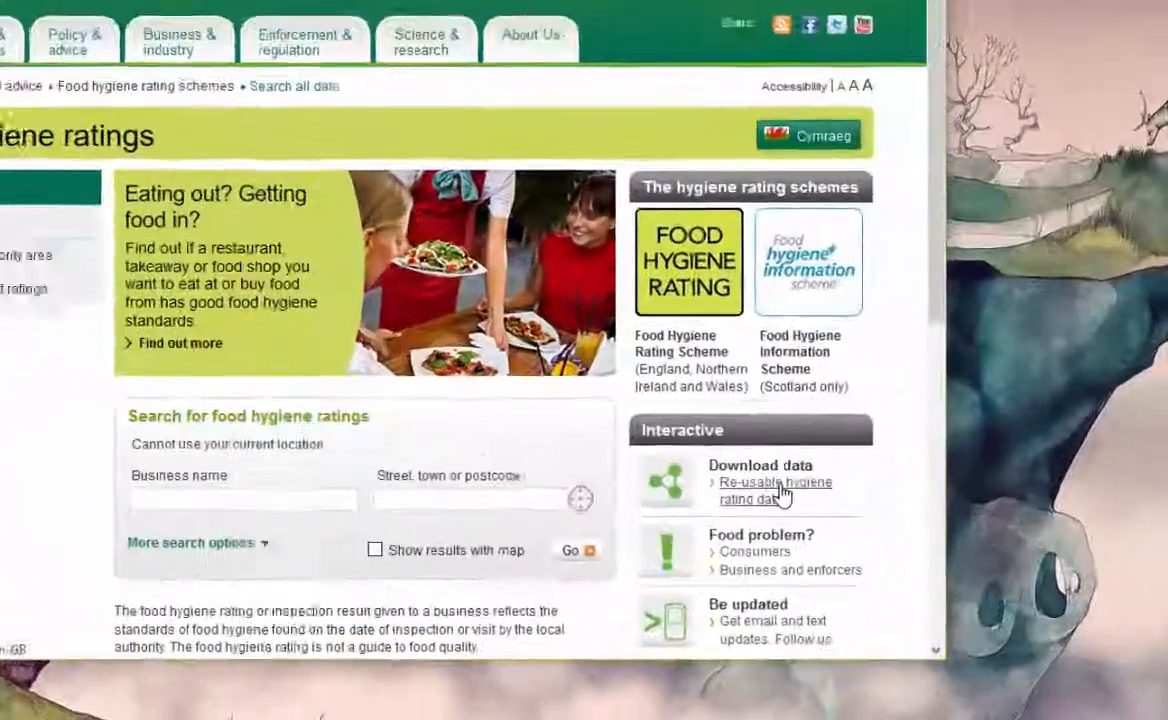
{"action": "left_click", "coordinate": [775, 491]}
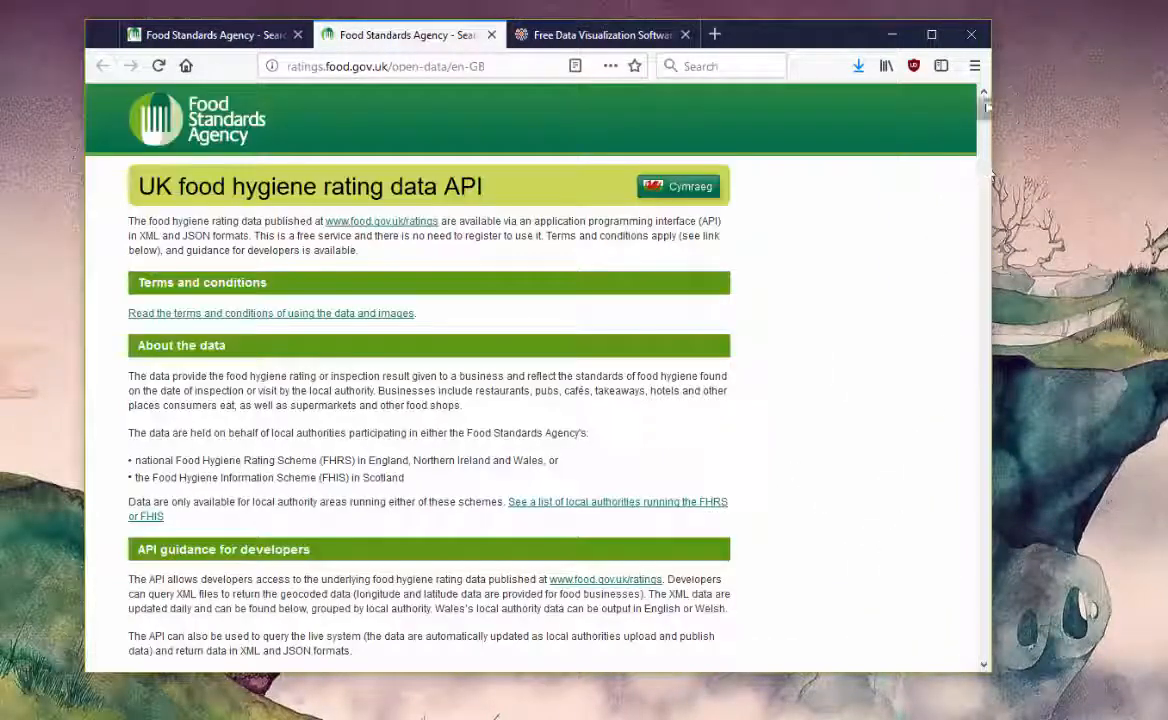
Save Middlesbrough's English-language hygiene data file to the desktop with Save Link As.
{"action": "scroll", "scroll_direction": "down", "scroll_amount": 3}
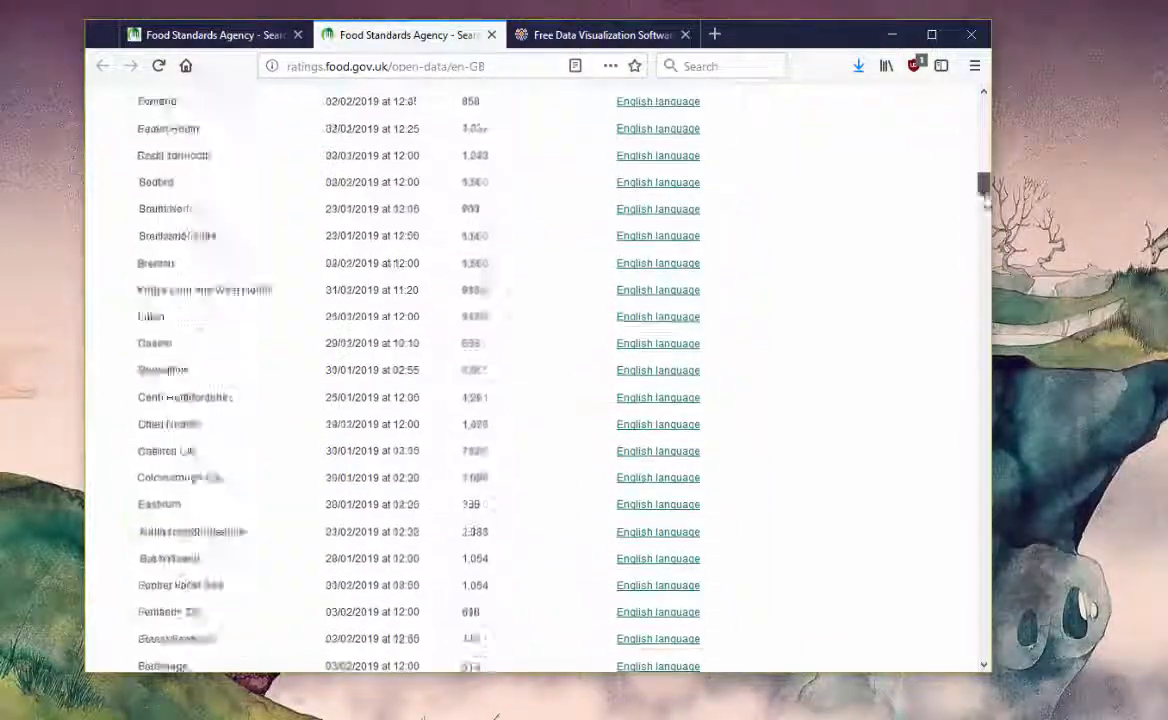
{"action": "scroll", "scroll_direction": "down", "scroll_amount": 3}
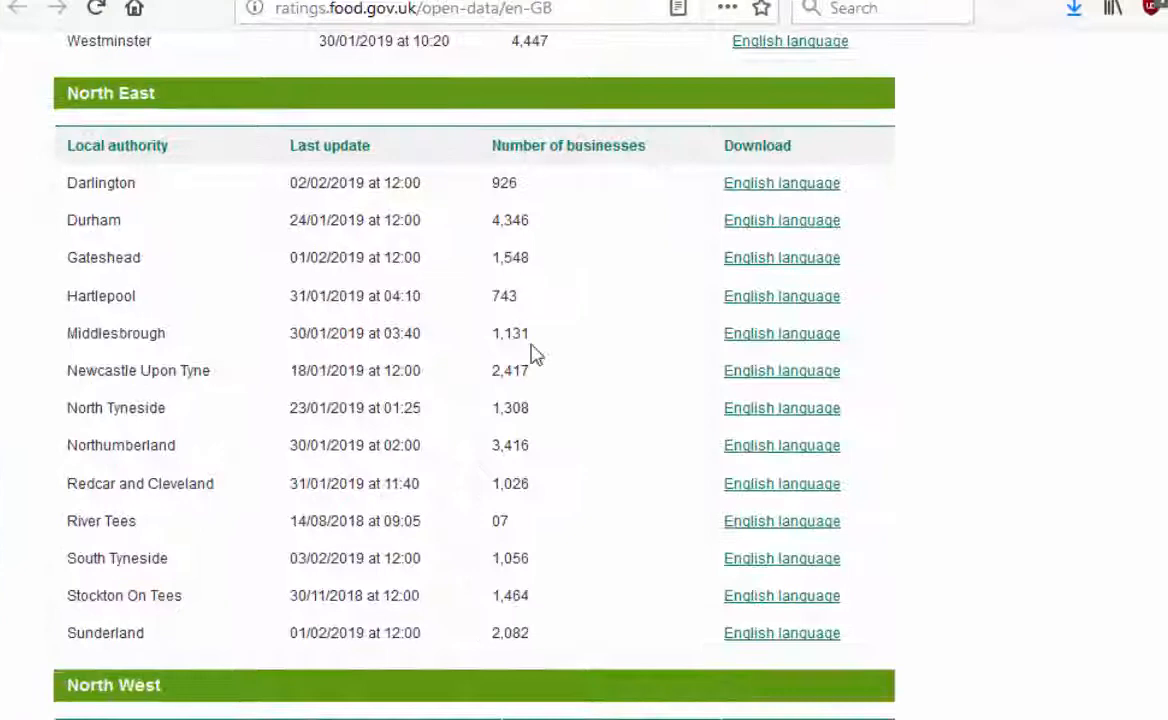
{"action": "right_click", "coordinate": [782, 333]}
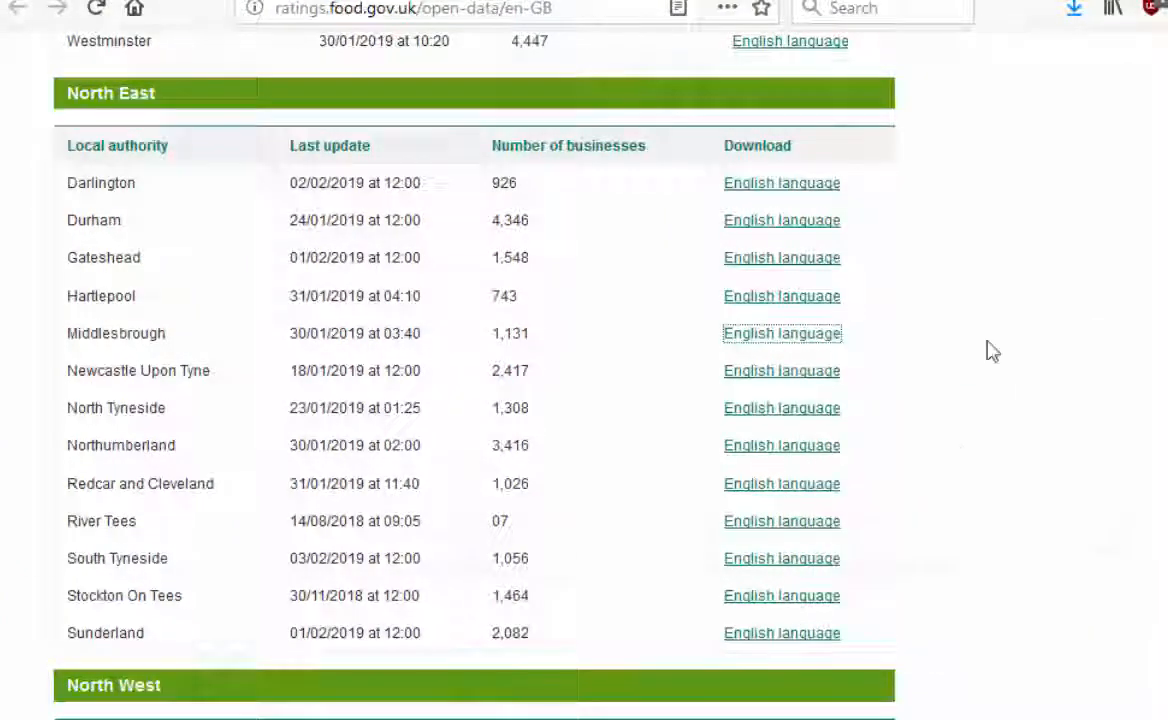
{"action": "left_click", "coordinate": [782, 333]}
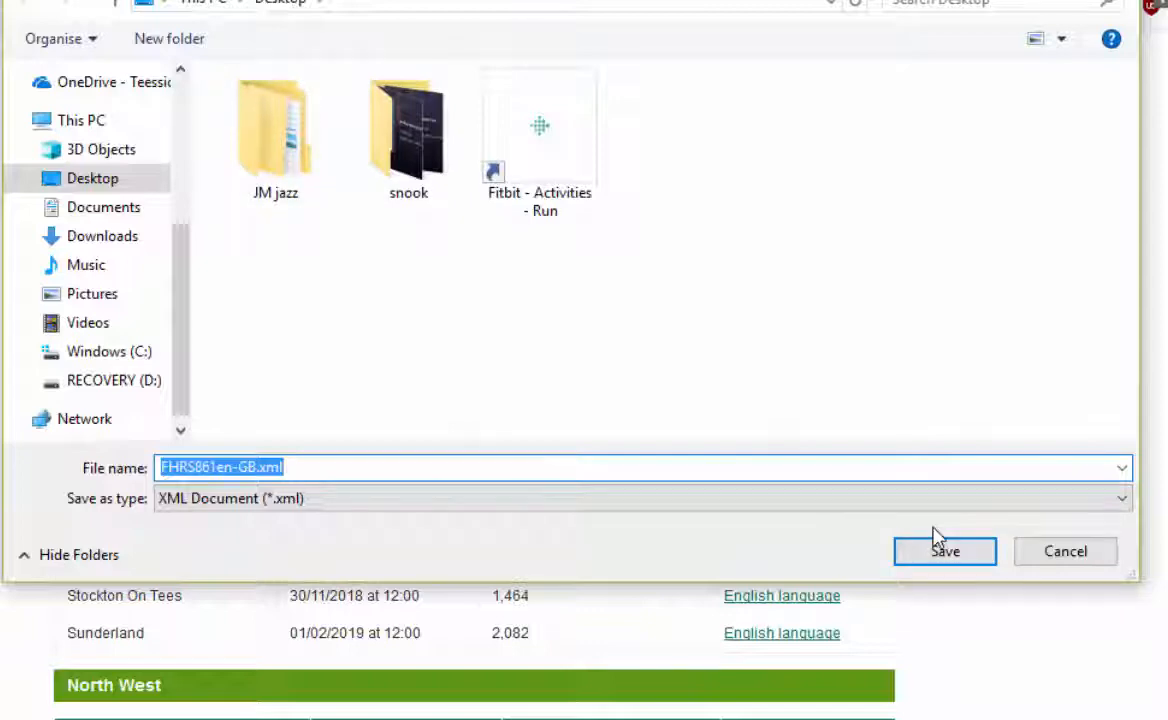
{"action": "left_click", "coordinate": [943, 551]}
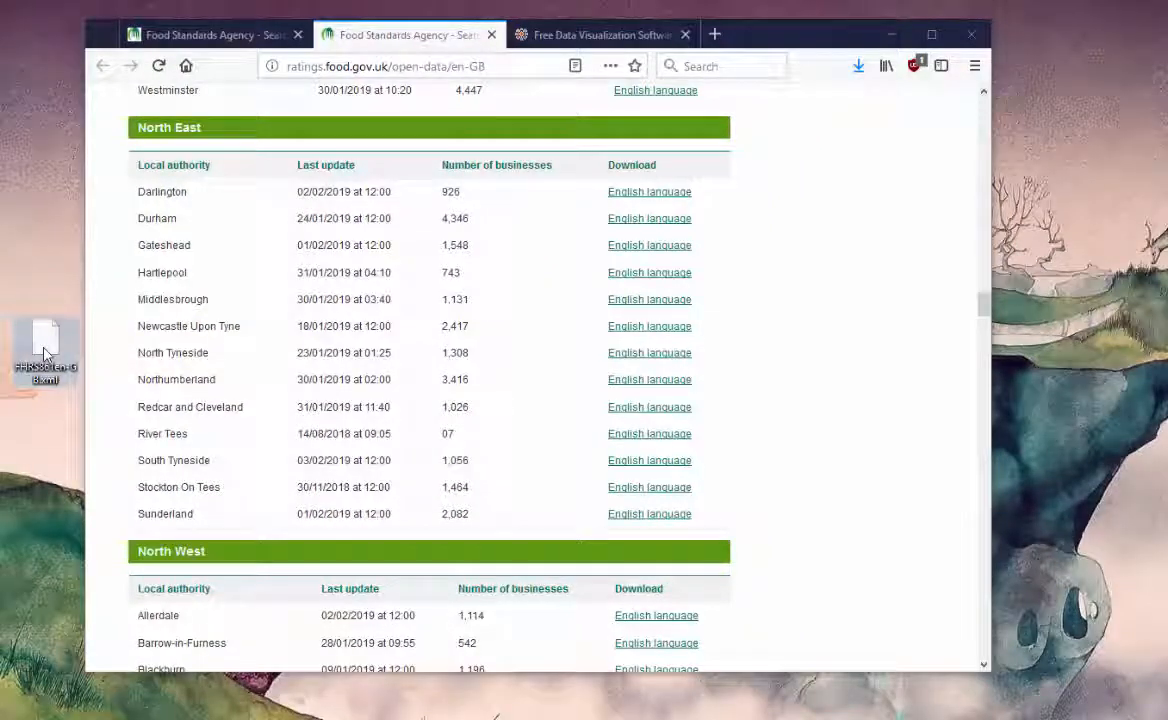
Open the downloaded Middlesbrough XML file in Excel as an XML table, accepting the schema.
{"action": "double_click", "coordinate": [45, 340]}
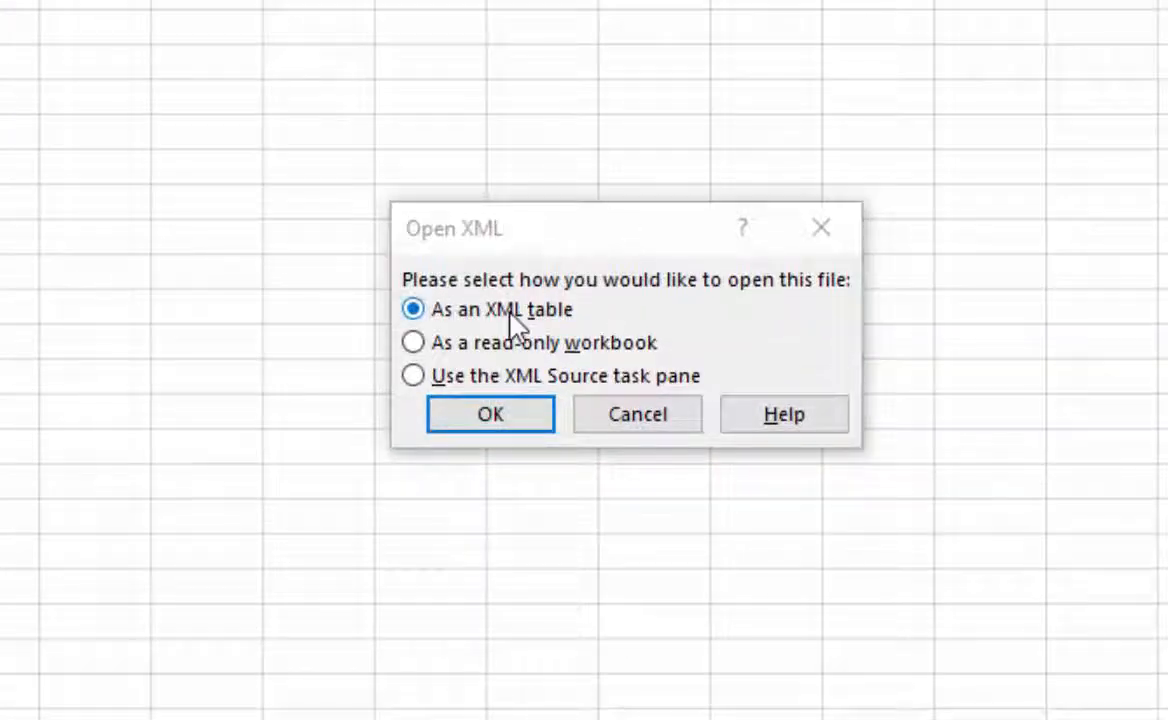
{"action": "left_click", "coordinate": [489, 414]}
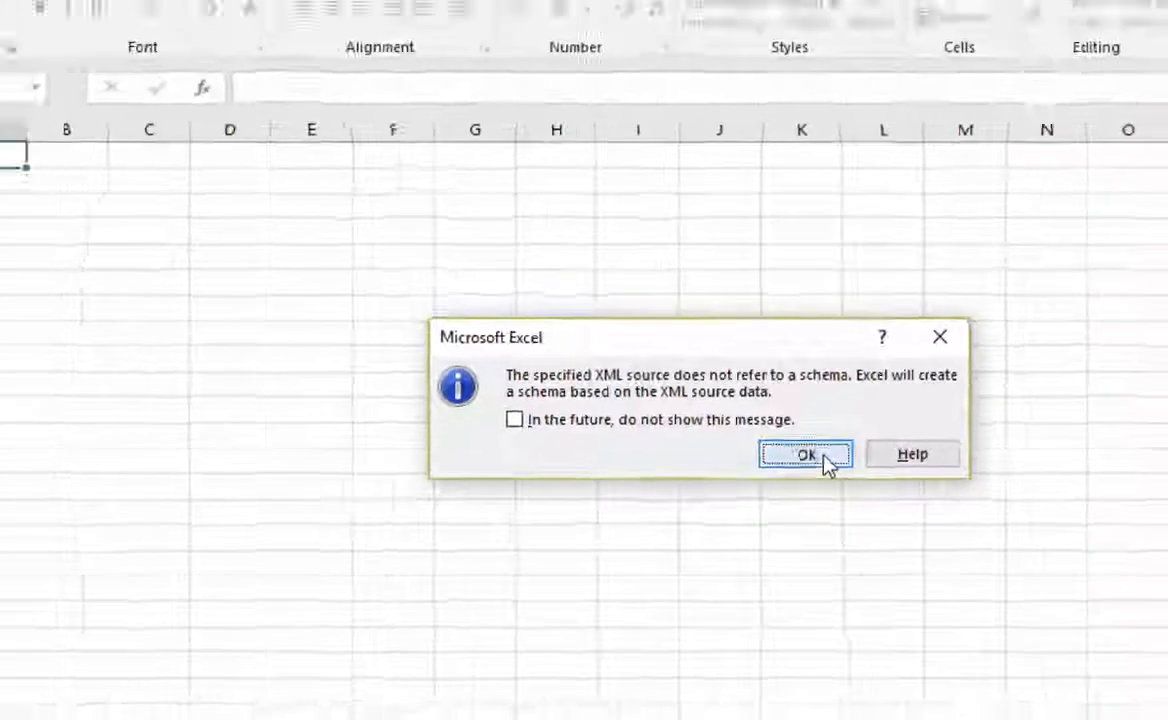
{"action": "left_click", "coordinate": [806, 454]}
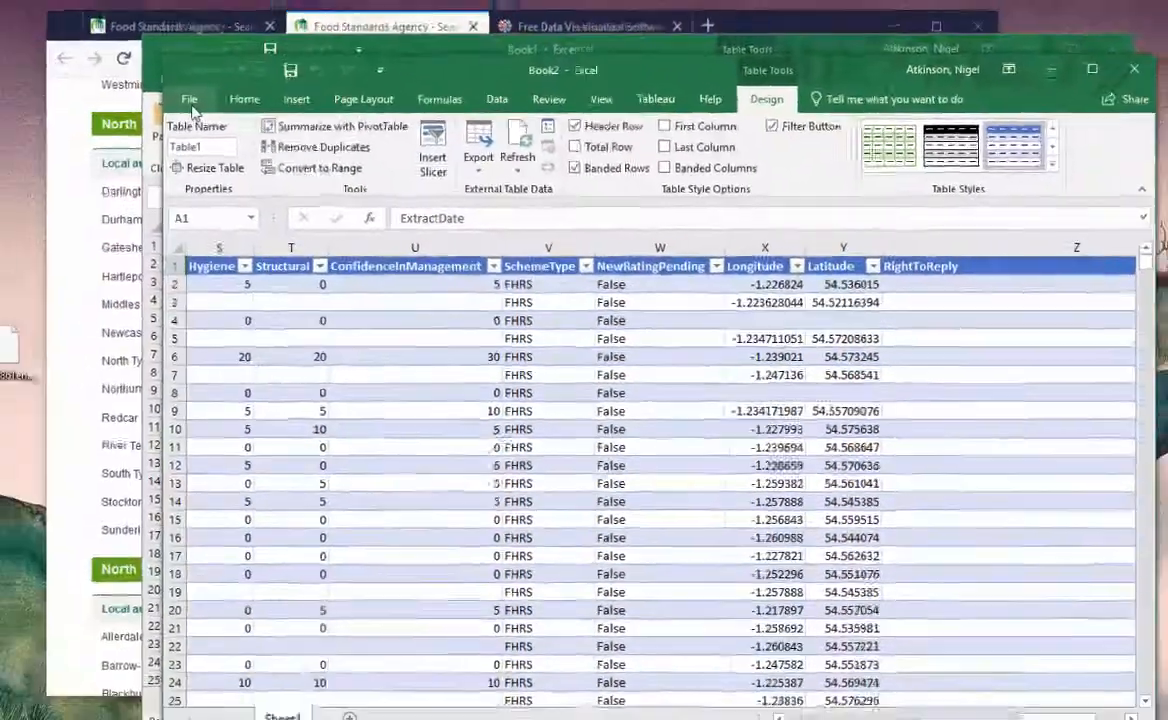
Save the hygiene table as Excel Workbook FHRS861en-GB.xlsx on the Desktop.
{"action": "left_click", "coordinate": [189, 99]}
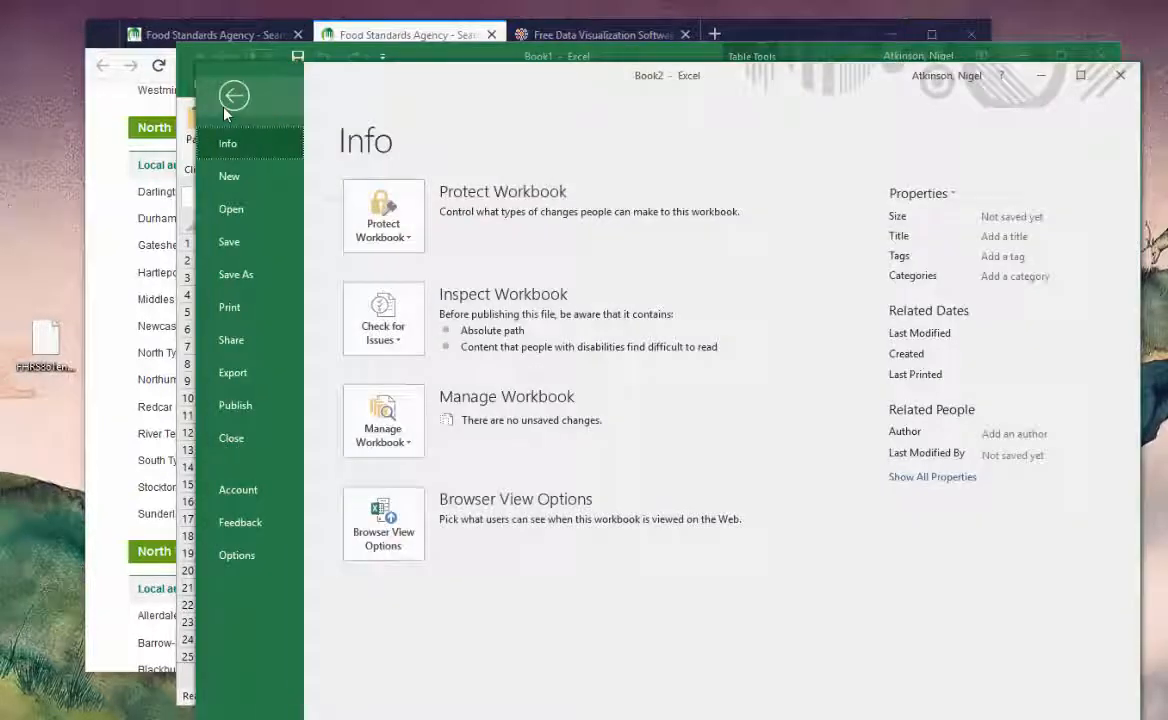
{"action": "left_click", "coordinate": [236, 274]}
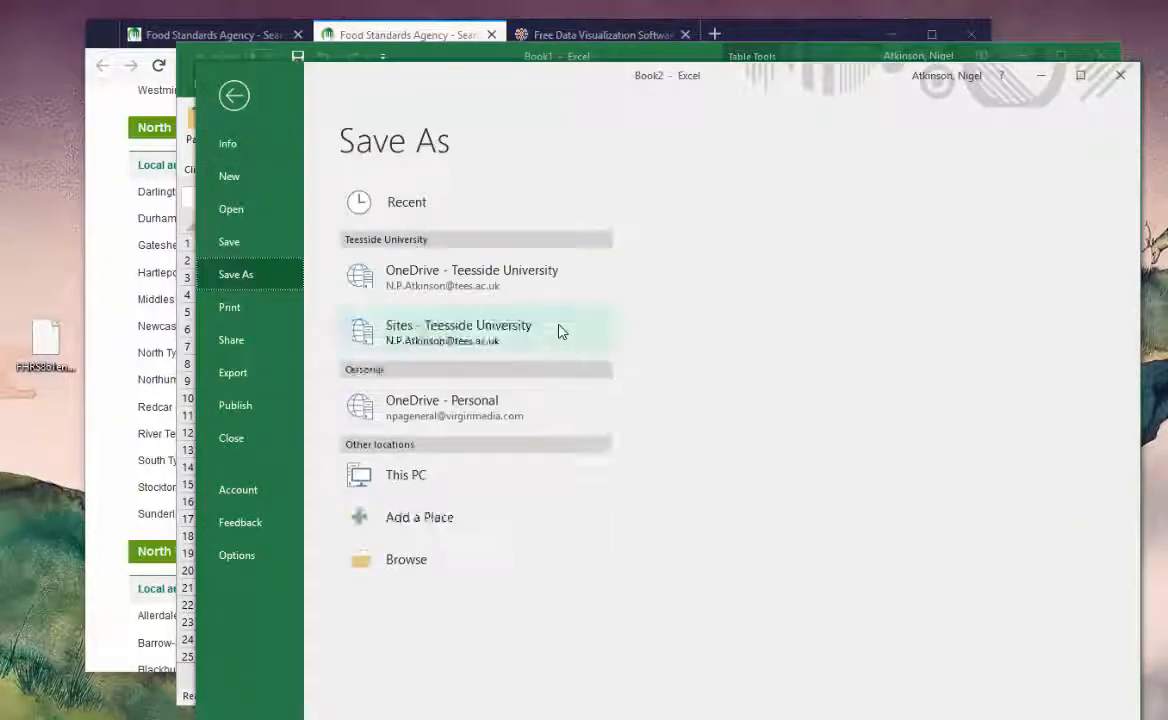
{"action": "left_click", "coordinate": [405, 474]}
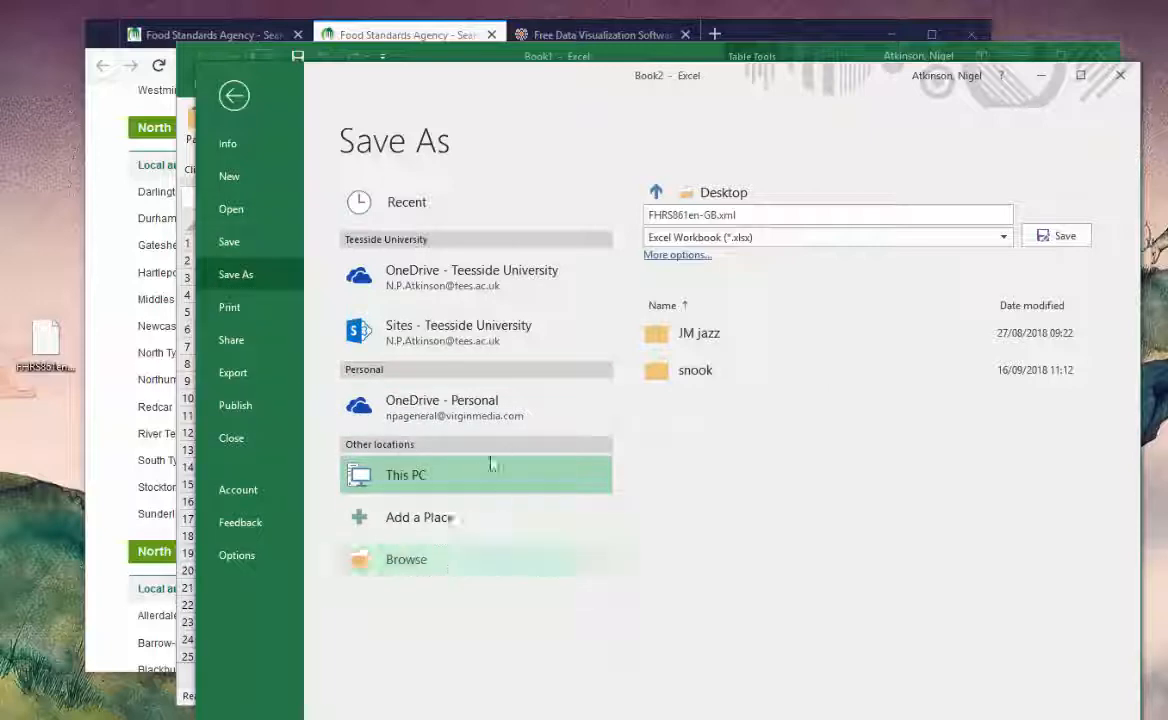
{"action": "left_click", "coordinate": [405, 474]}
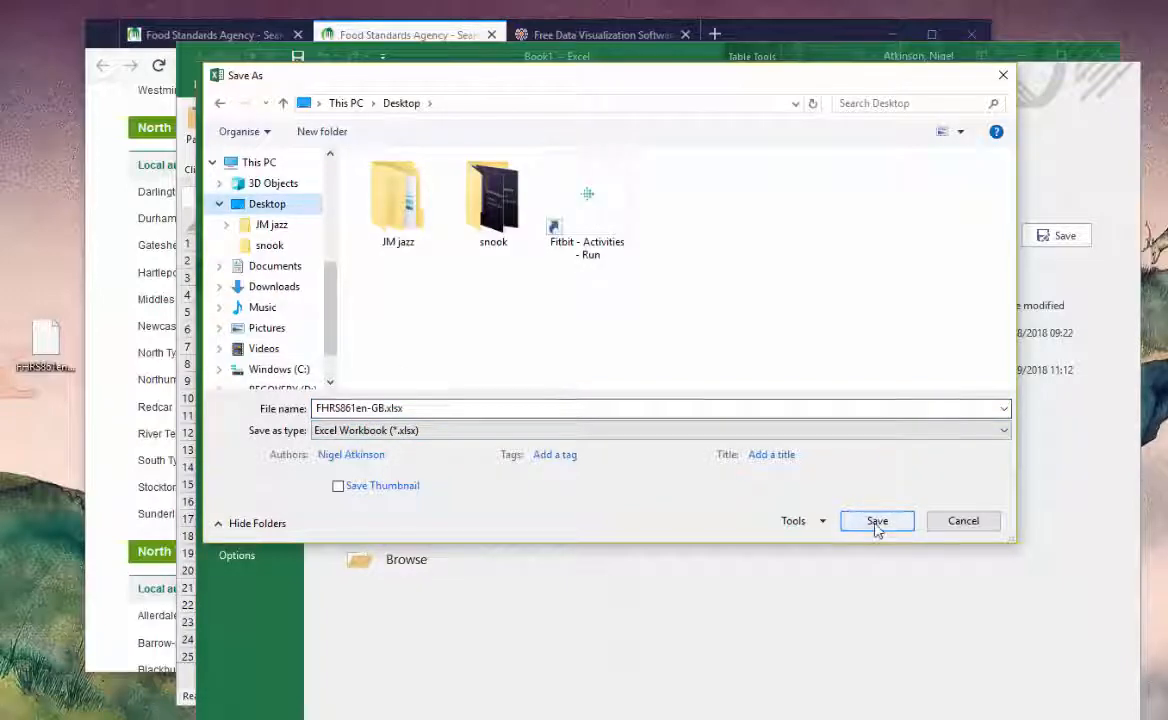
{"action": "left_click", "coordinate": [876, 520]}
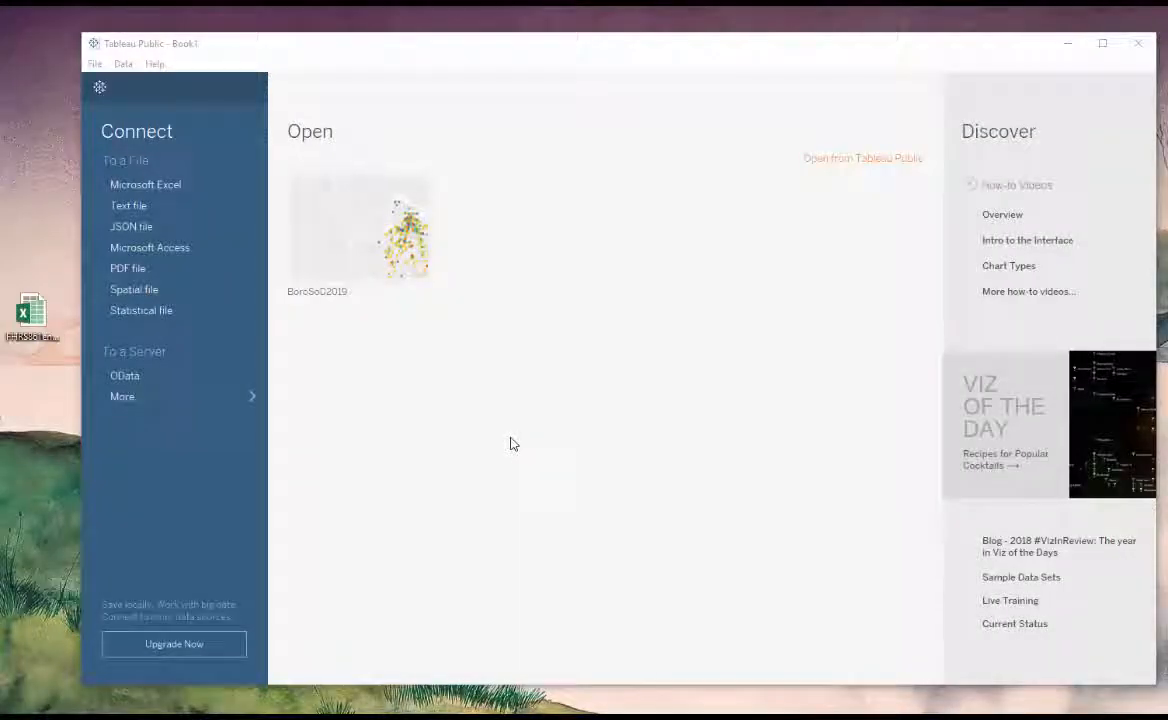
{"action": "mouse_move", "coordinate": [114, 333]}
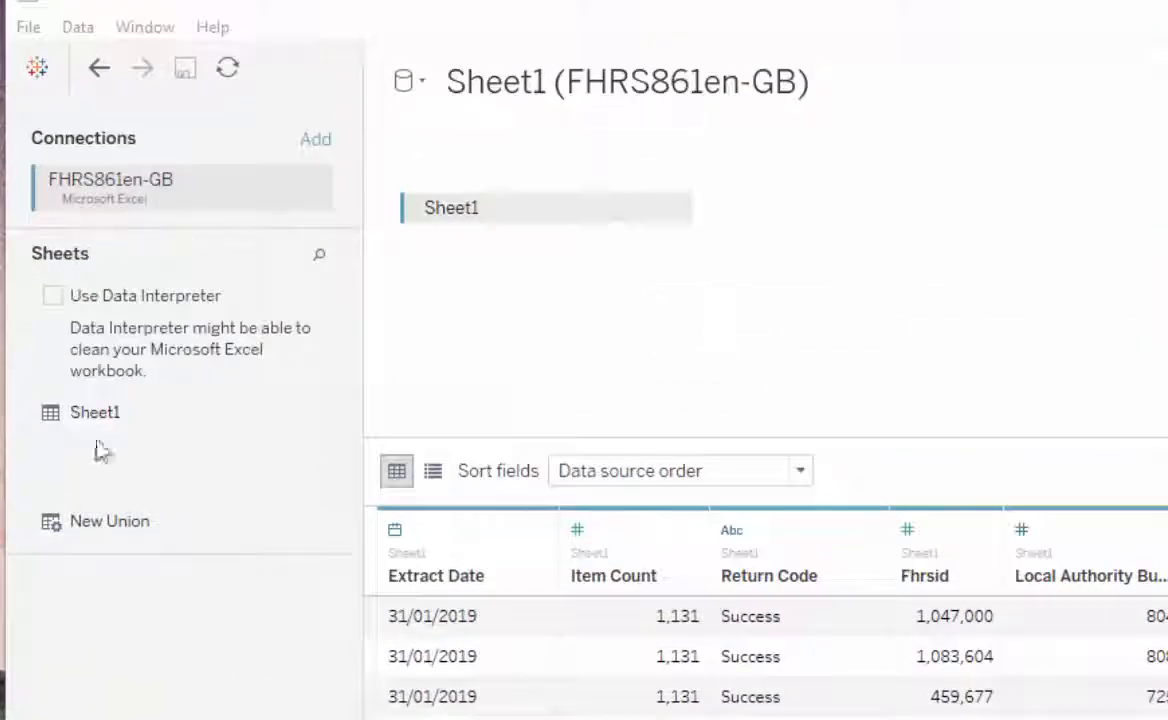
{"action": "mouse_move", "coordinate": [95, 412]}
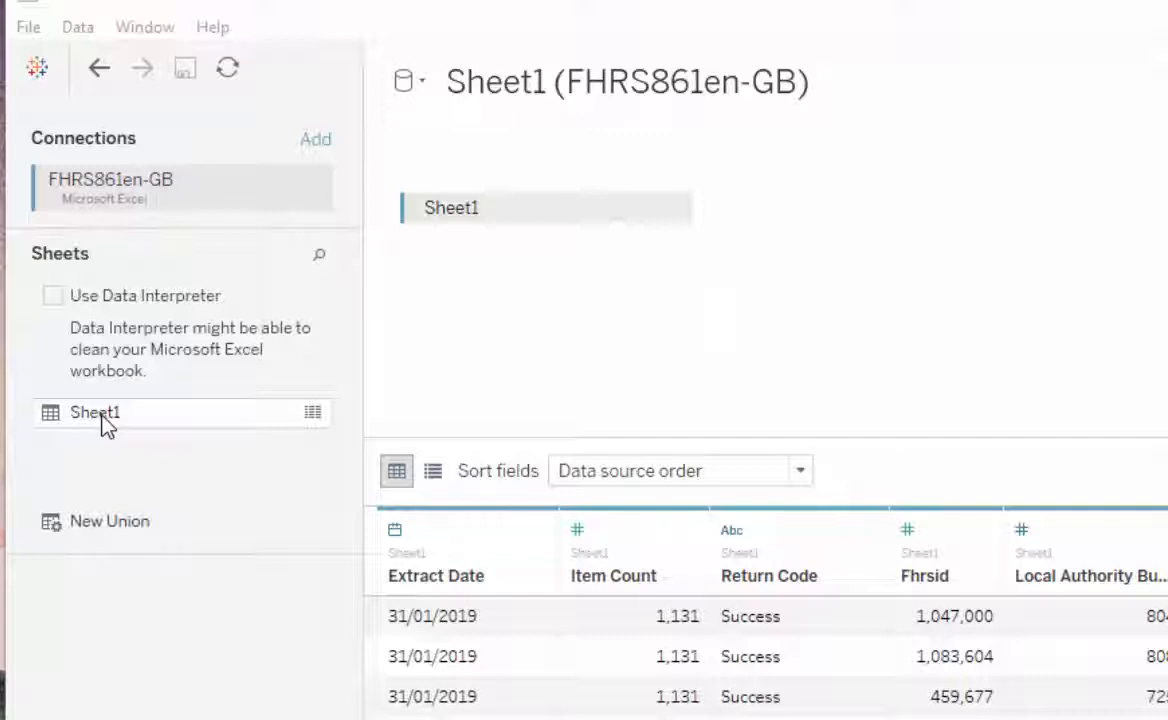
Open Sheet 1 of the FHRS861en-GB connection, with average Longitude on Columns.
{"action": "scroll", "scroll_direction": "down", "scroll_amount": 3}
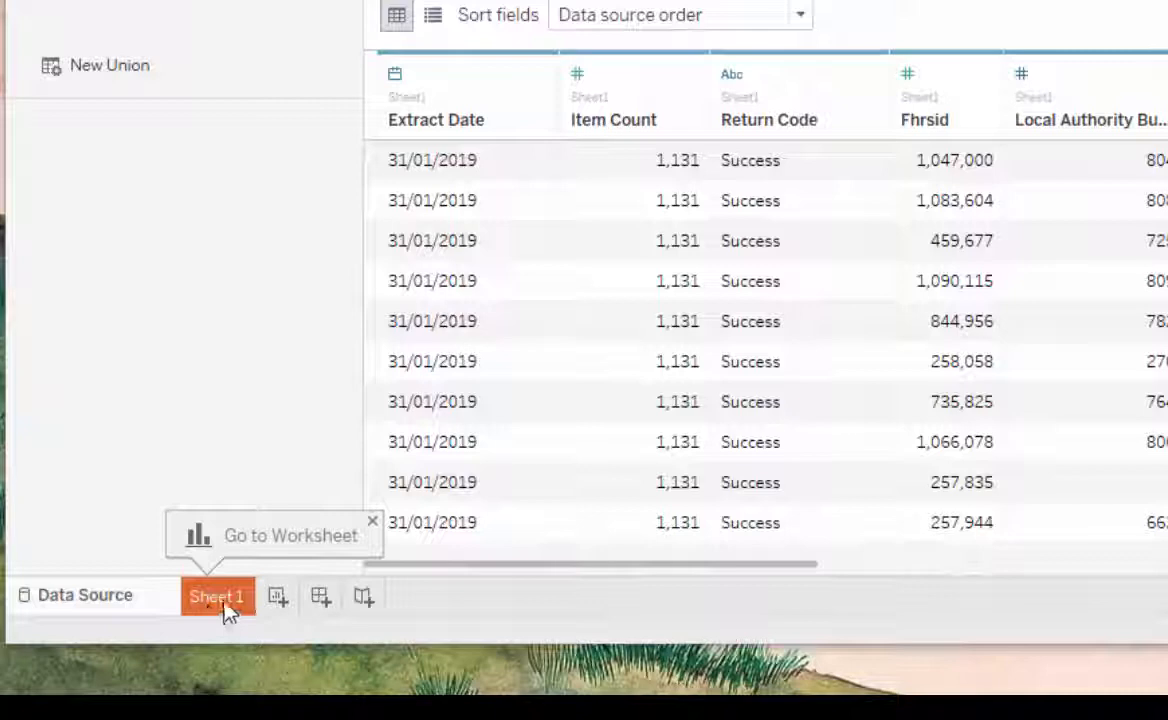
{"action": "left_click", "coordinate": [216, 596]}
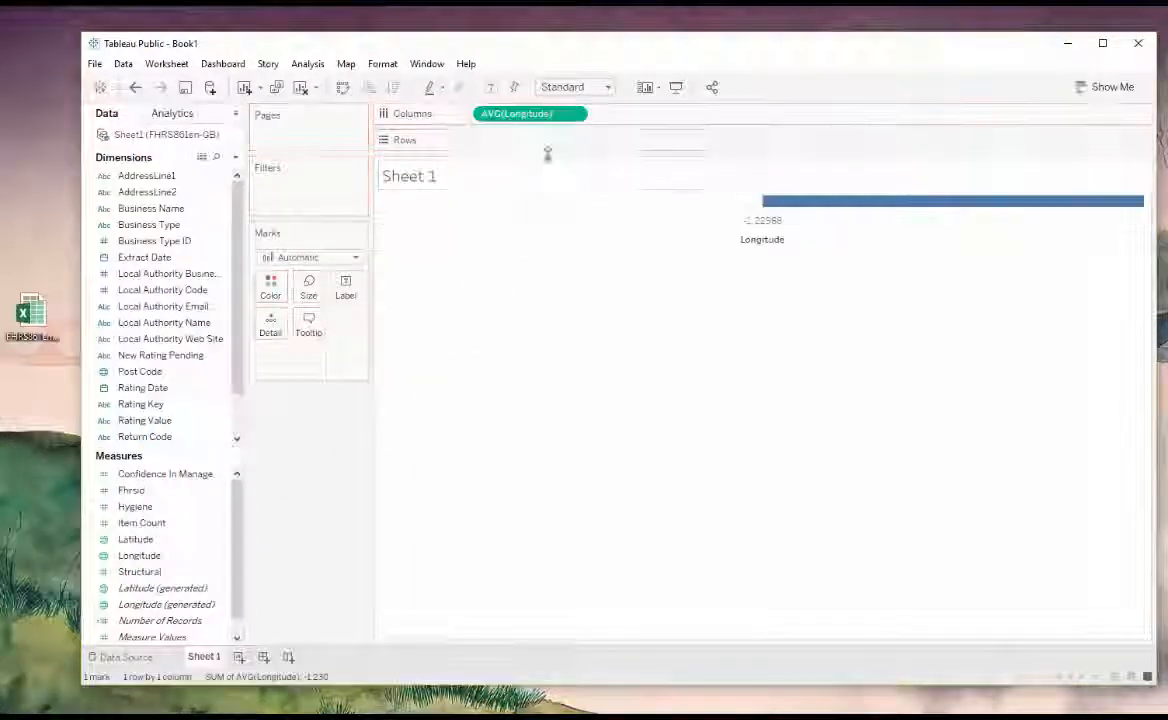
Drag Latitude onto Rows so the worksheet becomes a map.
{"action": "left_click", "coordinate": [139, 555]}
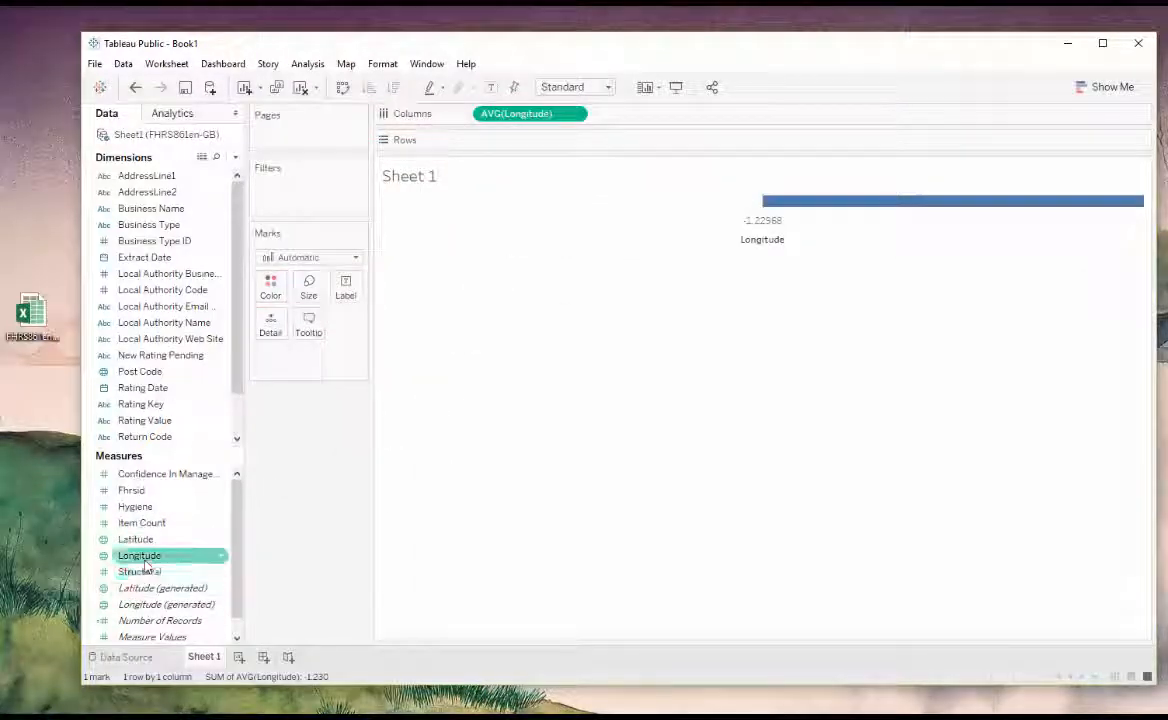
{"action": "left_click_drag", "start_coordinate": [139, 555], "coordinate": [540, 152]}
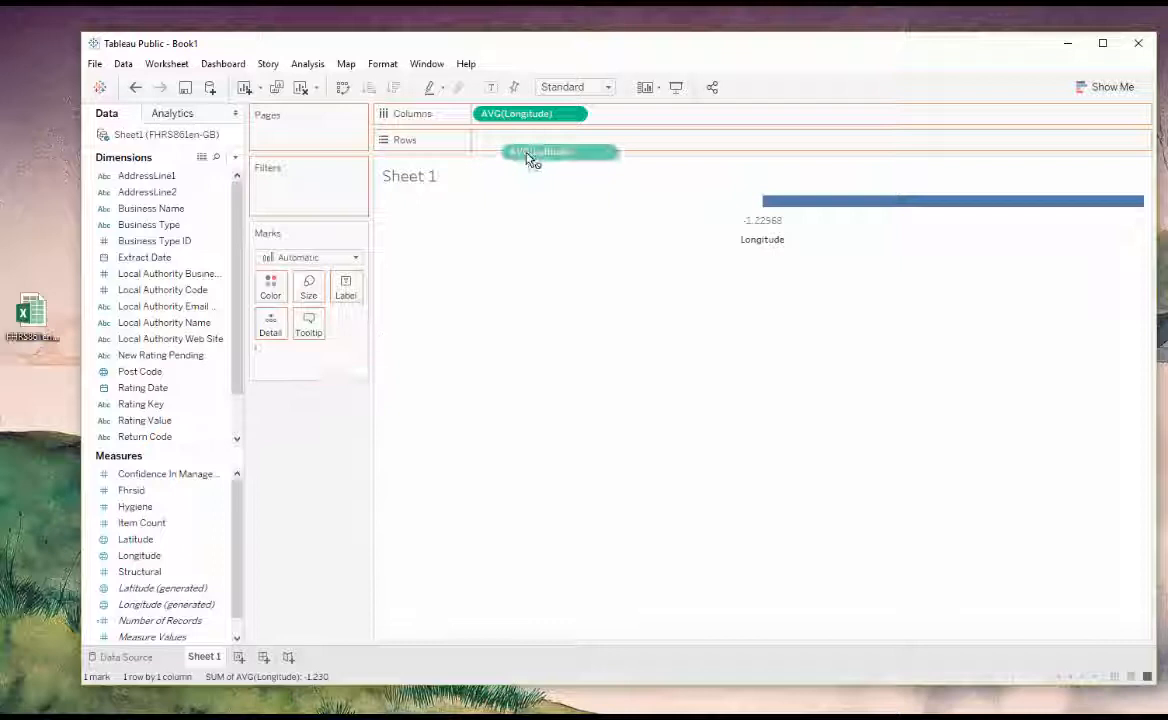
{"action": "left_click_drag", "start_coordinate": [560, 151], "coordinate": [530, 139]}
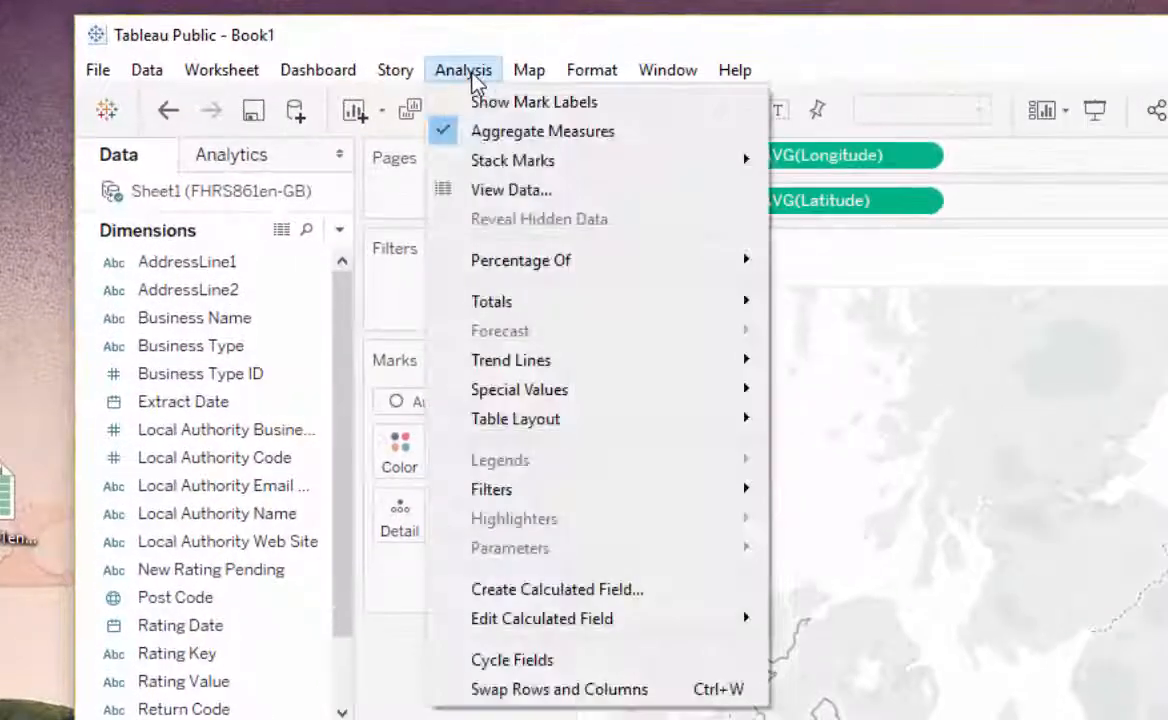
{"action": "mouse_move", "coordinate": [534, 101]}
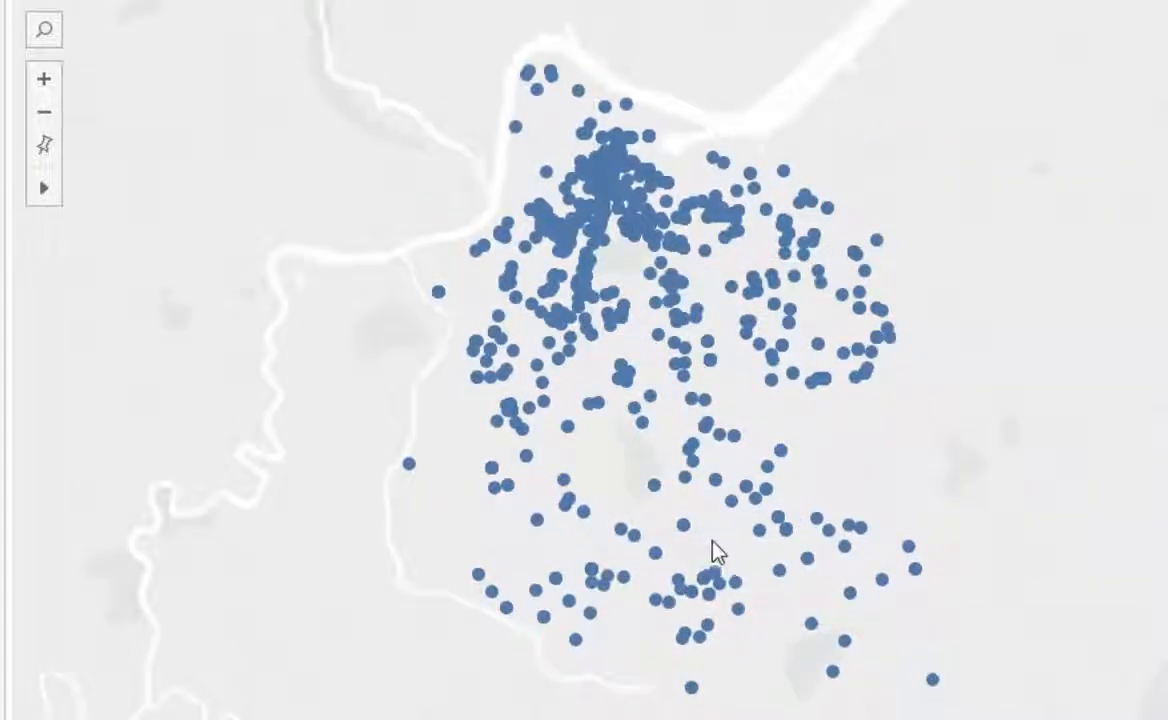
{"action": "mouse_move", "coordinate": [613, 222]}
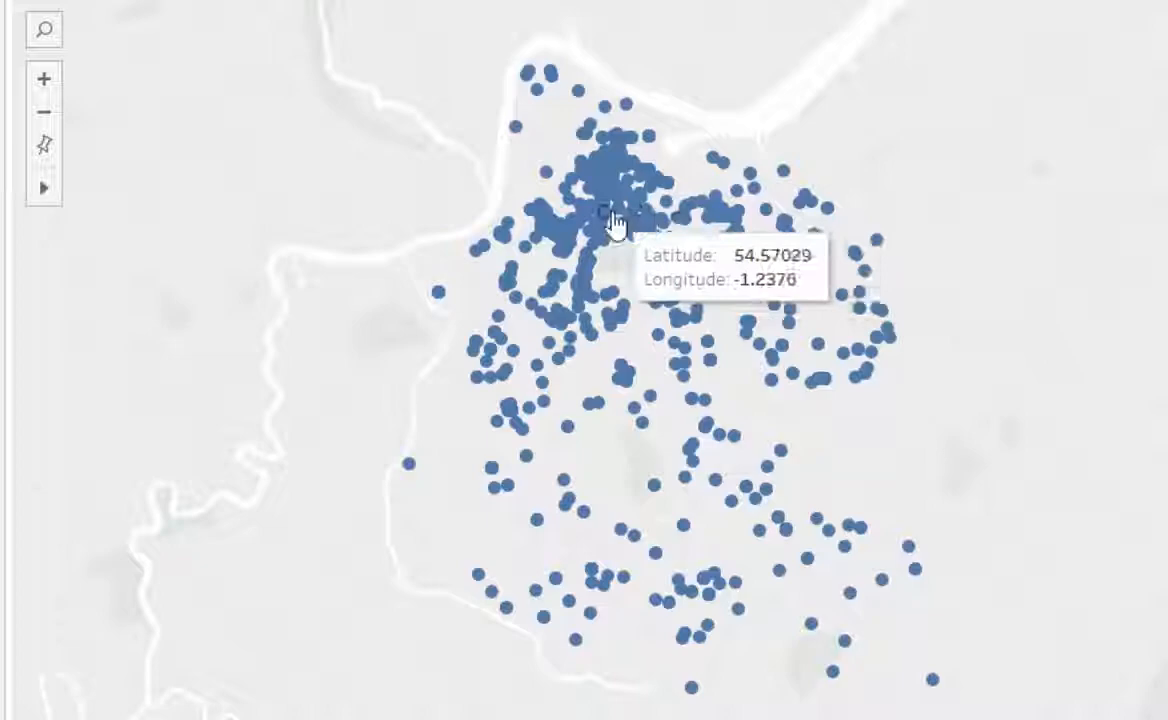
{"action": "mouse_move", "coordinate": [575, 245]}
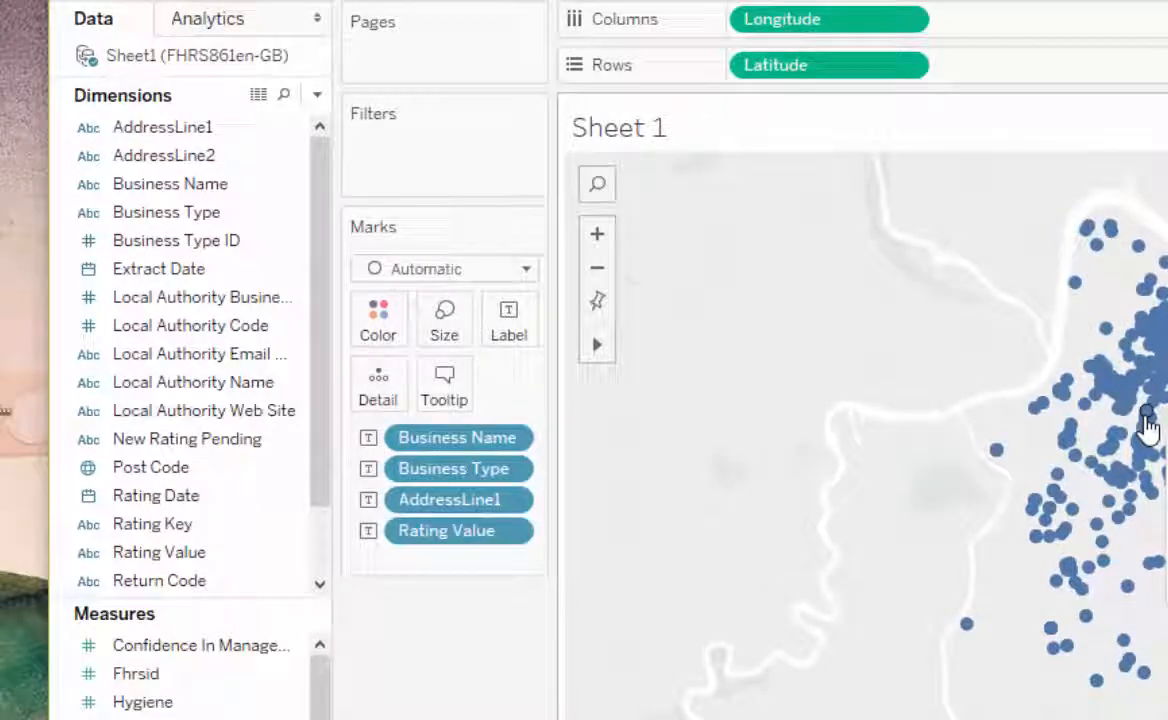
Put Rating Value on Color, giving a 0–5, AwaitingInspection and Exempt legend.
{"action": "left_click", "coordinate": [152, 523]}
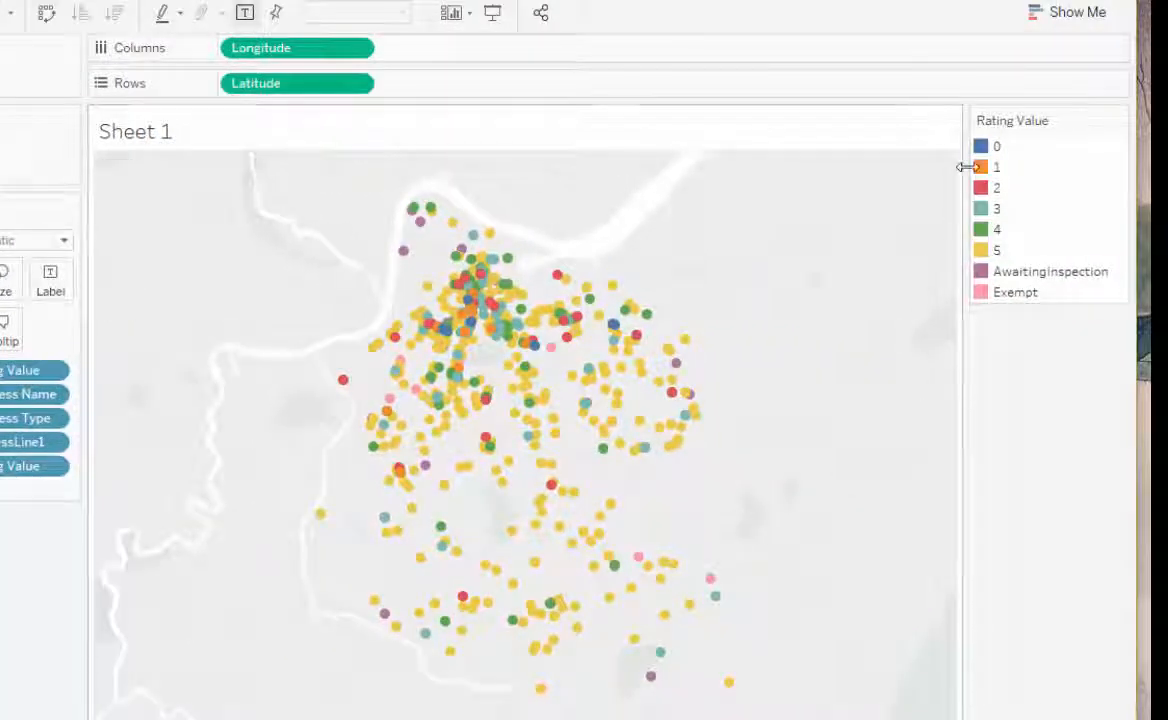
{"action": "left_click", "coordinate": [996, 146]}
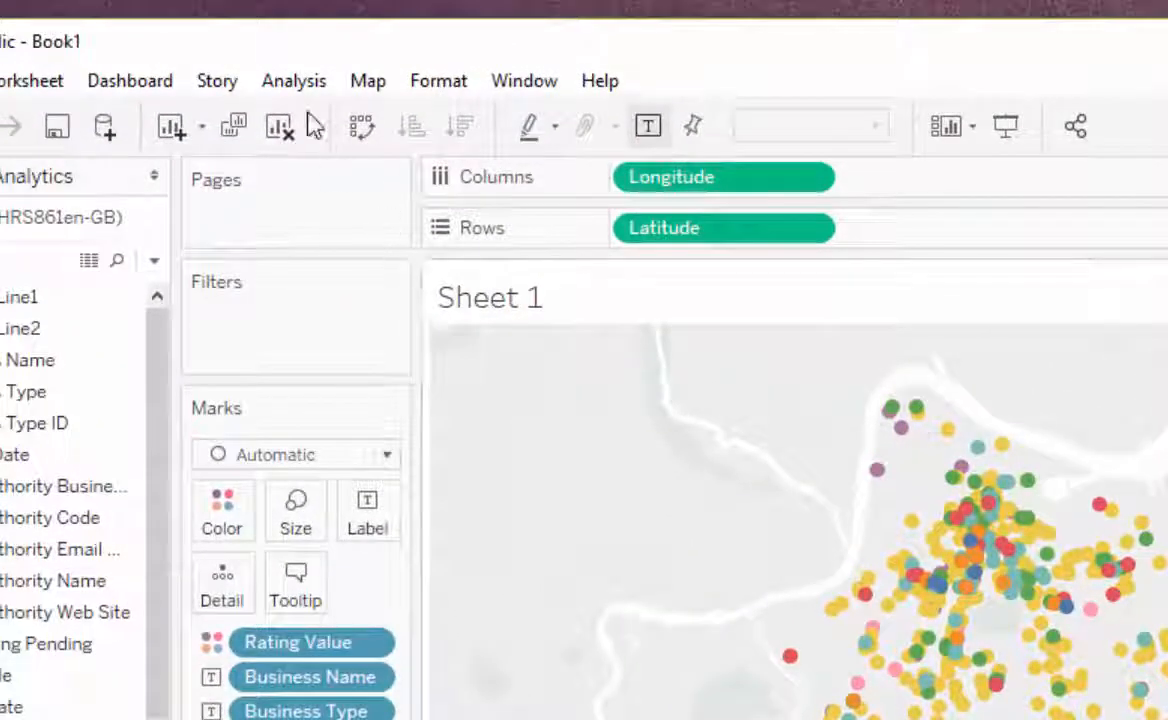
Add a Business Type filter and test it by toggling (All) and Restaurant/Cafe/Canteen.
{"action": "left_click", "coordinate": [293, 81]}
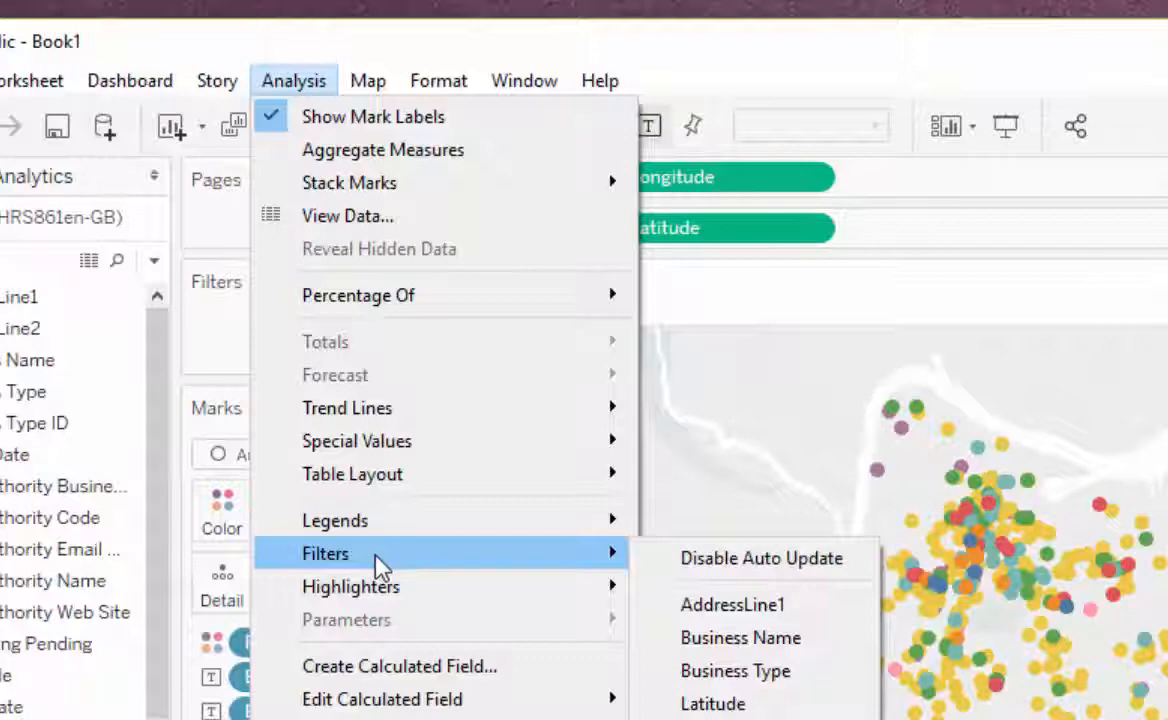
{"action": "mouse_move", "coordinate": [735, 670]}
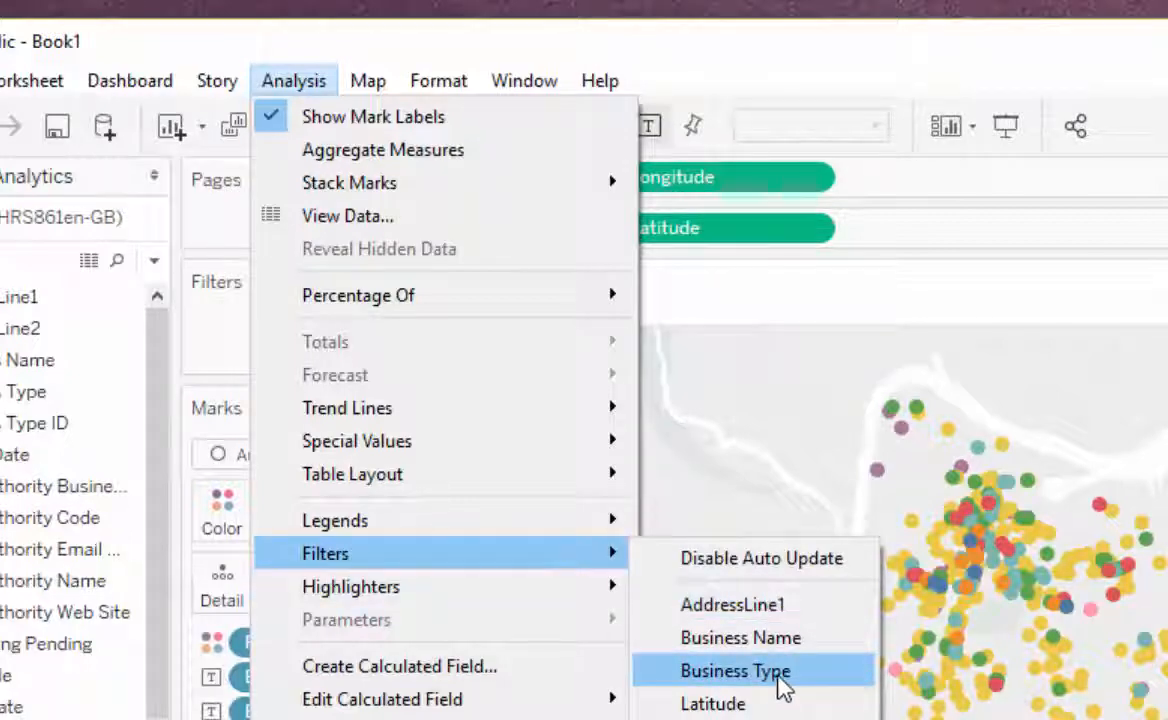
{"action": "left_click", "coordinate": [735, 670]}
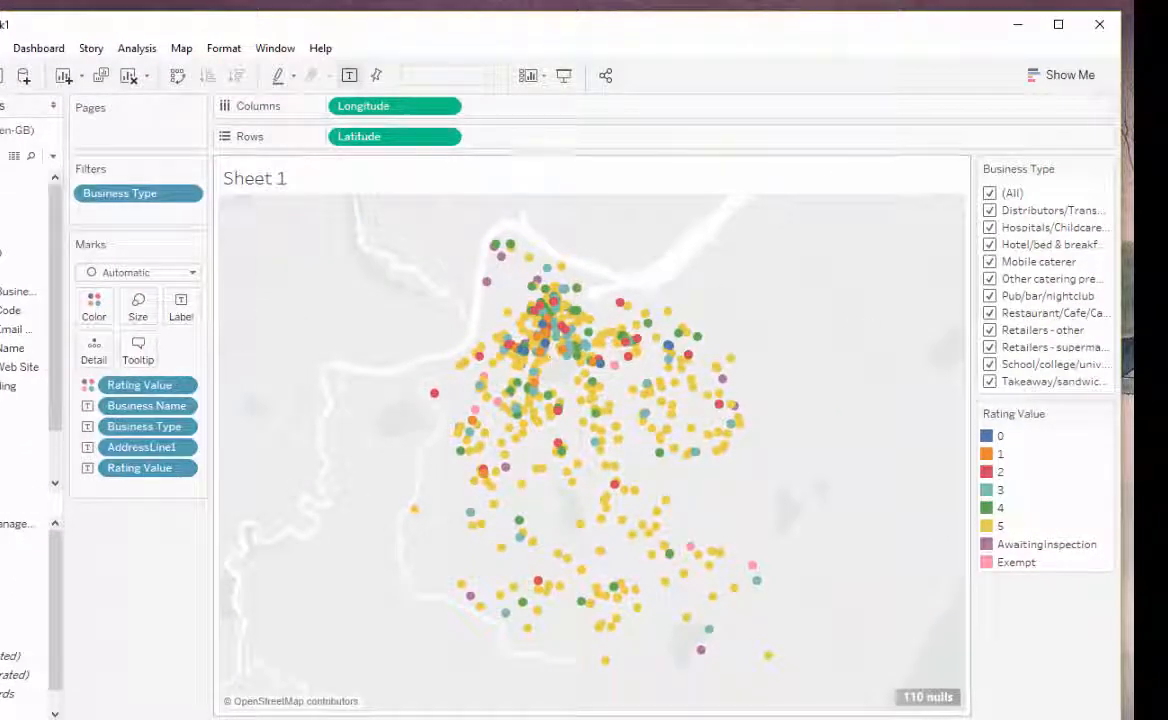
{"action": "left_click", "coordinate": [990, 192]}
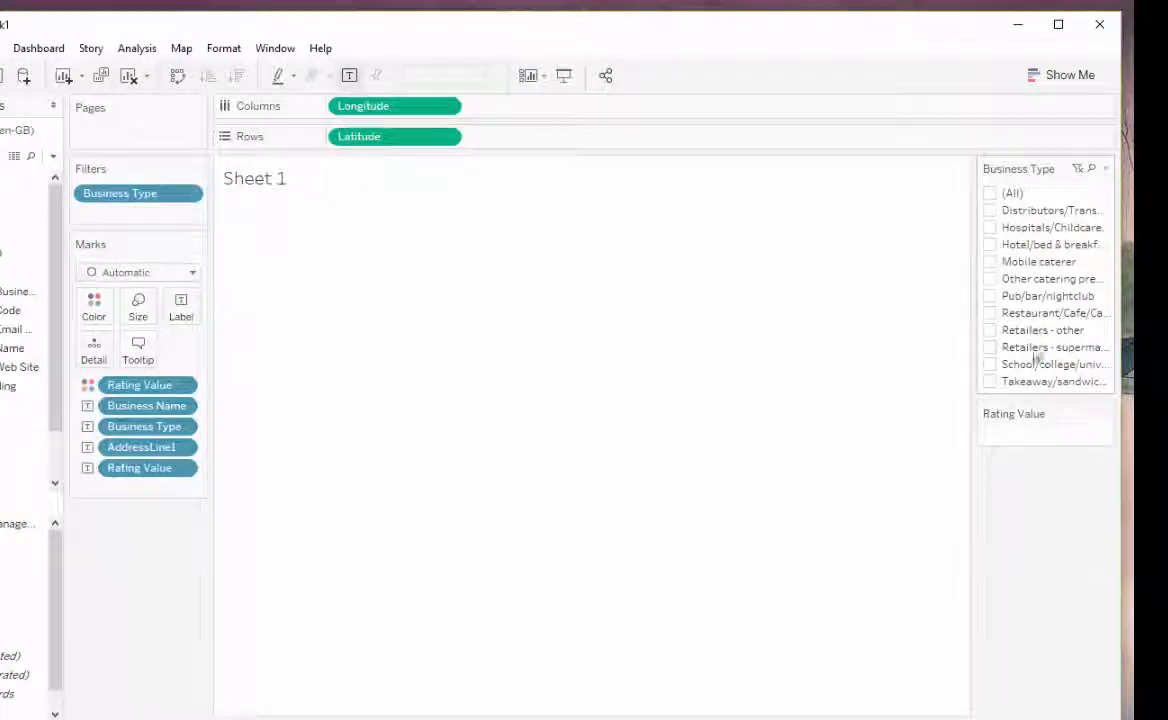
{"action": "left_click", "coordinate": [990, 313]}
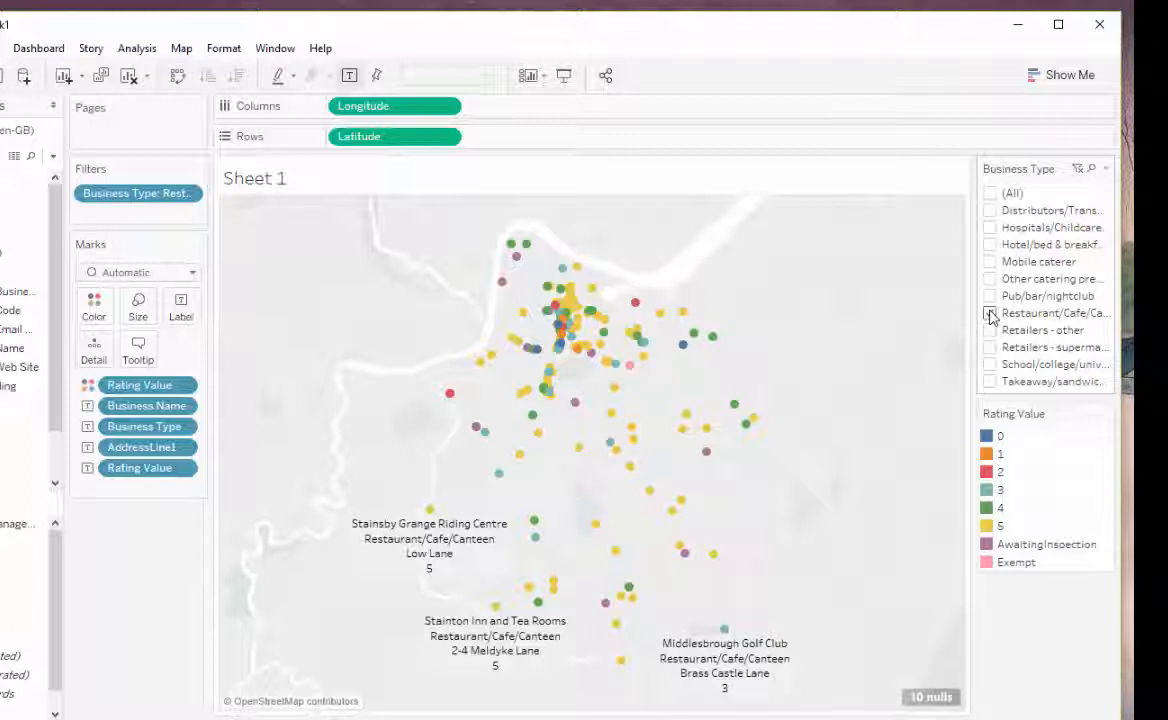
{"action": "left_click", "coordinate": [990, 313]}
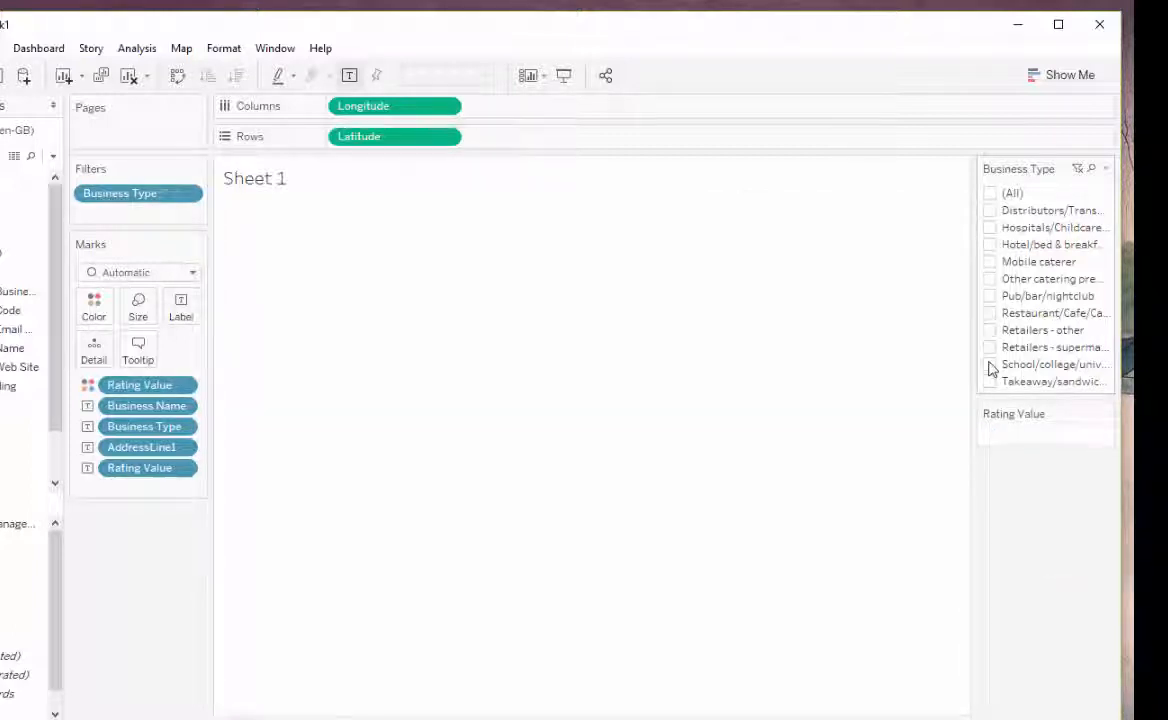
{"action": "left_click", "coordinate": [989, 364]}
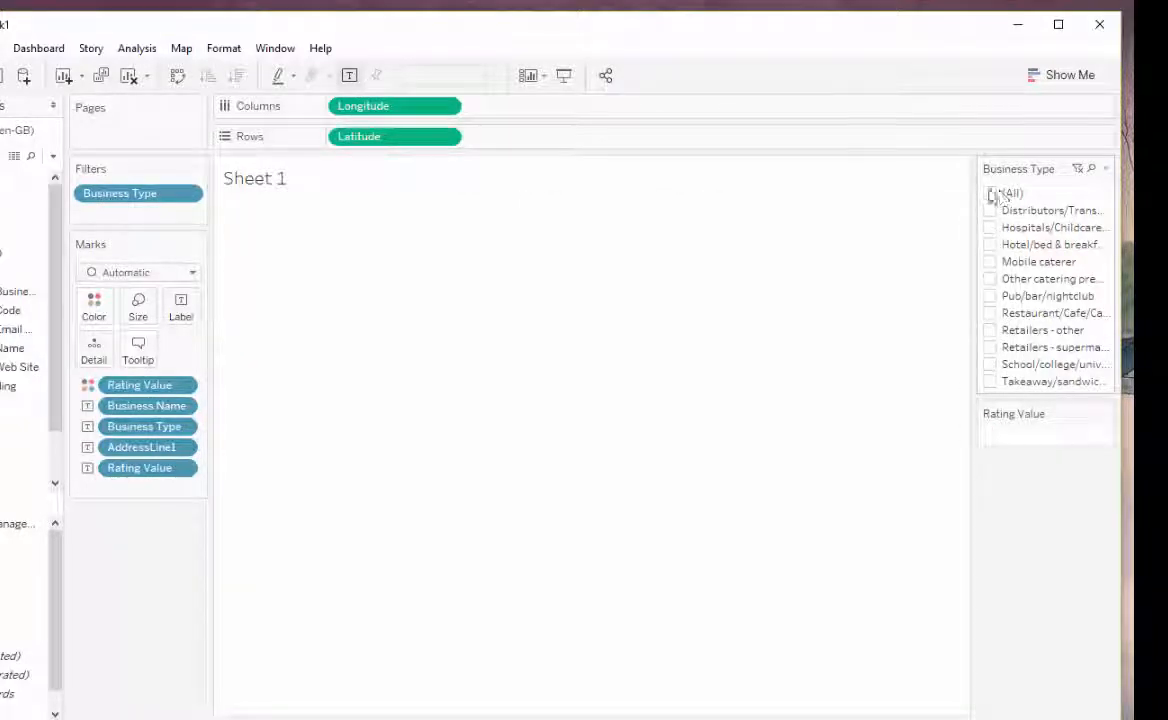
Re-include all business types and add a Rating Value filter via the Analysis menu.
{"action": "left_click", "coordinate": [136, 48]}
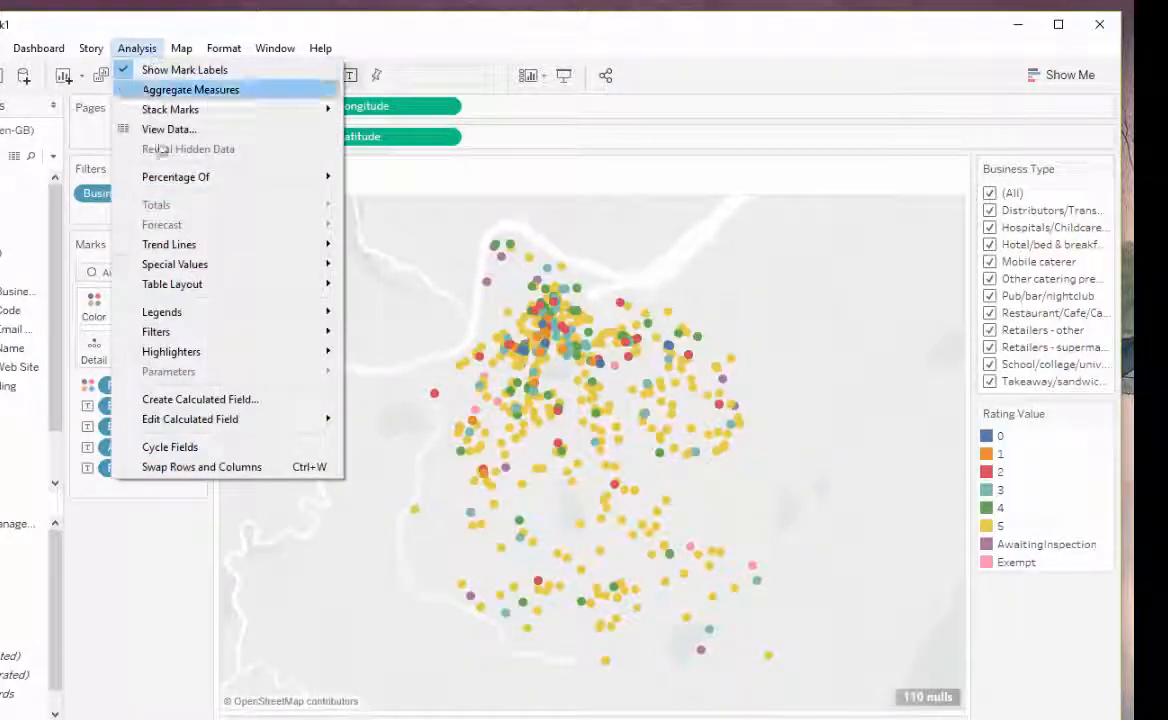
{"action": "mouse_move", "coordinate": [156, 331]}
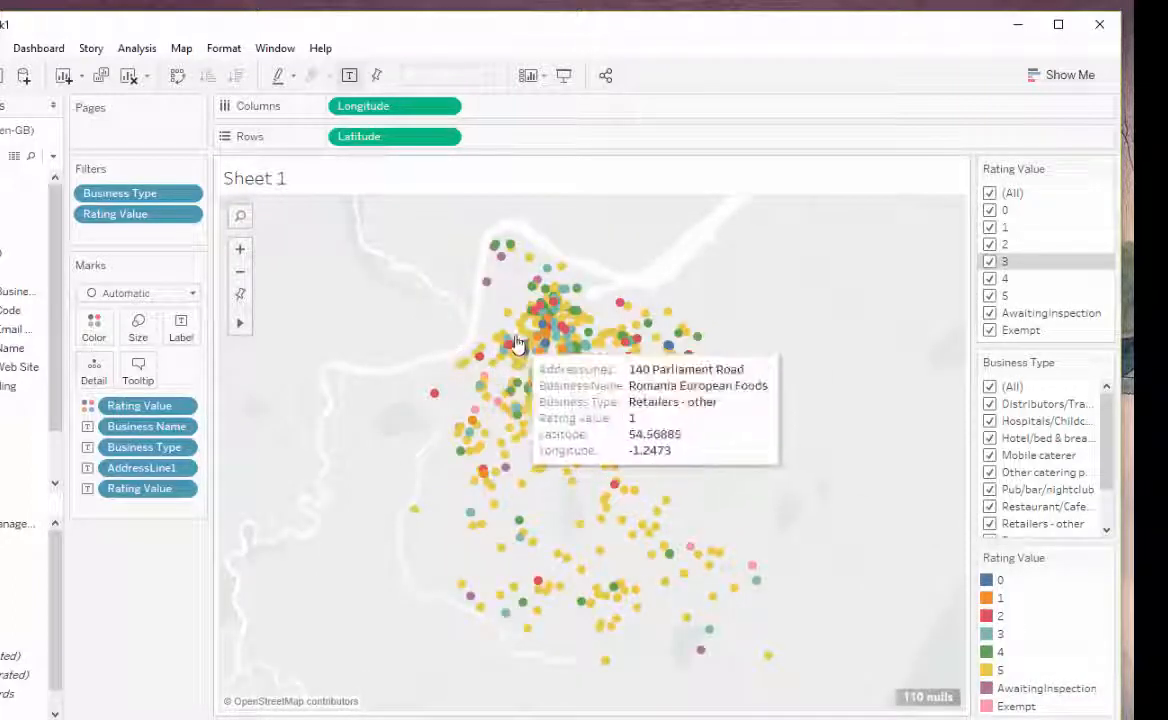
{"action": "left_click", "coordinate": [137, 47]}
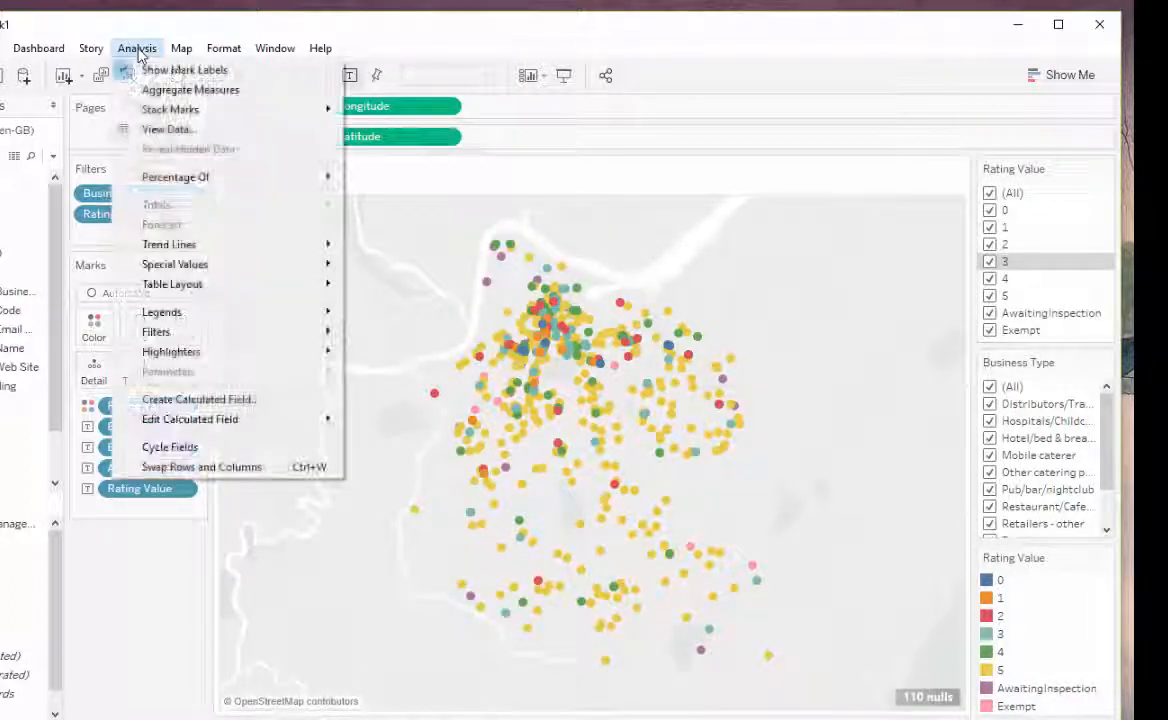
{"action": "mouse_move", "coordinate": [161, 312]}
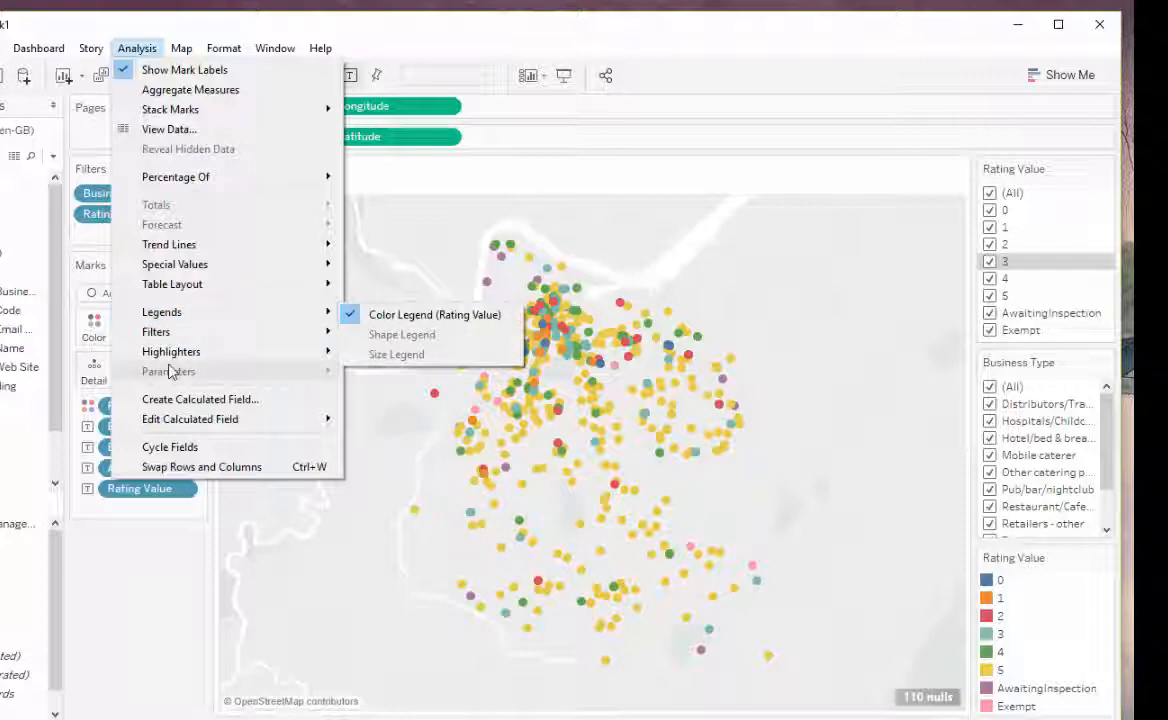
{"action": "mouse_move", "coordinate": [156, 331]}
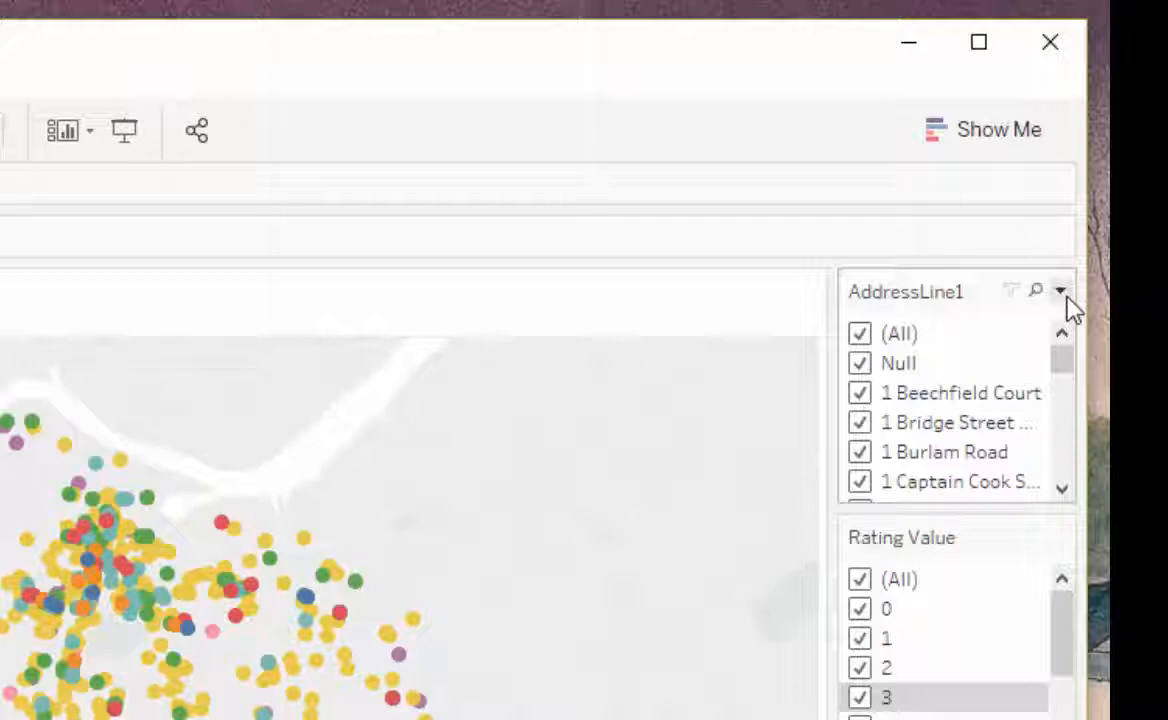
Set the AddressLine1 filter to Wildcard Match and try searching 'lin'.
{"action": "left_click", "coordinate": [1060, 291]}
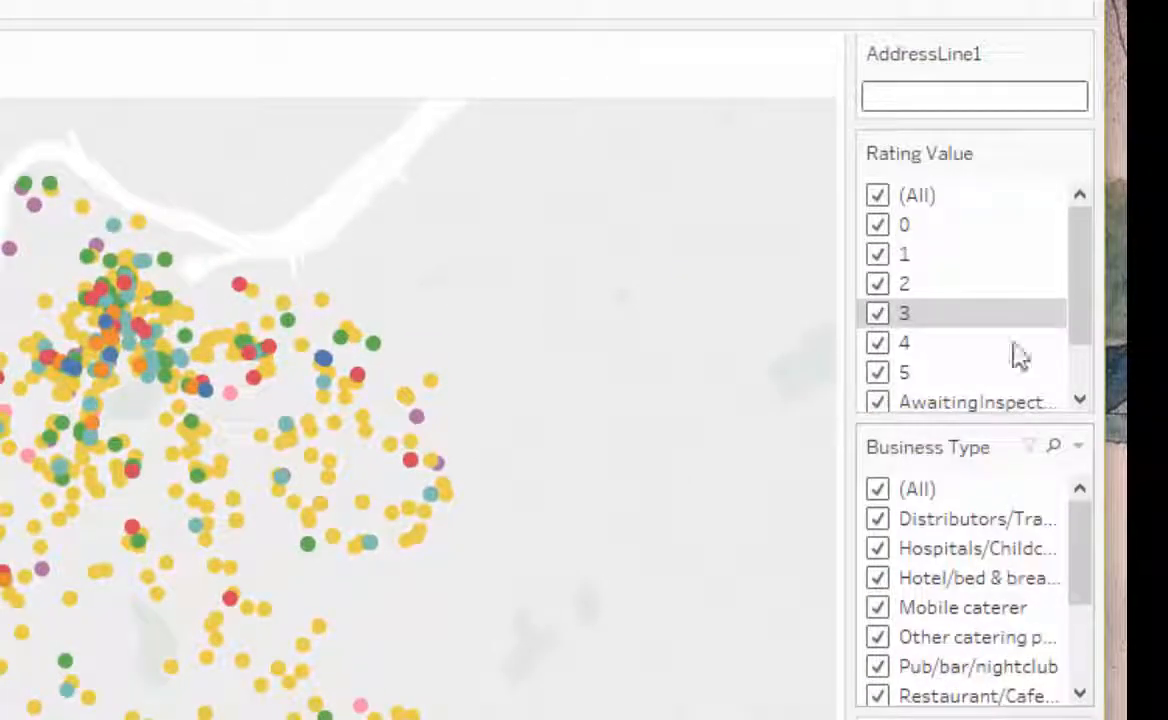
{"action": "left_click", "coordinate": [973, 95]}
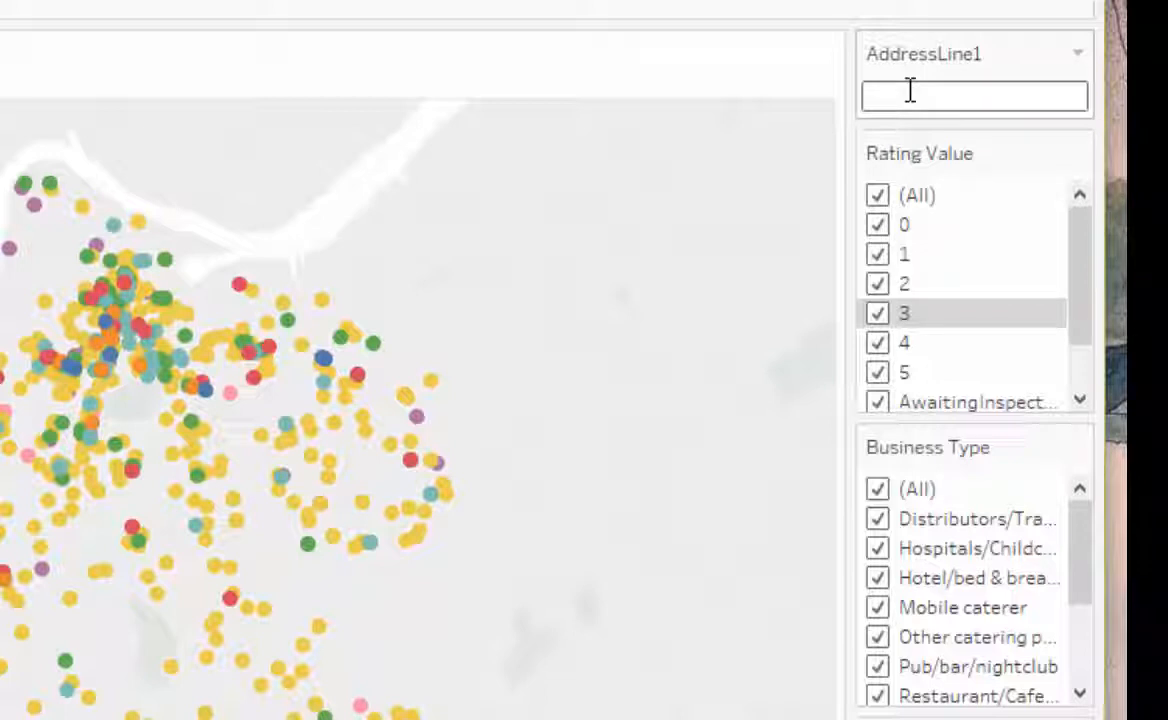
{"action": "type", "text": "lin"}
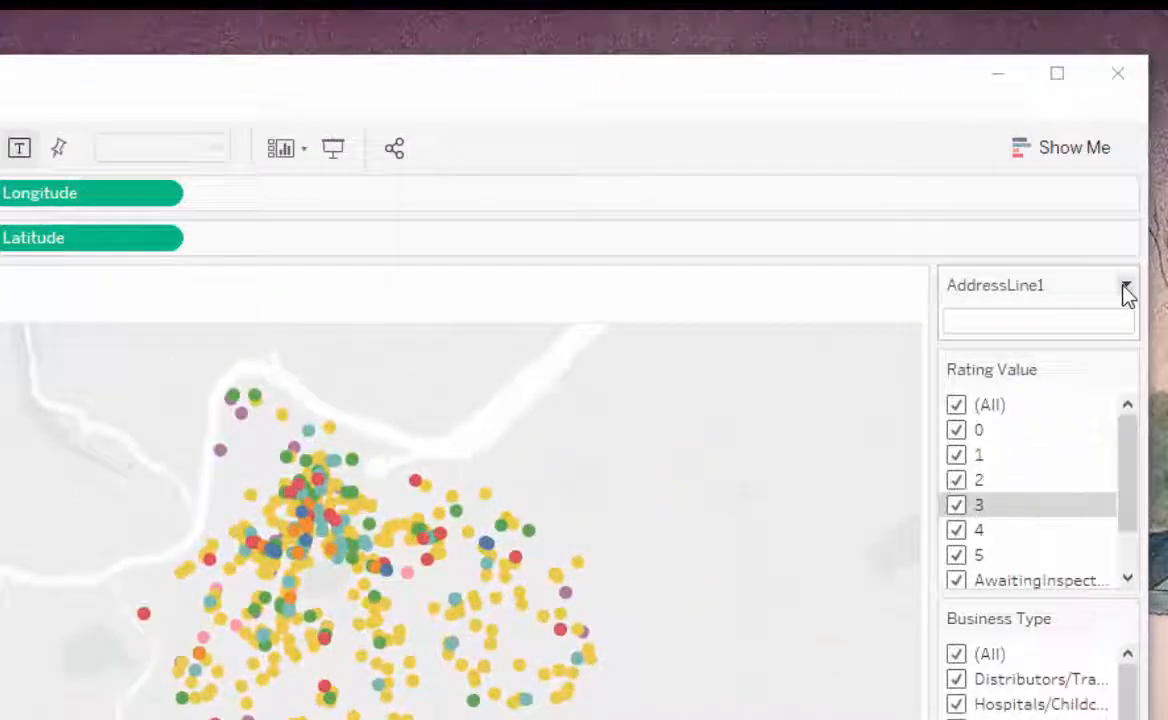
{"action": "left_click", "coordinate": [1124, 285]}
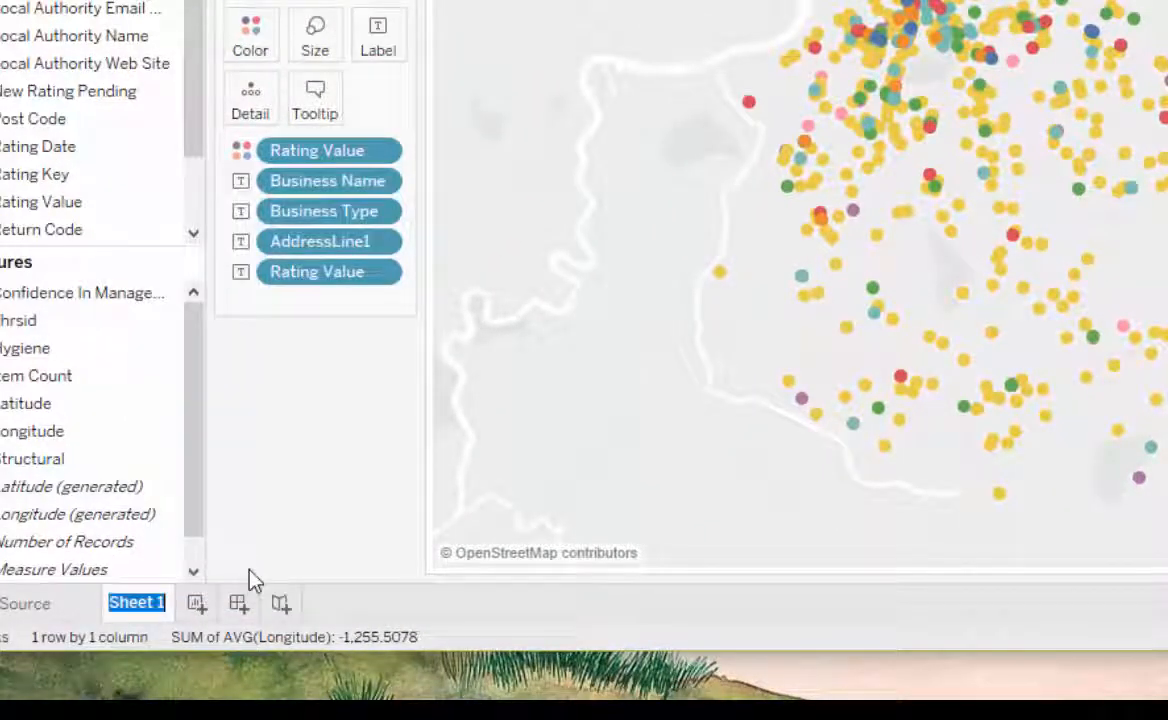
Name the sheet 'map' and review the Rating Value and Business Type filter options.
{"action": "type", "text": "map"}
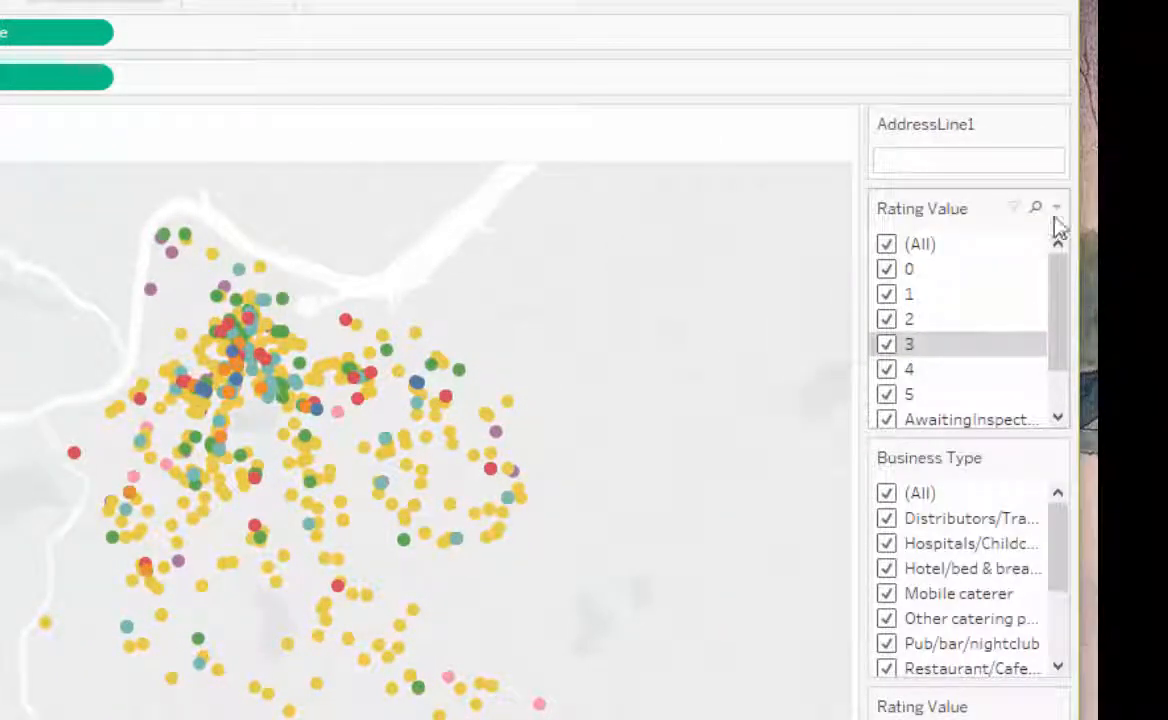
{"action": "left_click", "coordinate": [1056, 208]}
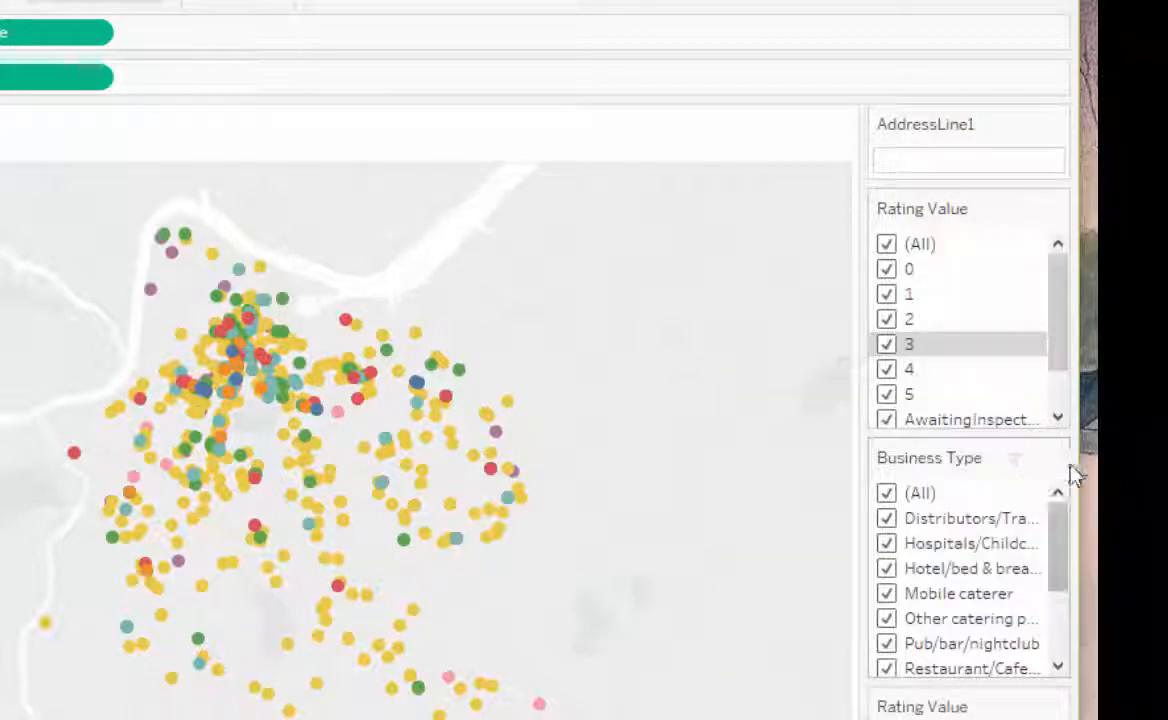
{"action": "left_click", "coordinate": [1056, 457]}
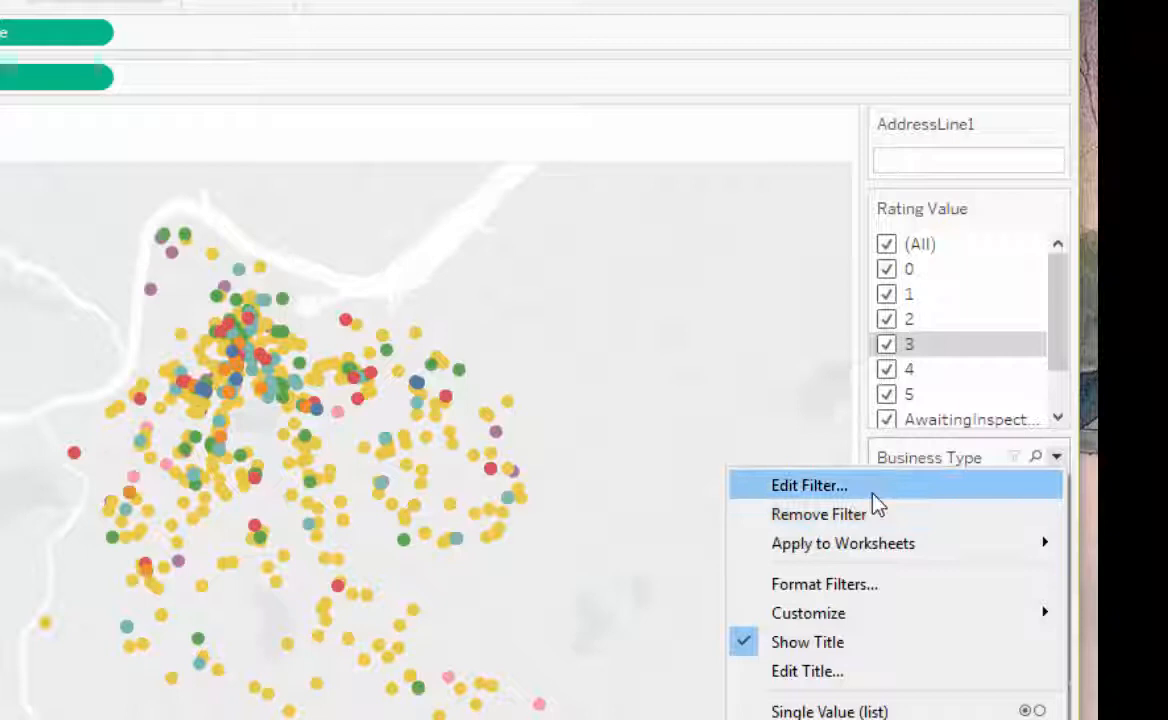
{"action": "mouse_move", "coordinate": [843, 543]}
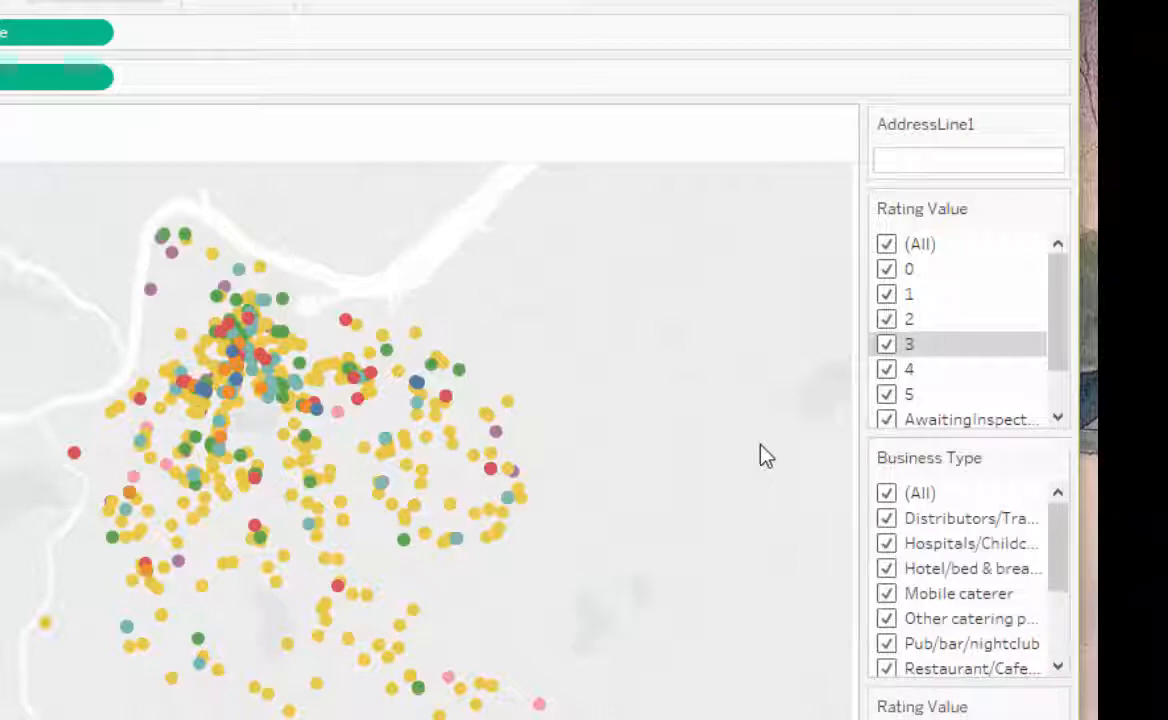
{"action": "mouse_move", "coordinate": [650, 590]}
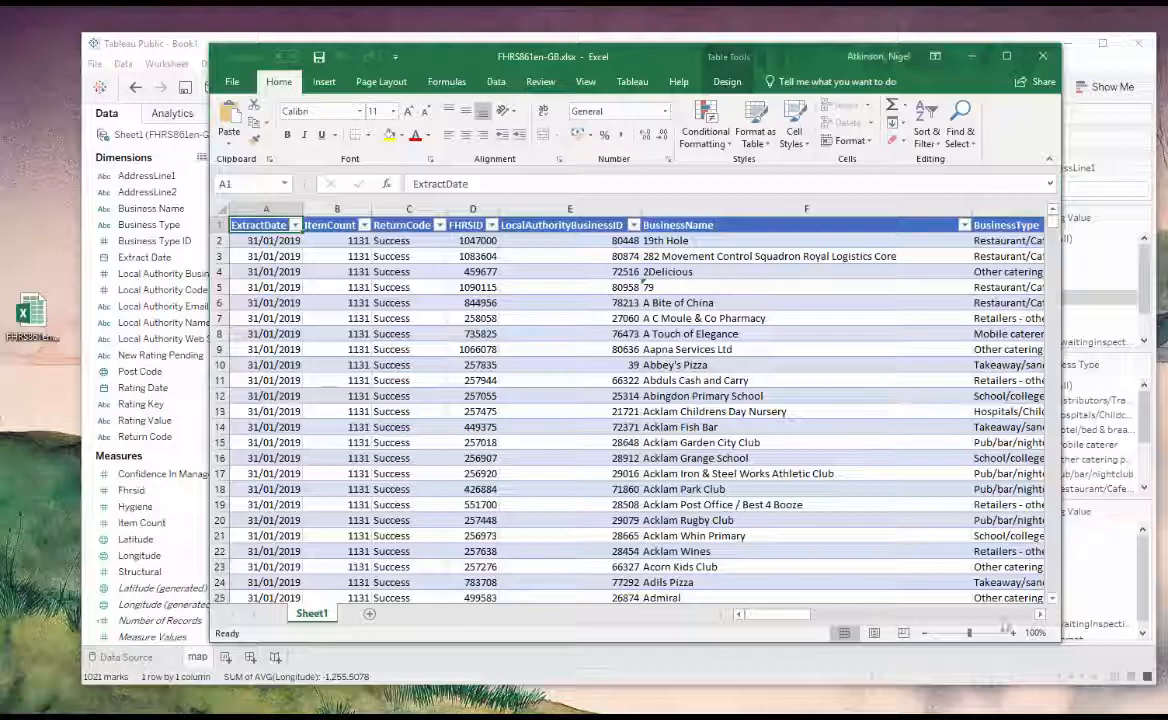
{"action": "scroll", "scroll_direction": "right", "scroll_amount": 3}
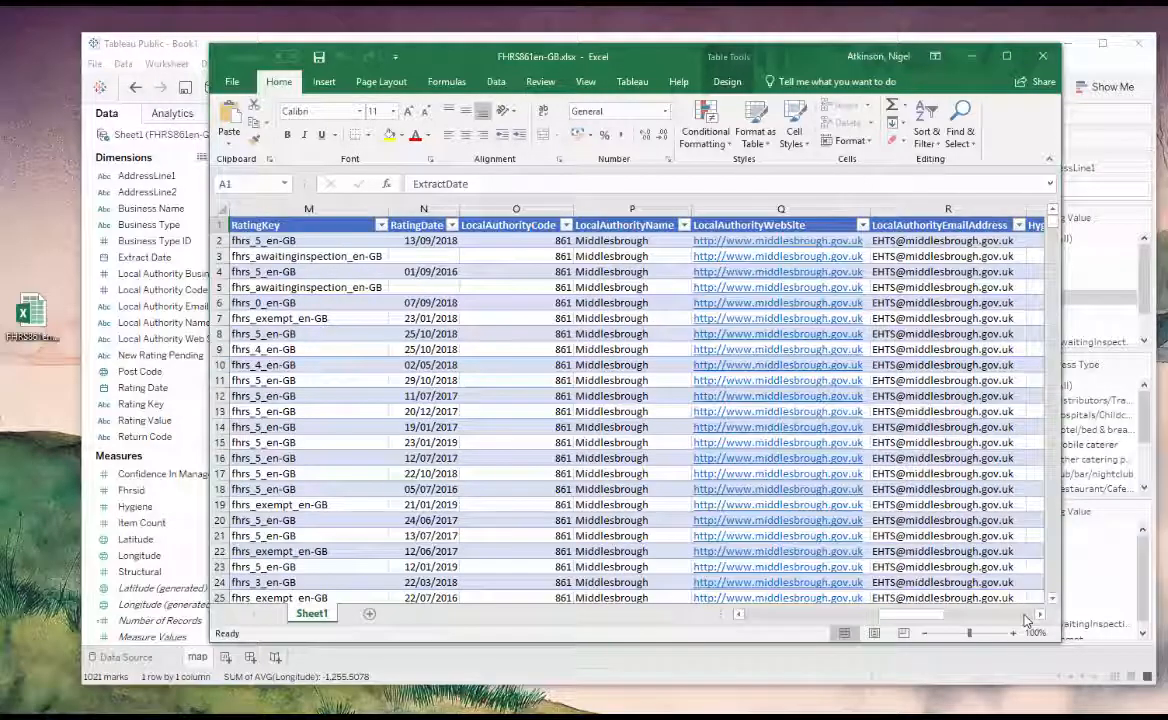
{"action": "scroll", "scroll_direction": "right", "scroll_amount": 3}
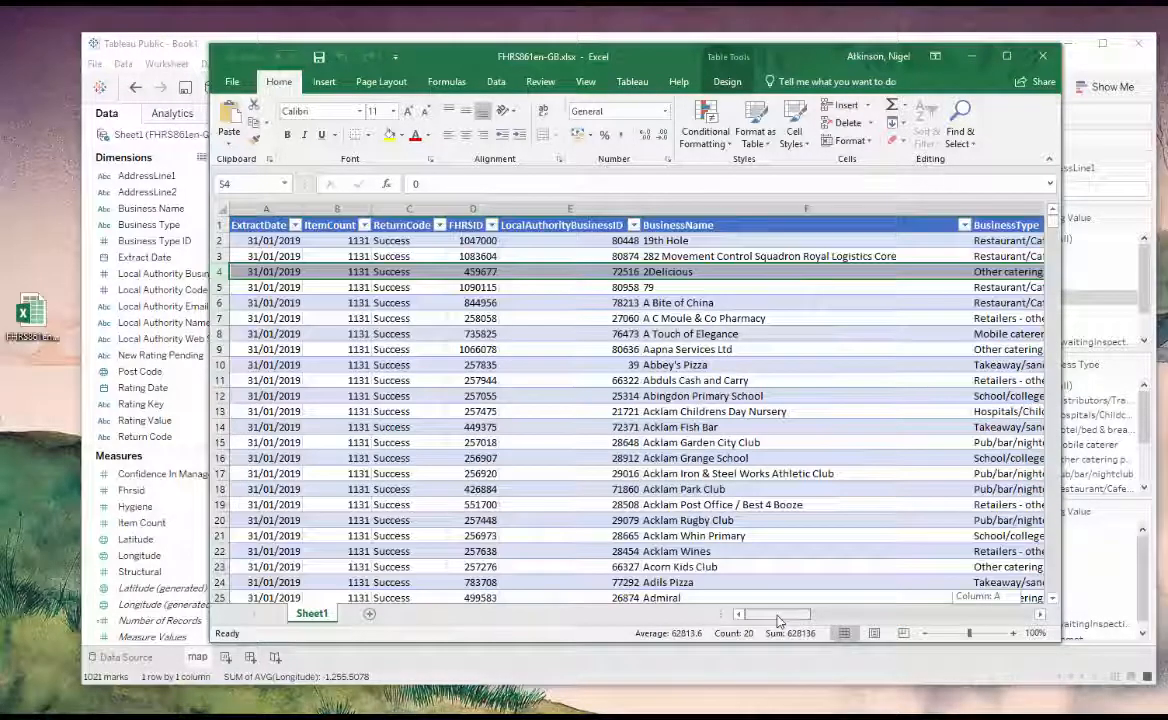
{"action": "scroll", "scroll_direction": "right", "scroll_amount": 3}
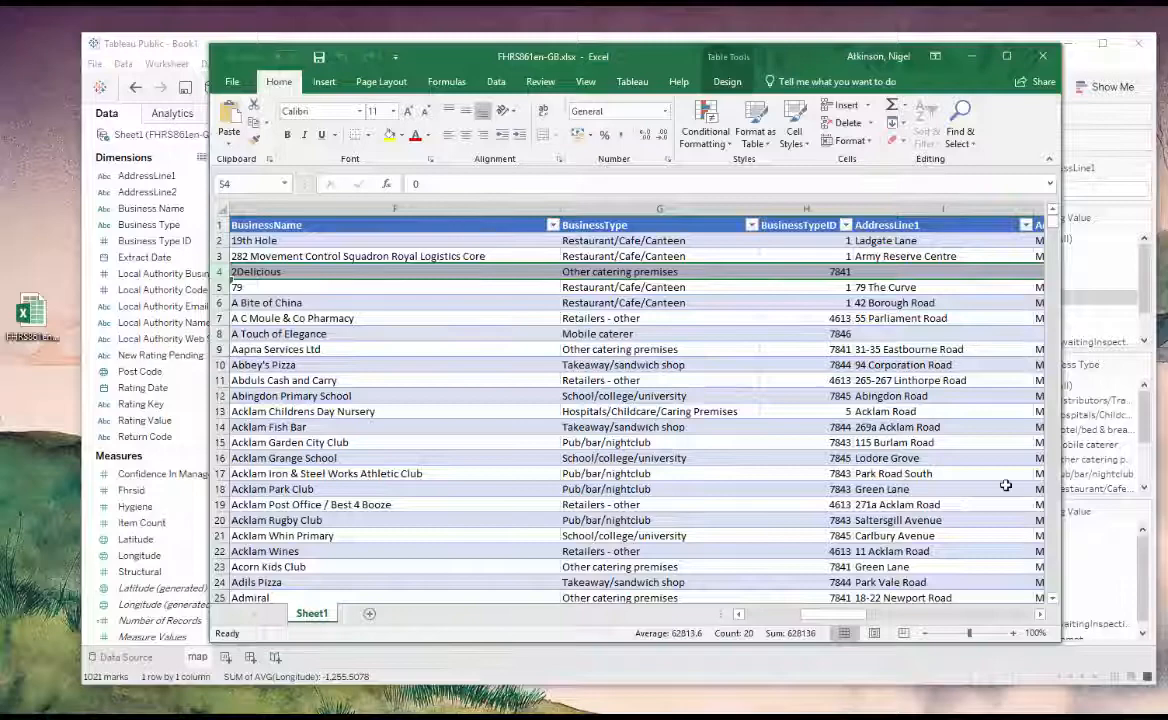
{"action": "scroll", "scroll_direction": "right", "scroll_amount": 3}
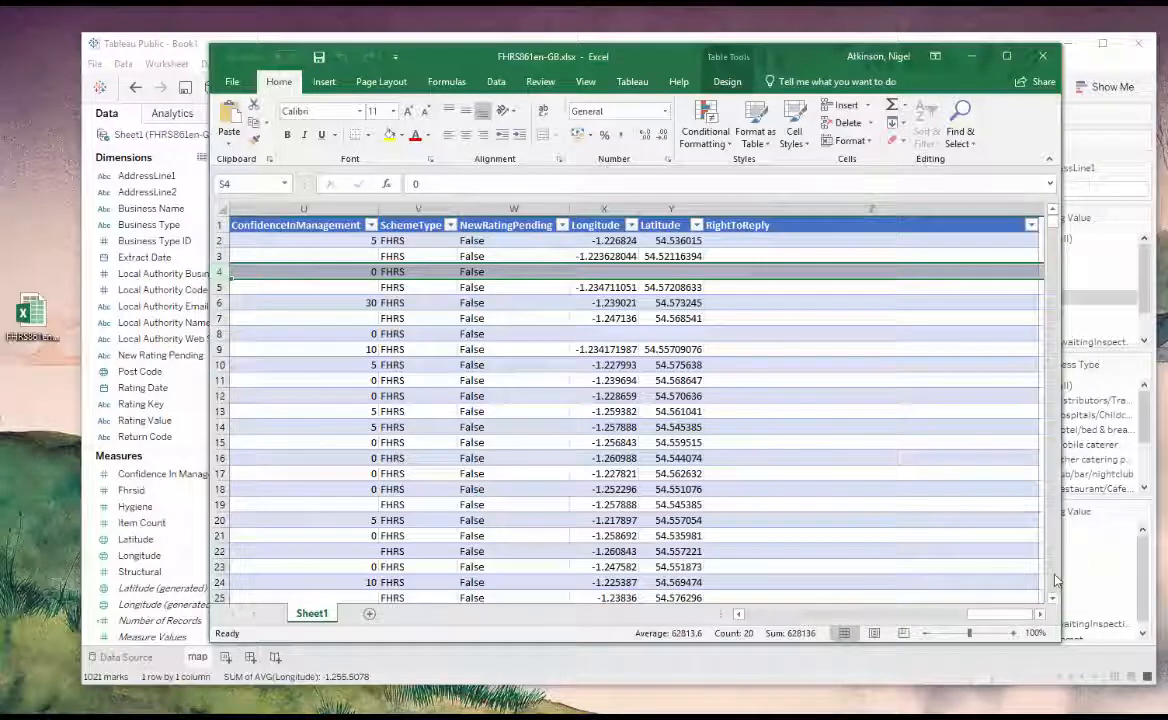
{"action": "scroll", "scroll_direction": "down", "scroll_amount": 3}
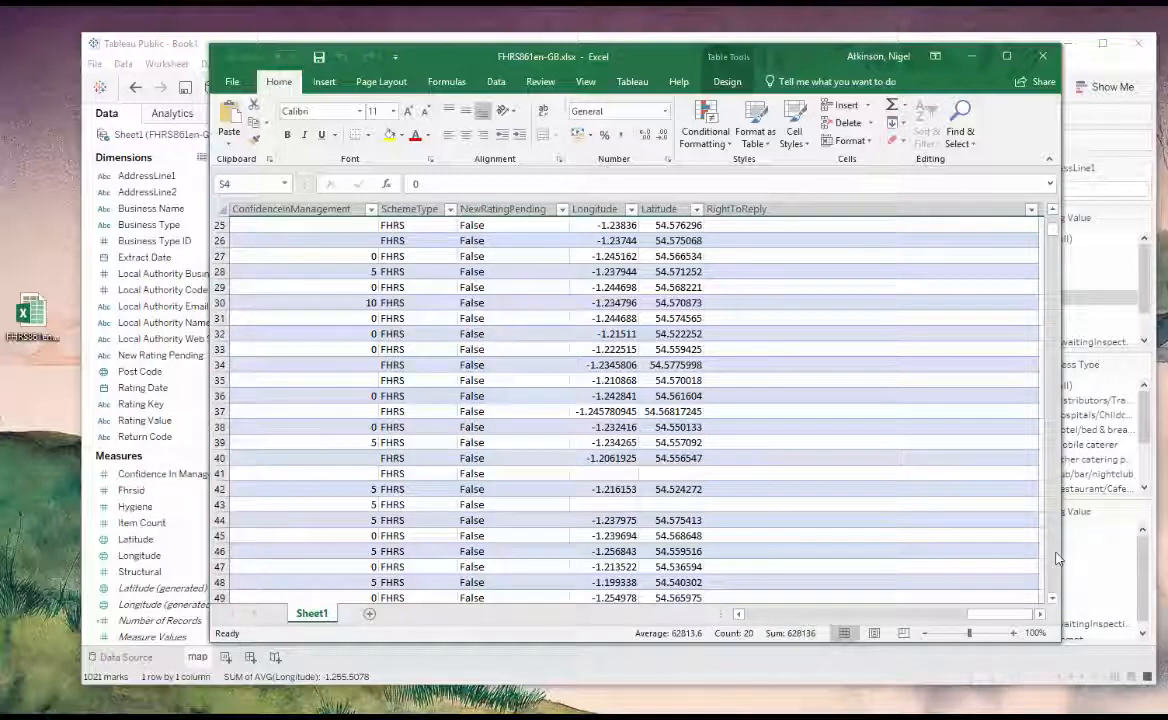
{"action": "scroll", "scroll_direction": "down", "scroll_amount": 3}
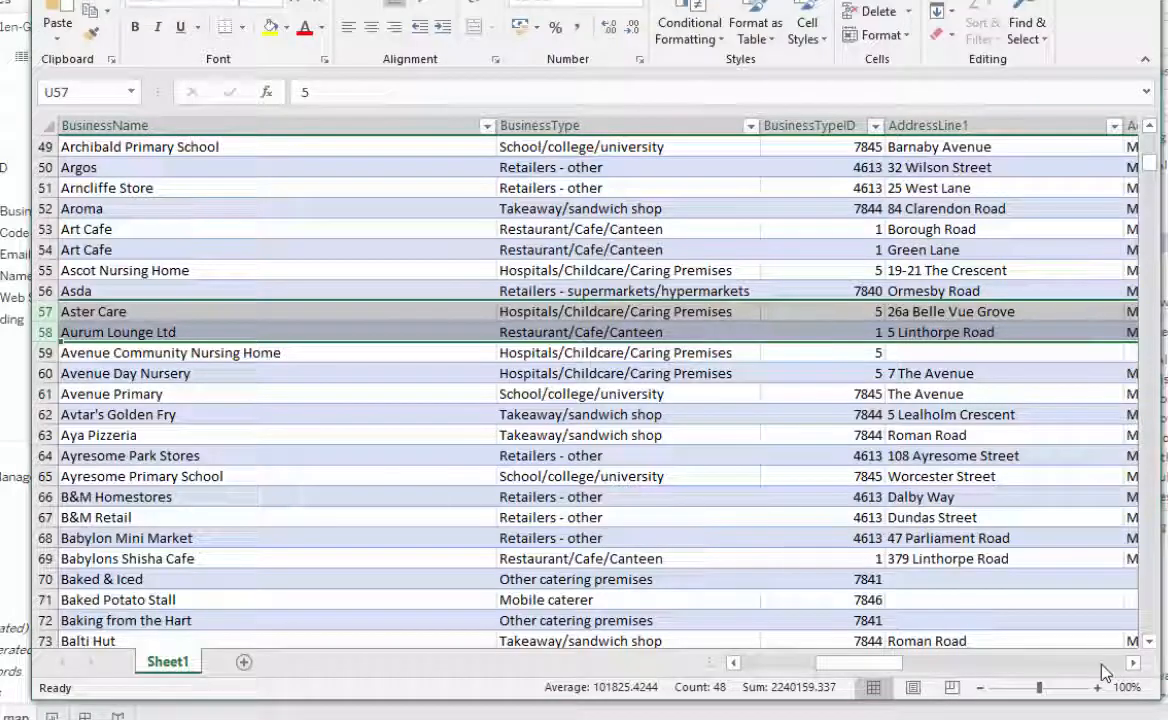
{"action": "scroll", "scroll_direction": "right", "scroll_amount": 3}
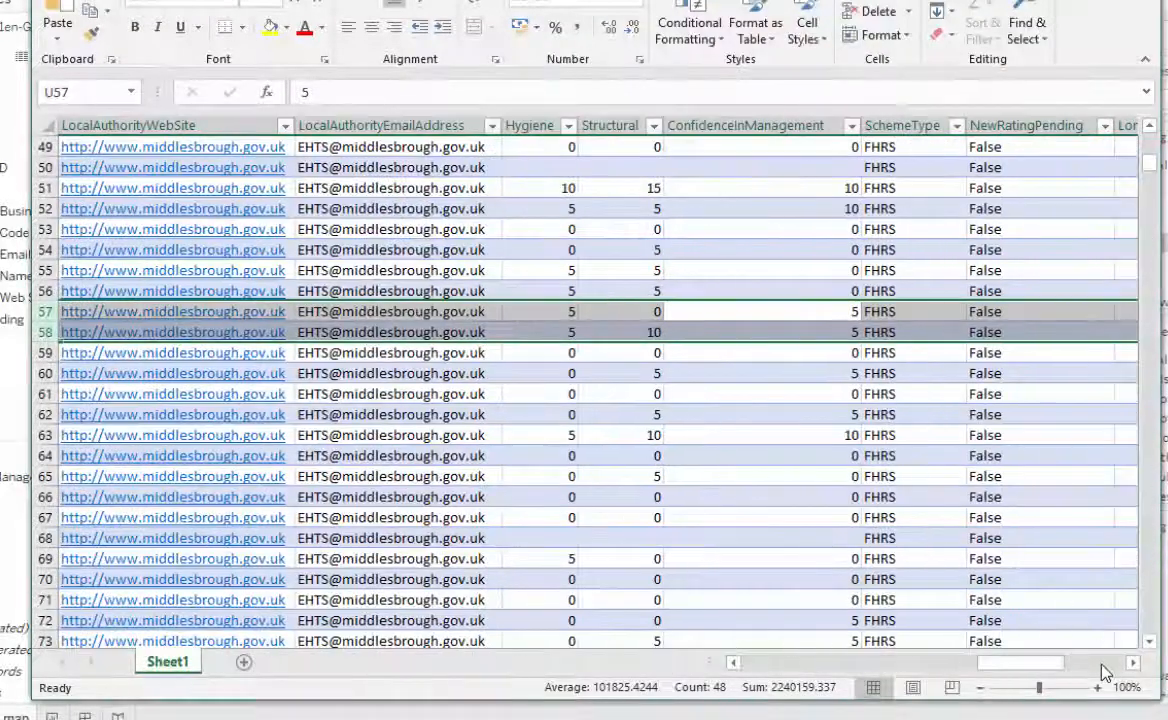
{"action": "scroll", "scroll_direction": "right", "scroll_amount": 3}
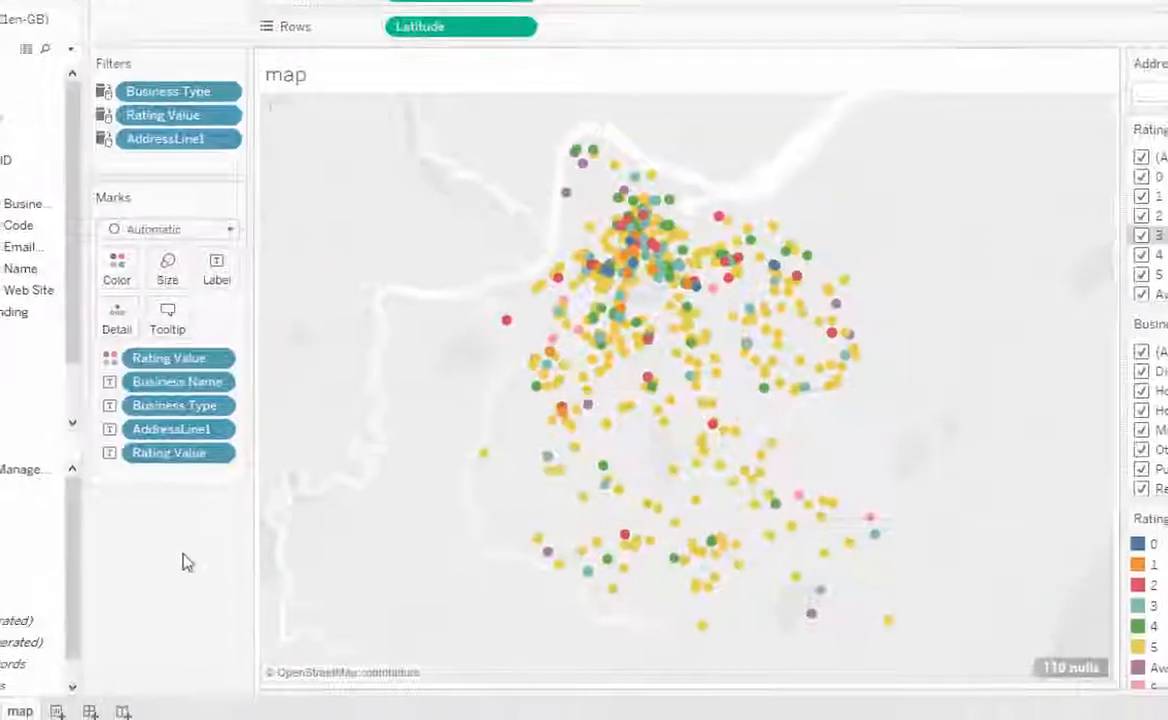
Switch to Sheet 2 and rename it 'missing'.
{"action": "left_click", "coordinate": [107, 644]}
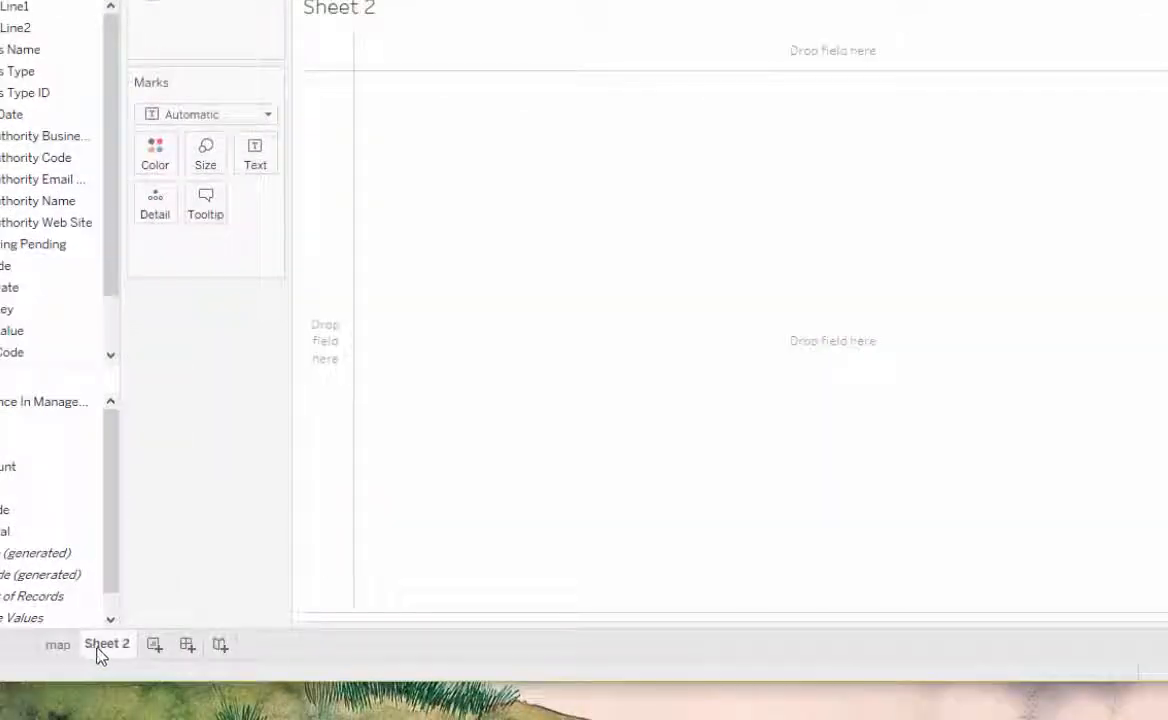
{"action": "right_click", "coordinate": [107, 643]}
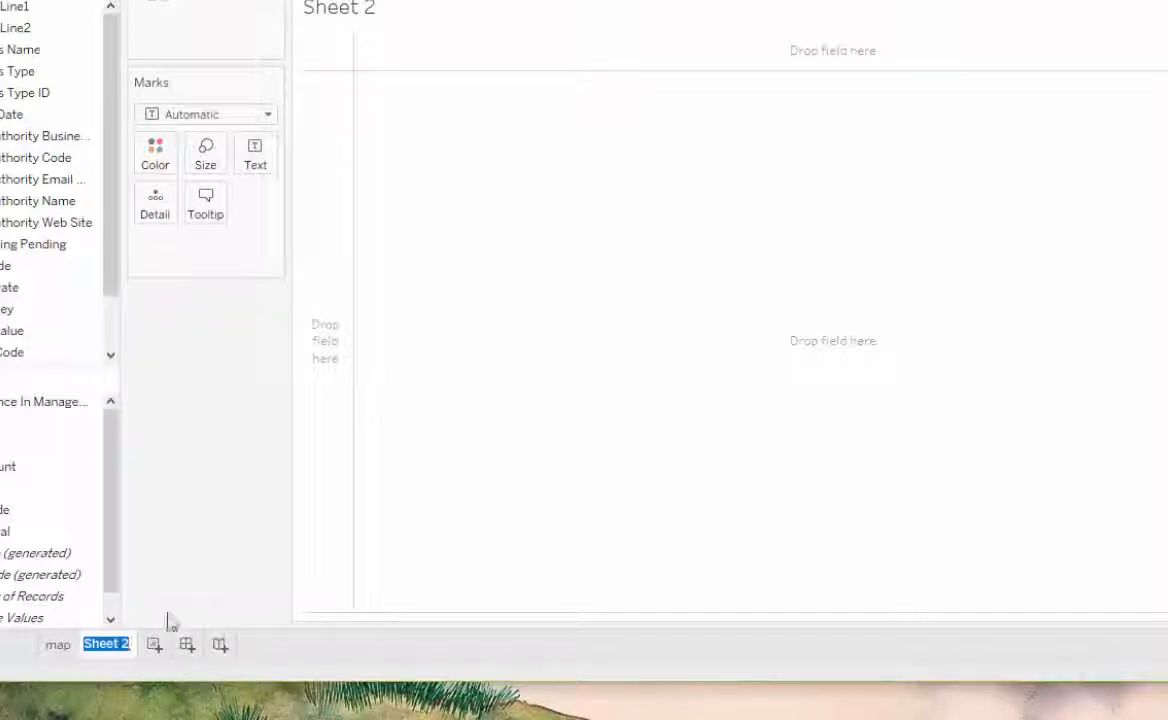
{"action": "type", "text": "missing"}
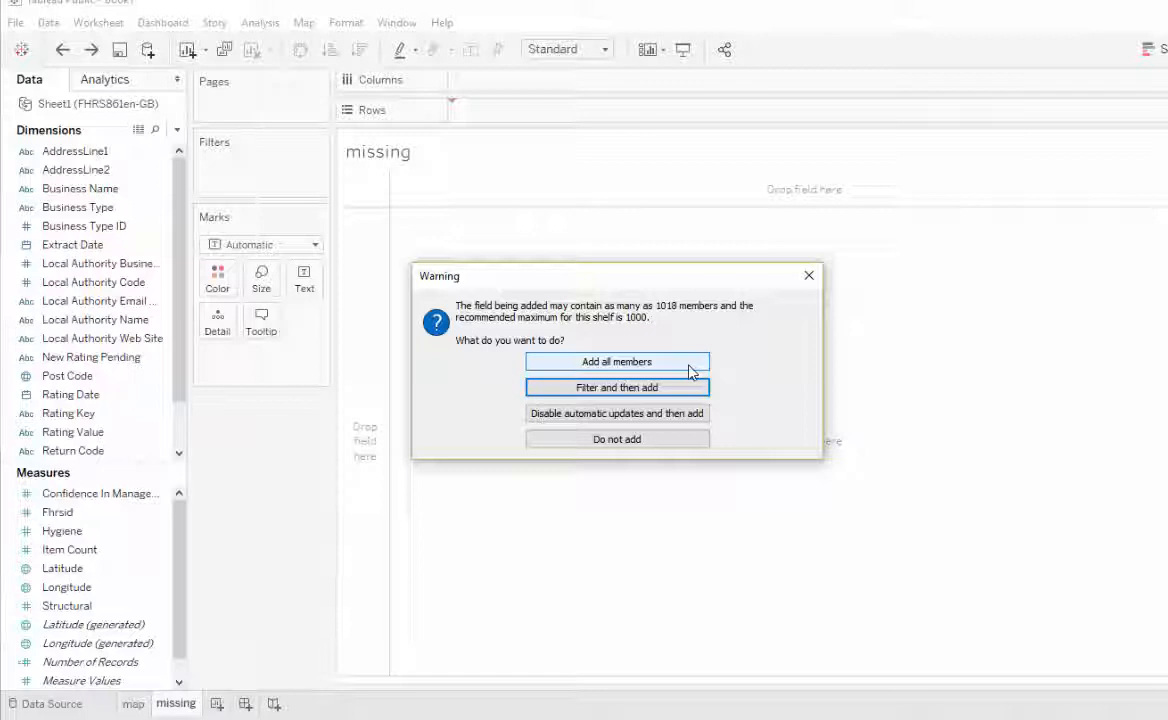
{"action": "mouse_move", "coordinate": [695, 371]}
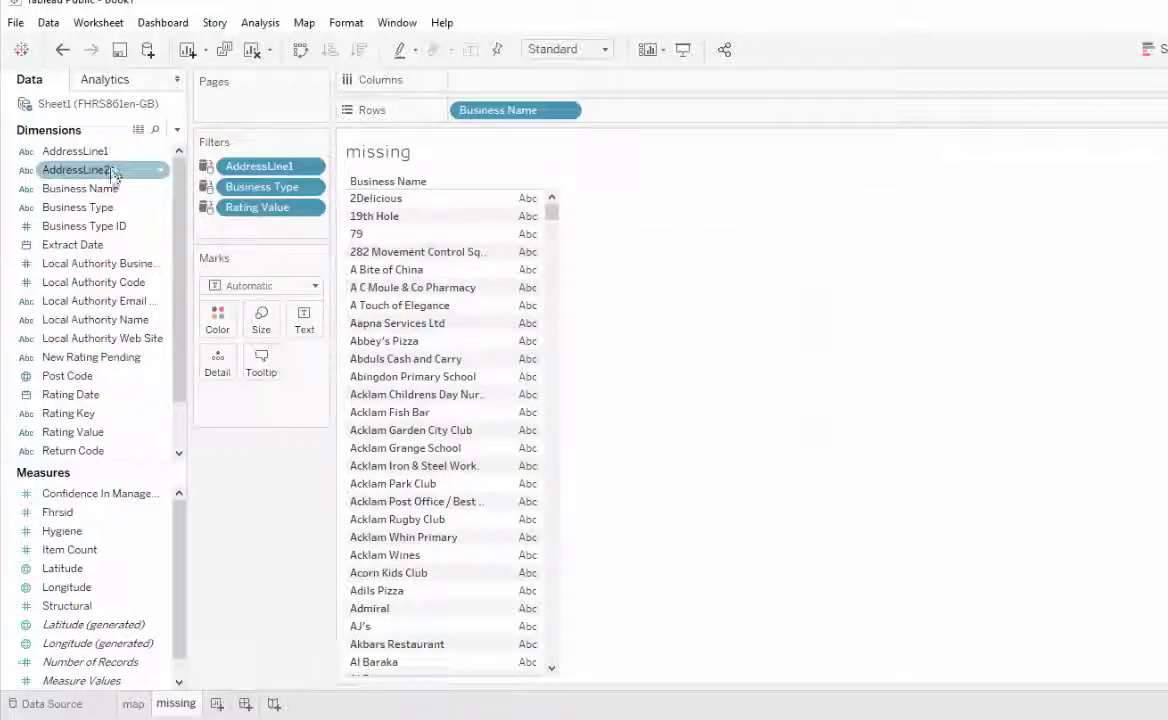
Add AddressLine1 and average Latitude to the missing sheet's rows.
{"action": "left_click_drag", "start_coordinate": [75, 151], "coordinate": [625, 110]}
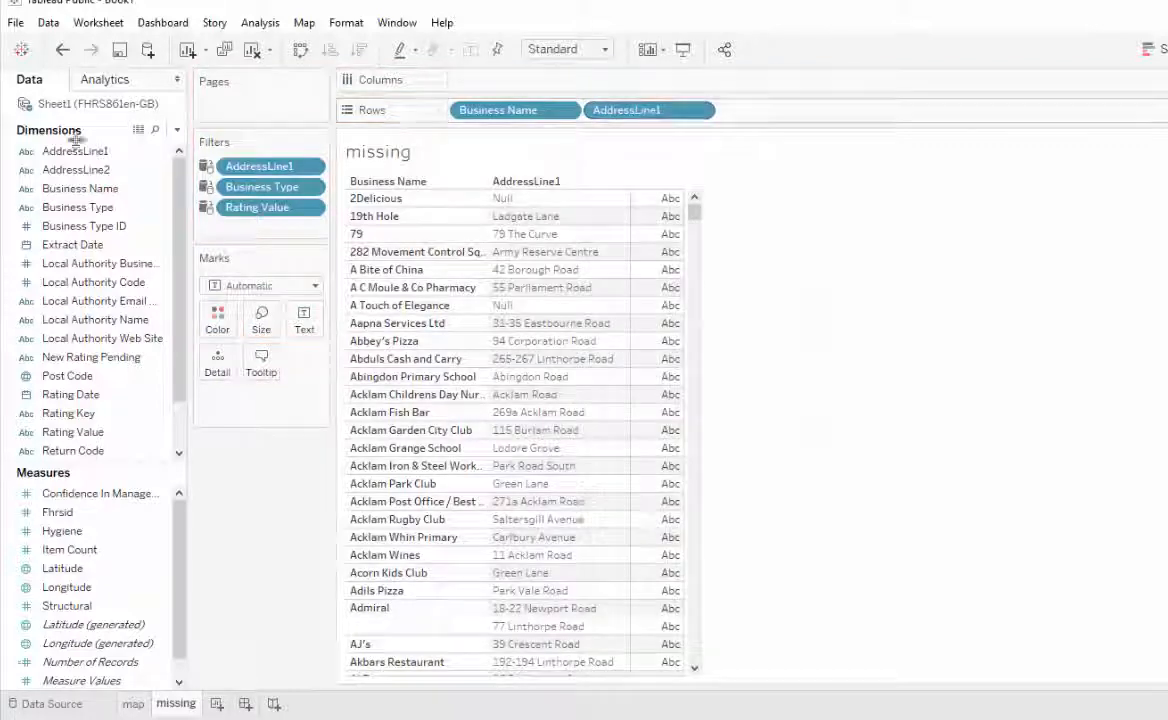
{"action": "left_click", "coordinate": [62, 568]}
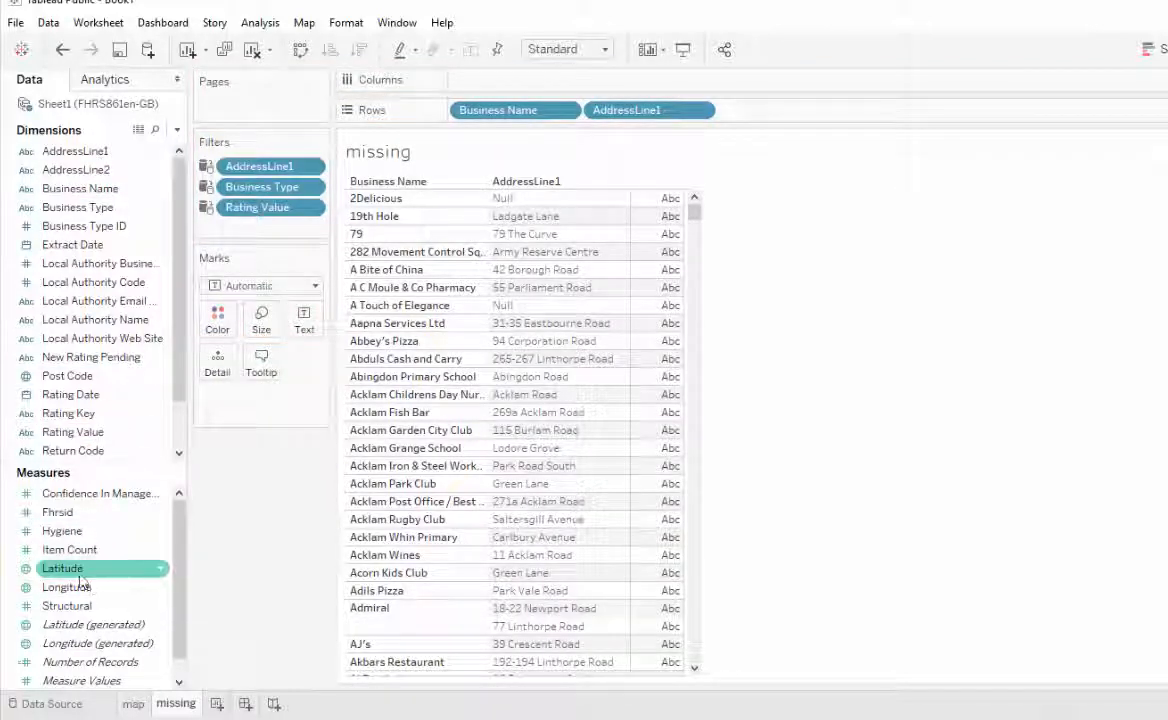
{"action": "left_click_drag", "start_coordinate": [62, 568], "coordinate": [780, 110]}
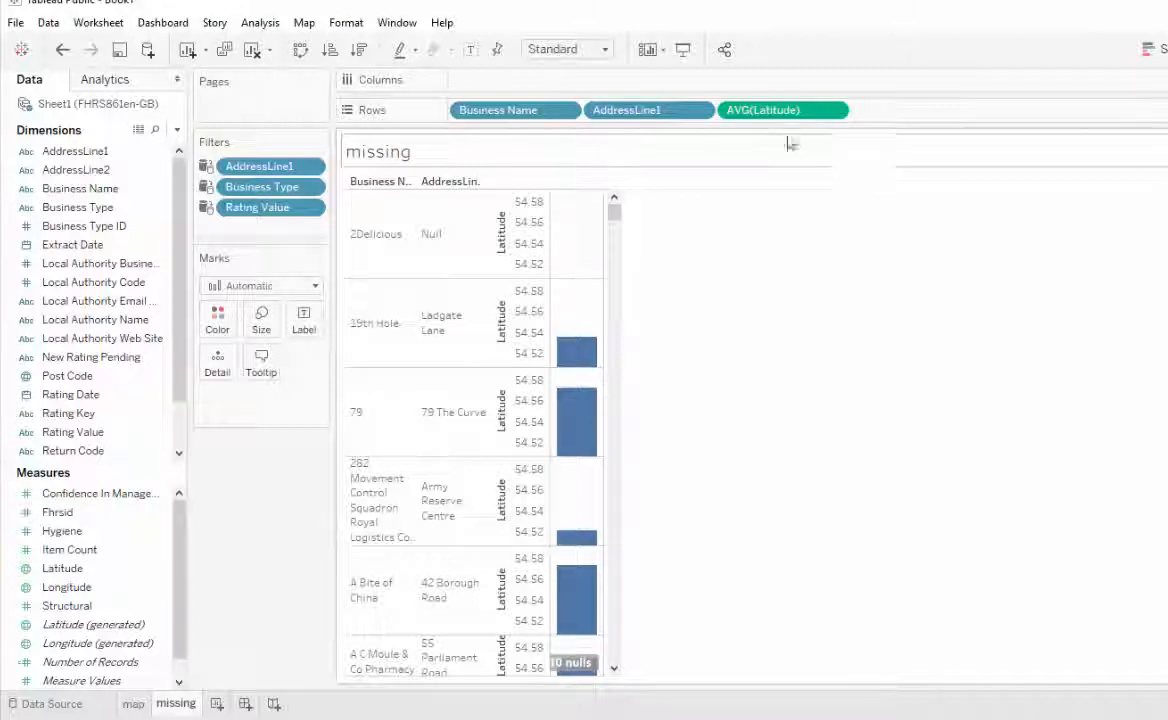
Filter the sheet on Latitude to keep only null values.
{"action": "left_click_drag", "start_coordinate": [783, 110], "coordinate": [215, 231]}
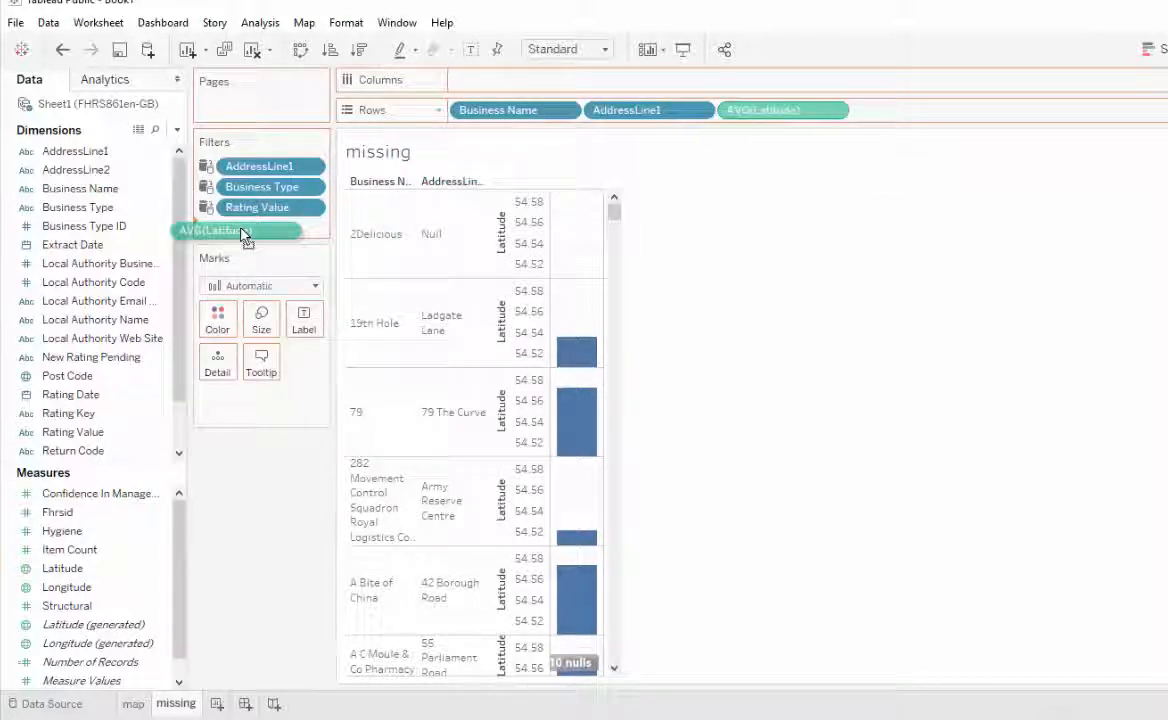
{"action": "left_click", "coordinate": [240, 230]}
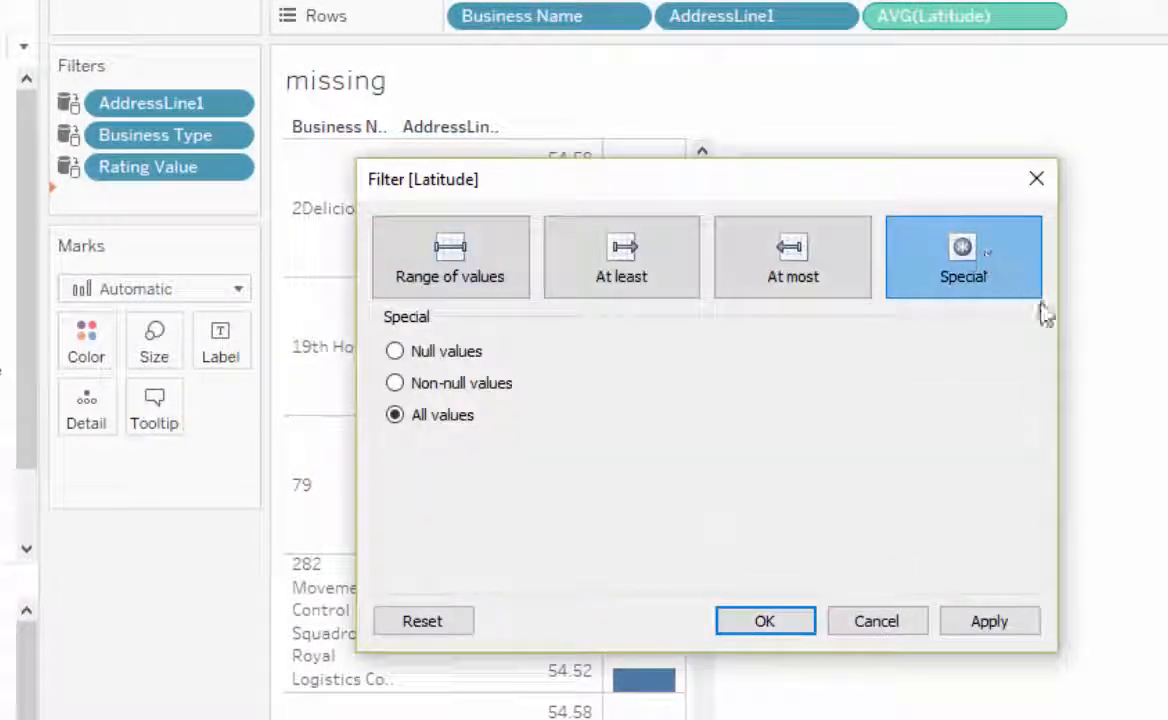
{"action": "left_click", "coordinate": [395, 351]}
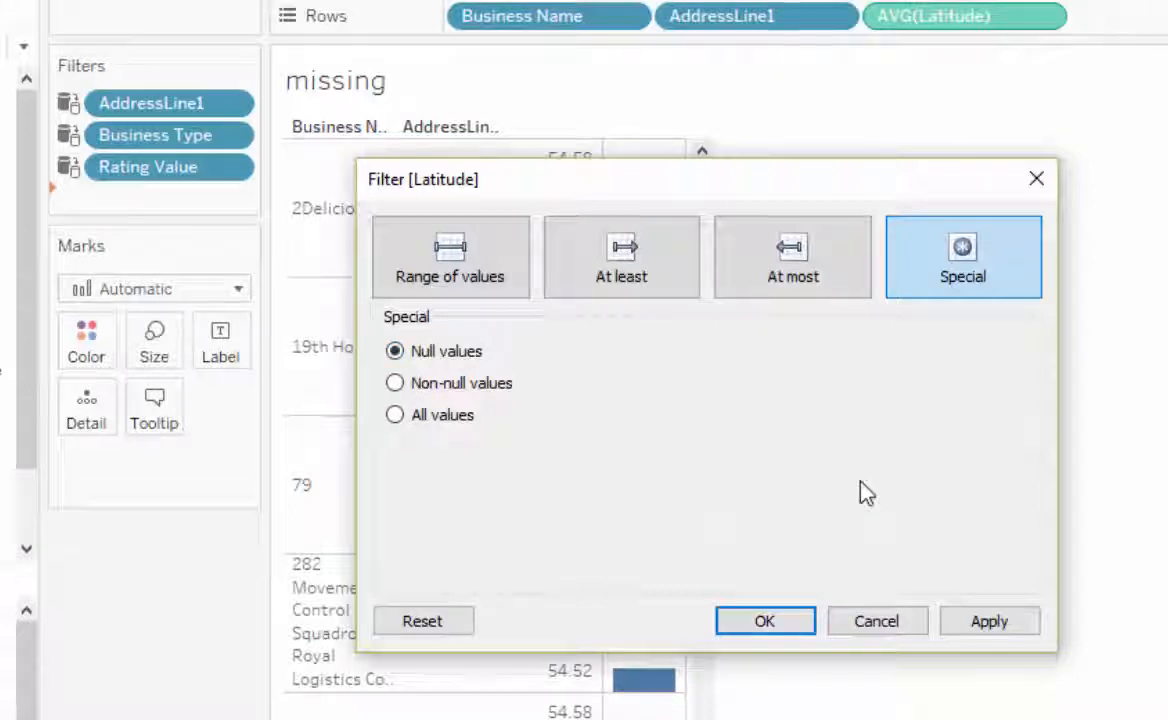
{"action": "left_click", "coordinate": [765, 620]}
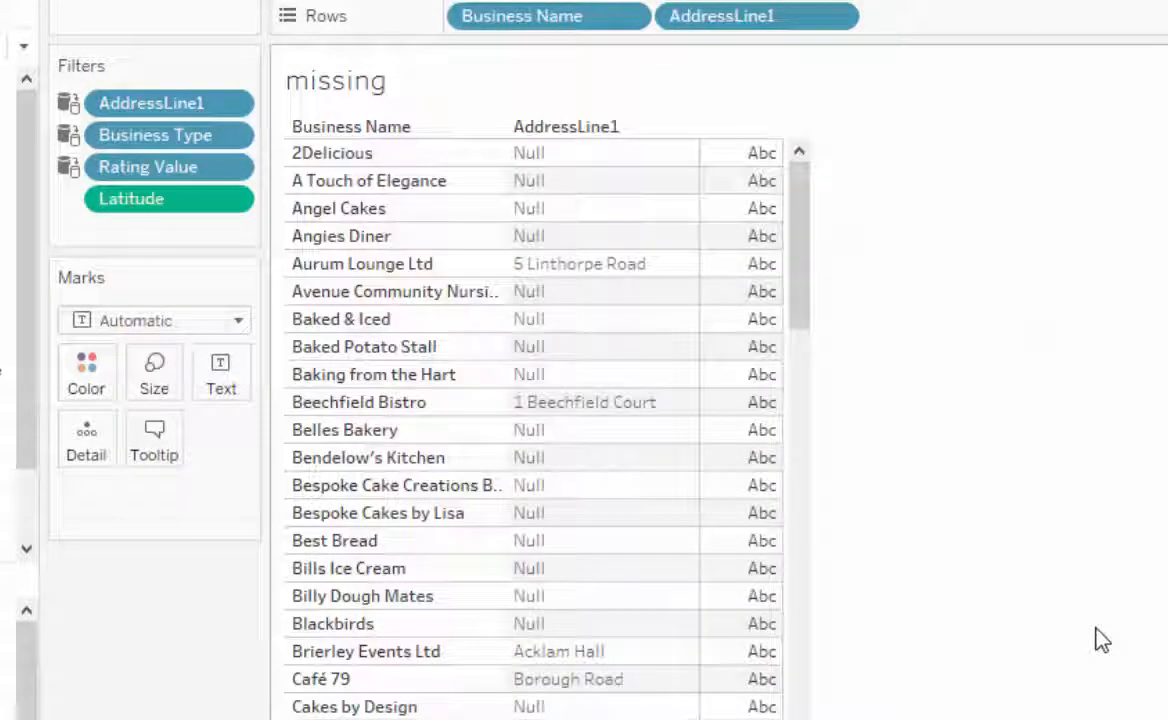
{"action": "mouse_move", "coordinate": [1105, 615]}
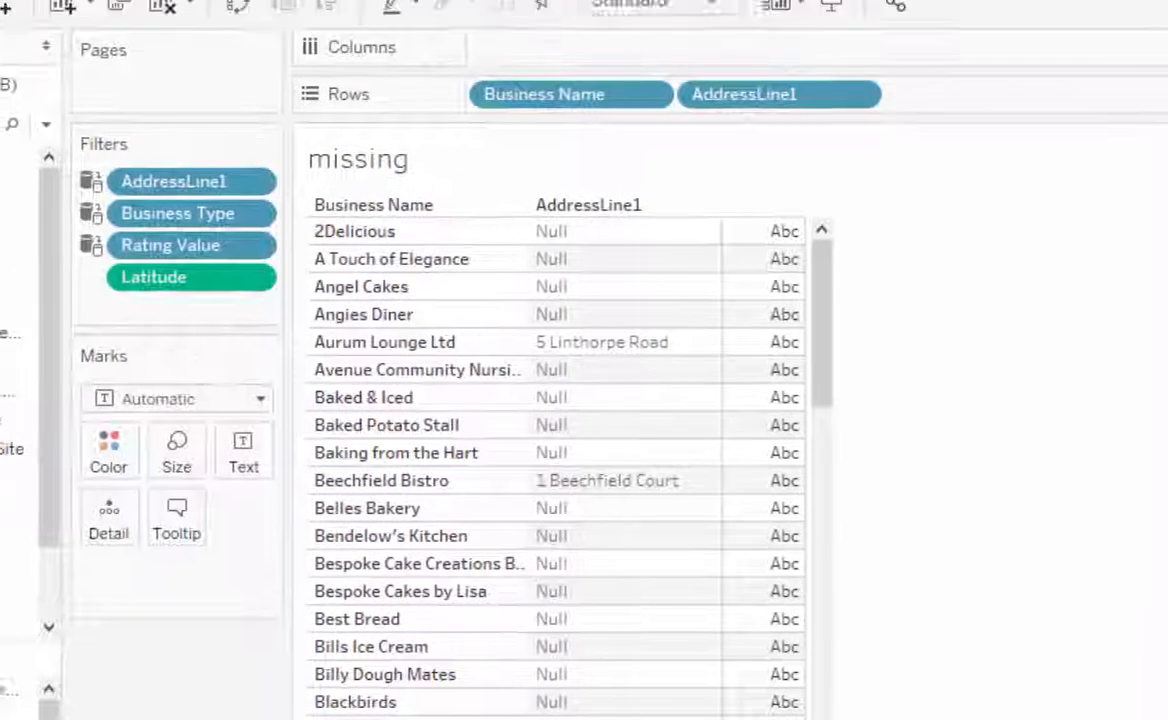
Show the AddressLine1 filter card as a wildcard match and test it with 'linth'.
{"action": "left_click", "coordinate": [204, 61]}
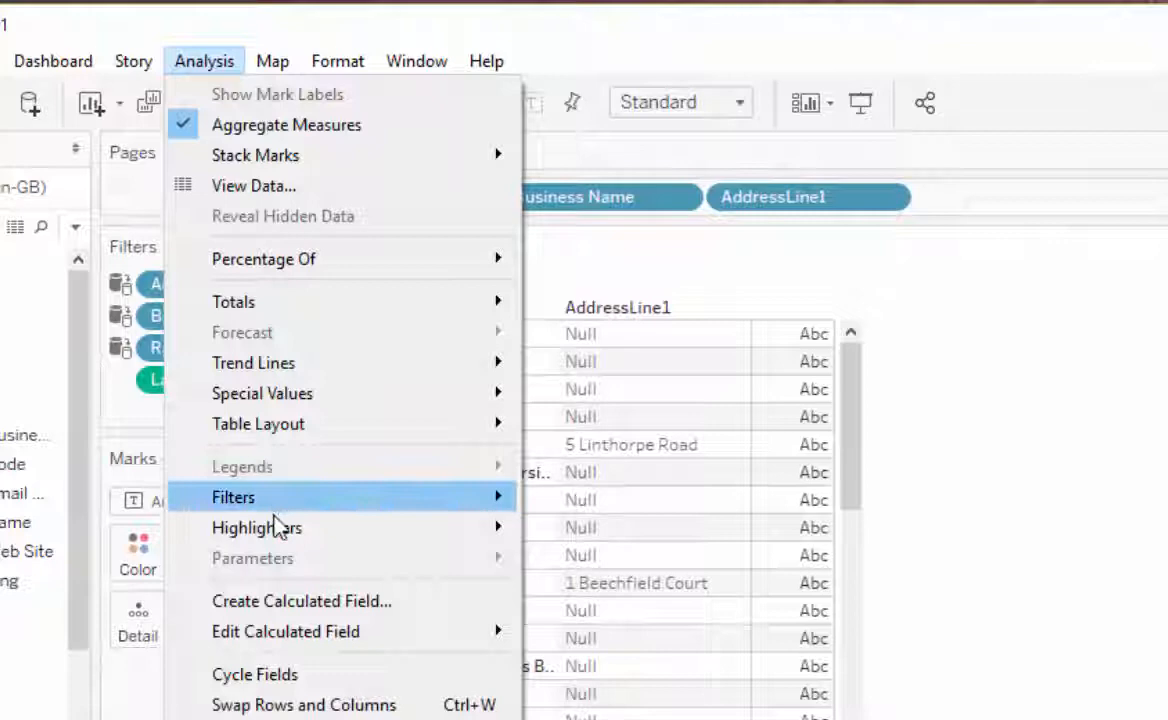
{"action": "mouse_move", "coordinate": [233, 497]}
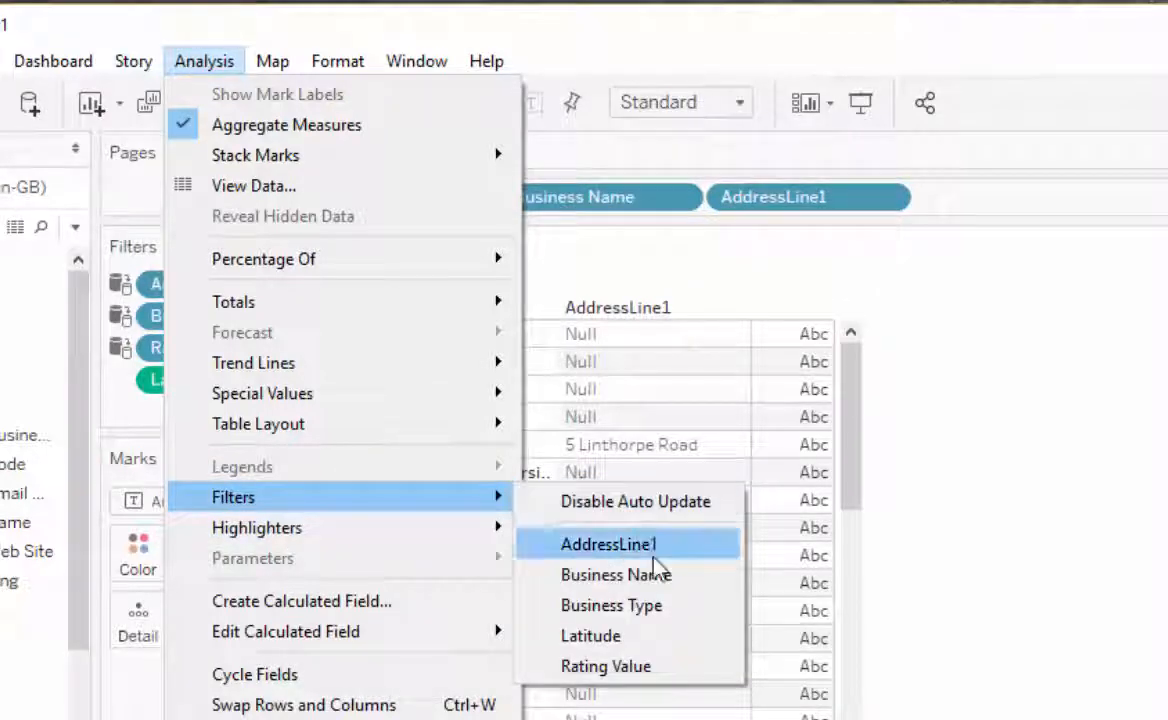
{"action": "left_click", "coordinate": [608, 543]}
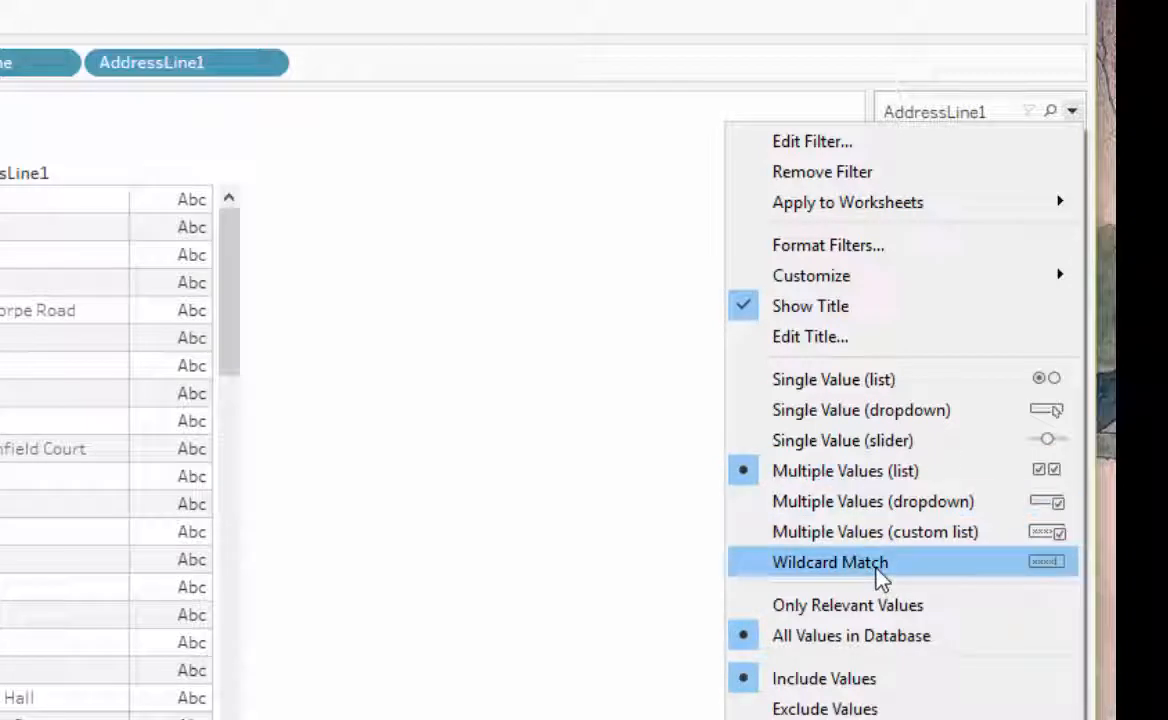
{"action": "left_click", "coordinate": [830, 562]}
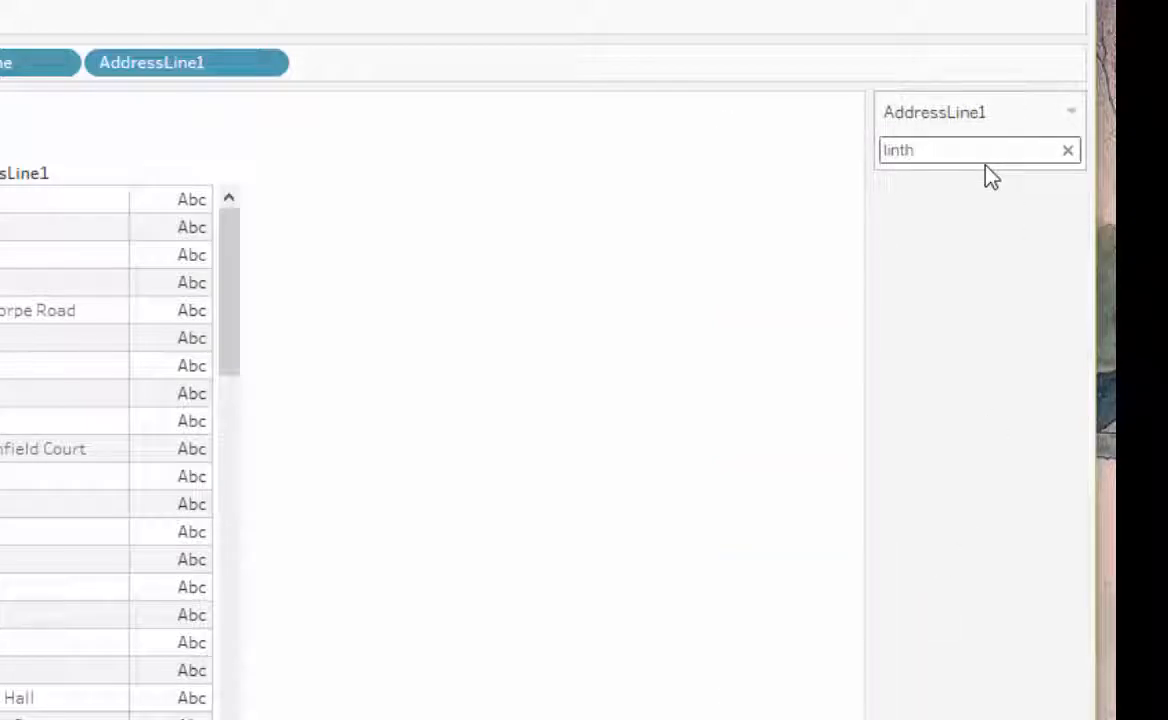
{"action": "type", "text": "linth"}
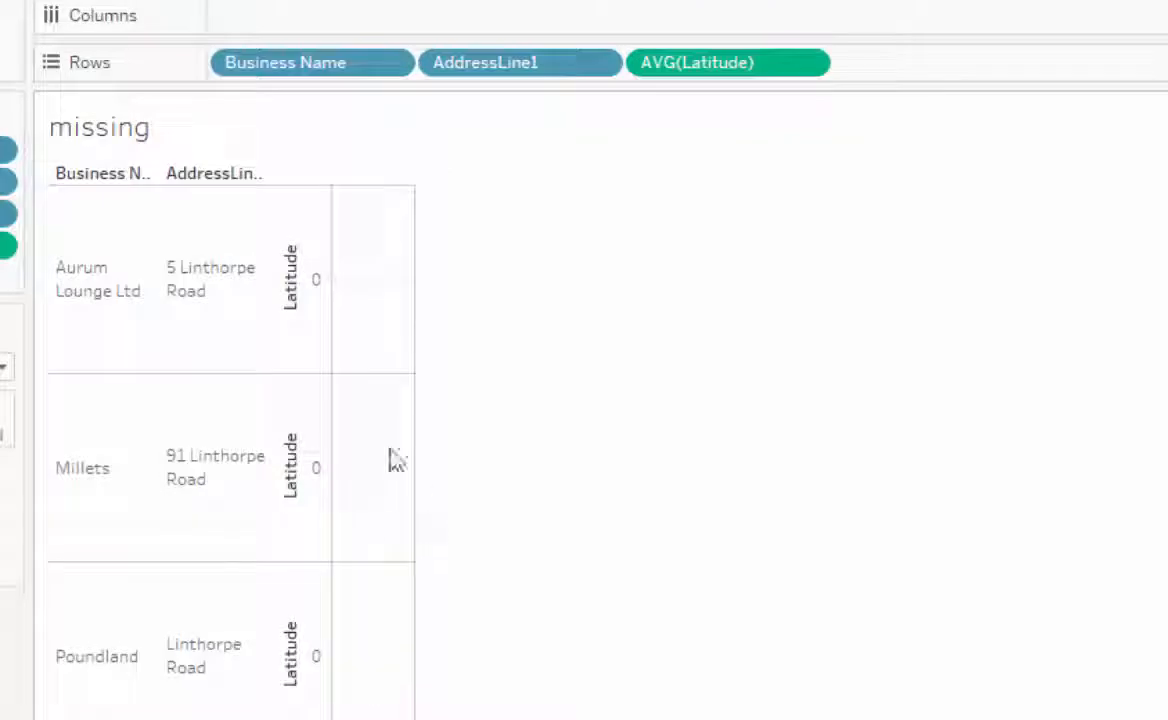
{"action": "mouse_move", "coordinate": [763, 578]}
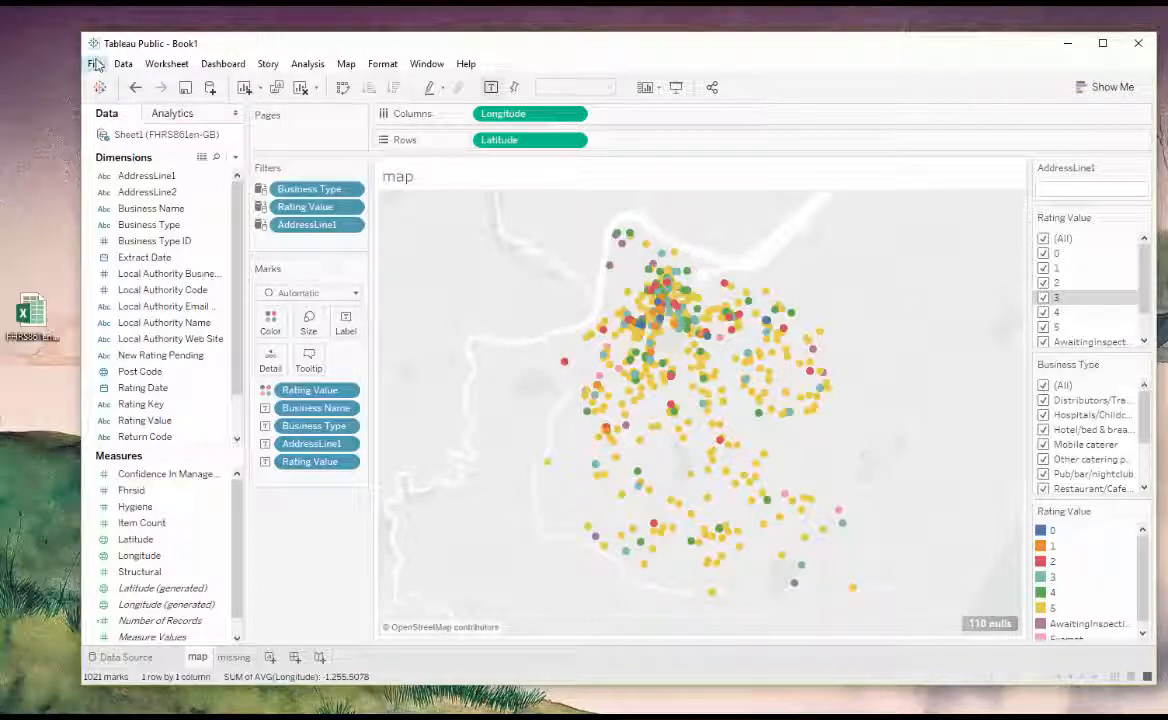
Save the workbook to Tableau Public and sign in to publish it.
{"action": "left_click", "coordinate": [97, 63]}
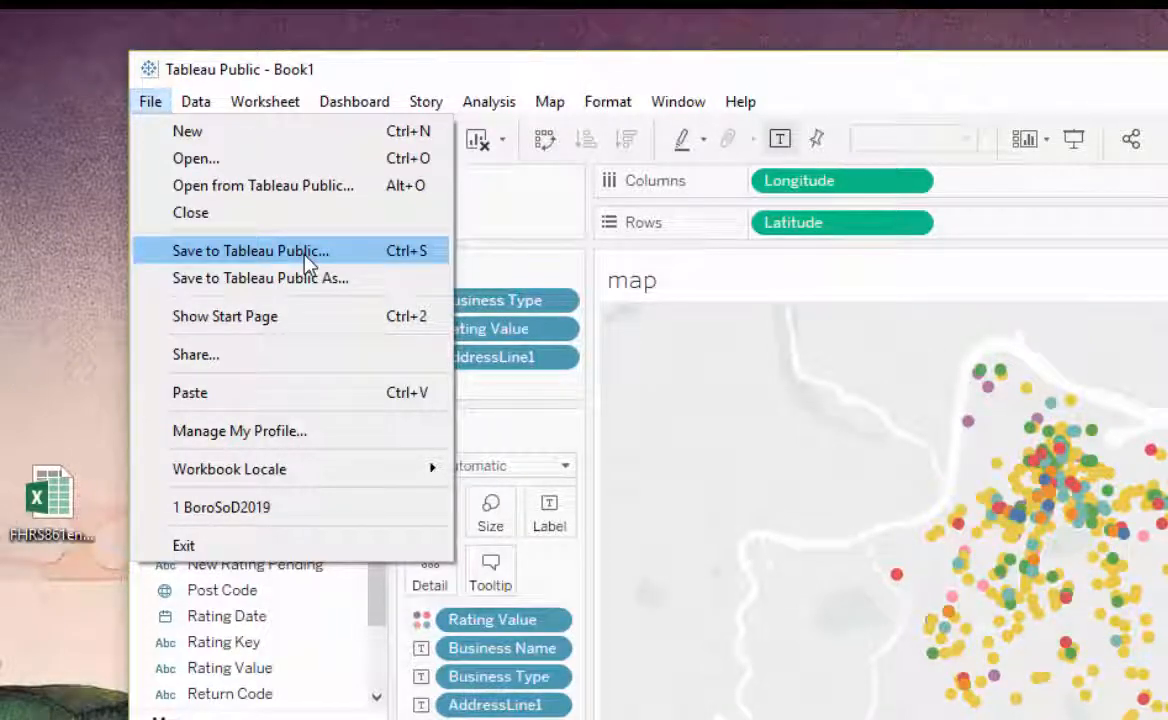
{"action": "left_click", "coordinate": [250, 250]}
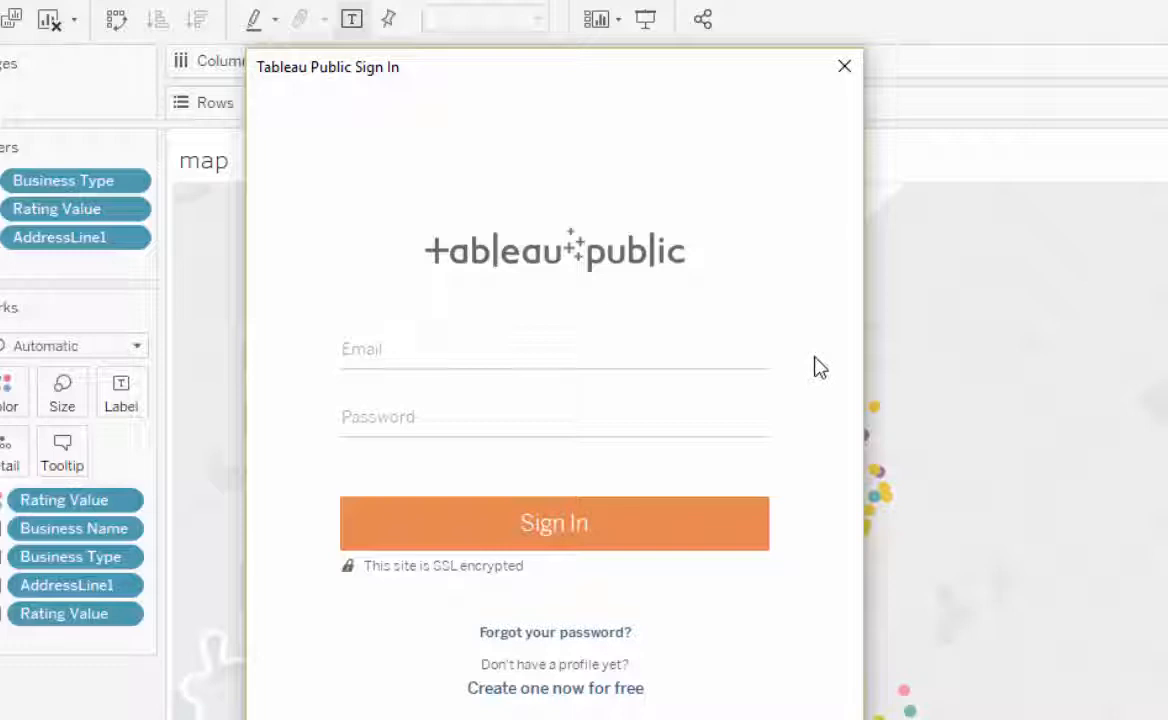
{"action": "mouse_move", "coordinate": [835, 319]}
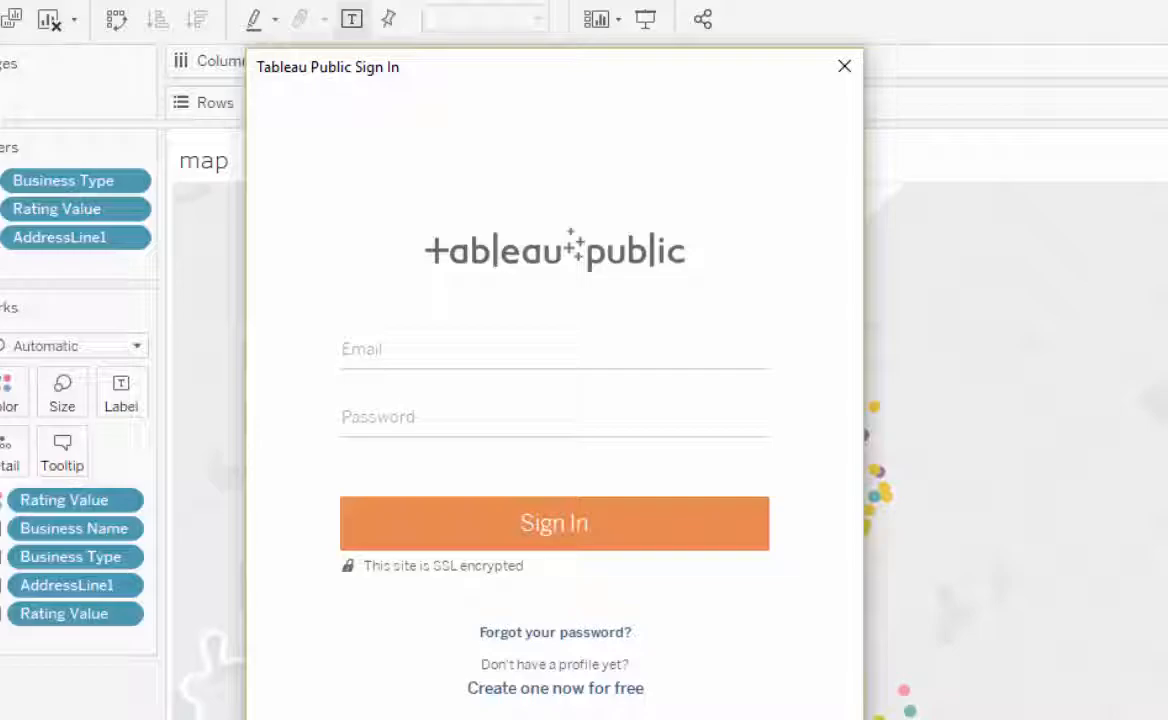
{"action": "left_click", "coordinate": [844, 66]}
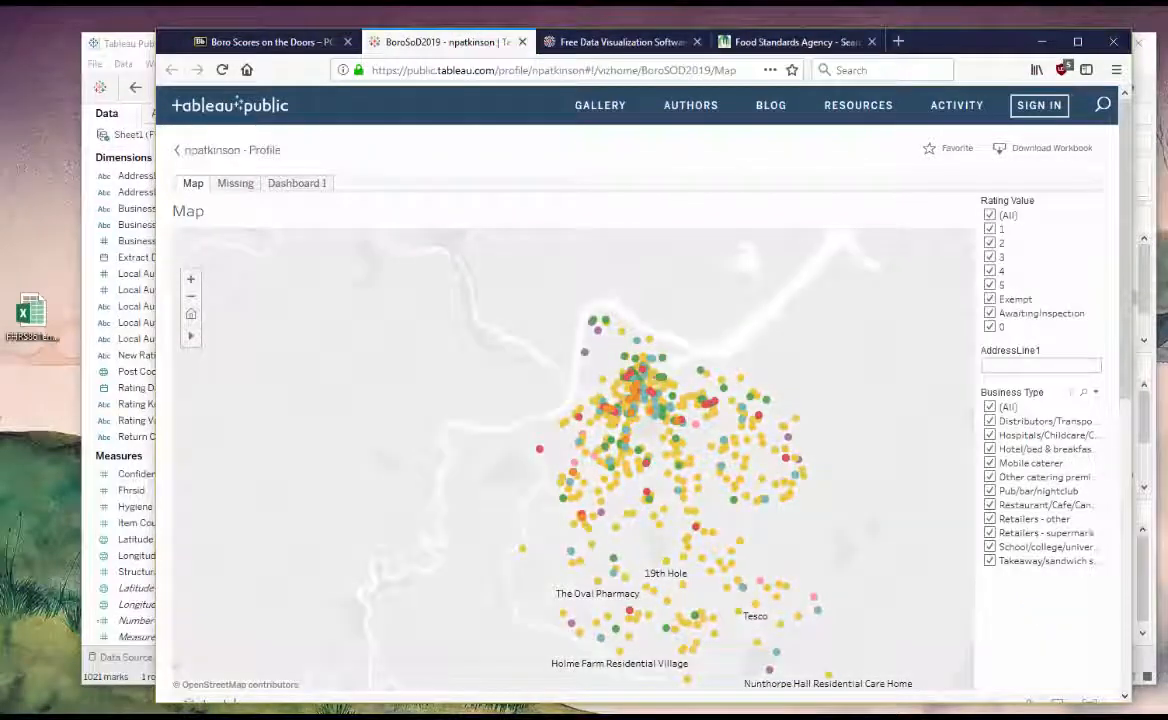
Test the online Rating Value filter with only rating 5, then restore all ratings.
{"action": "scroll", "scroll_direction": "down", "scroll_amount": 3}
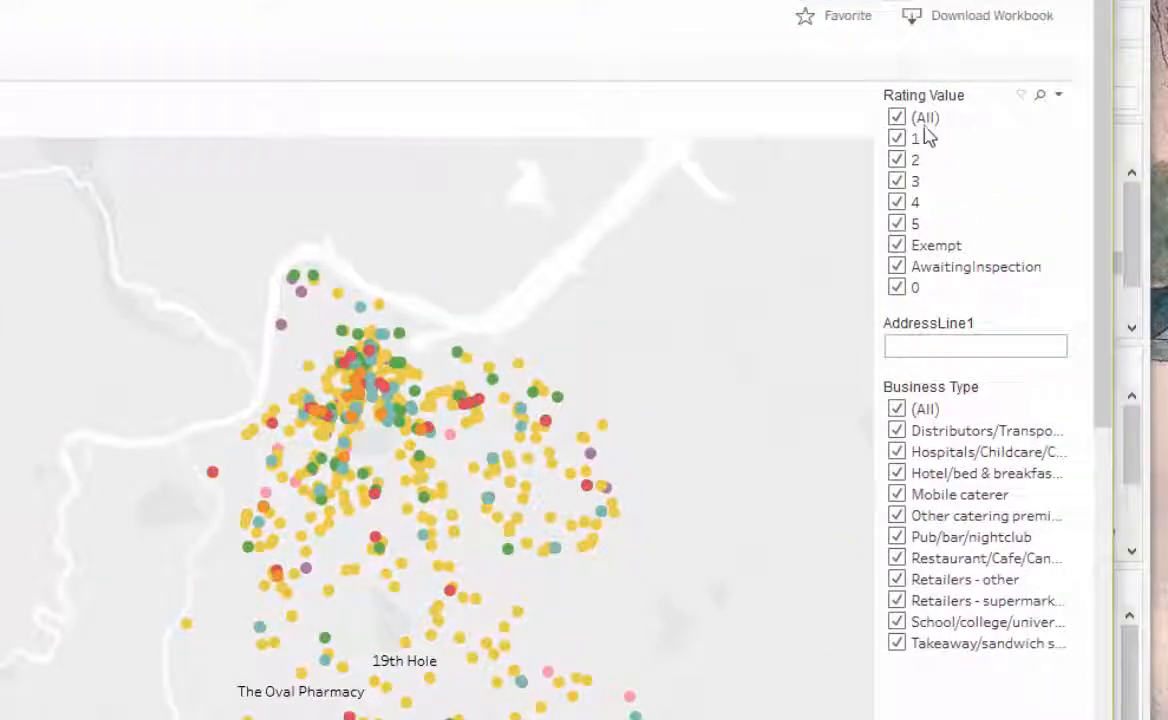
{"action": "left_click", "coordinate": [896, 117]}
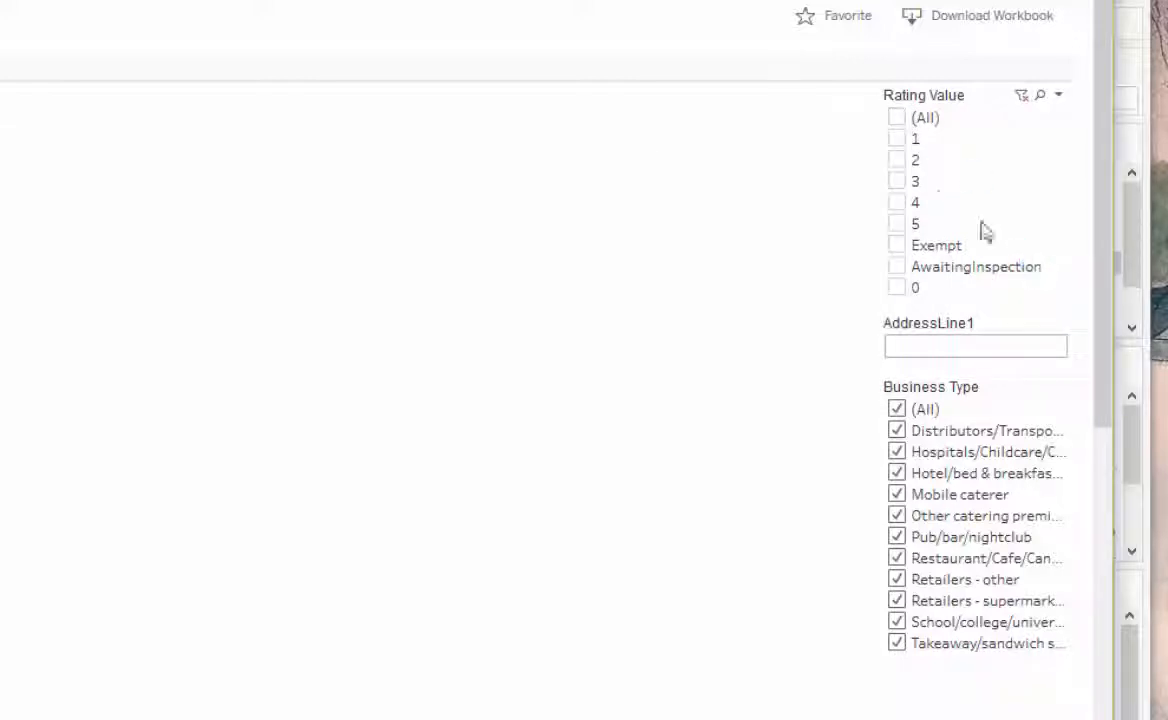
{"action": "left_click", "coordinate": [896, 223]}
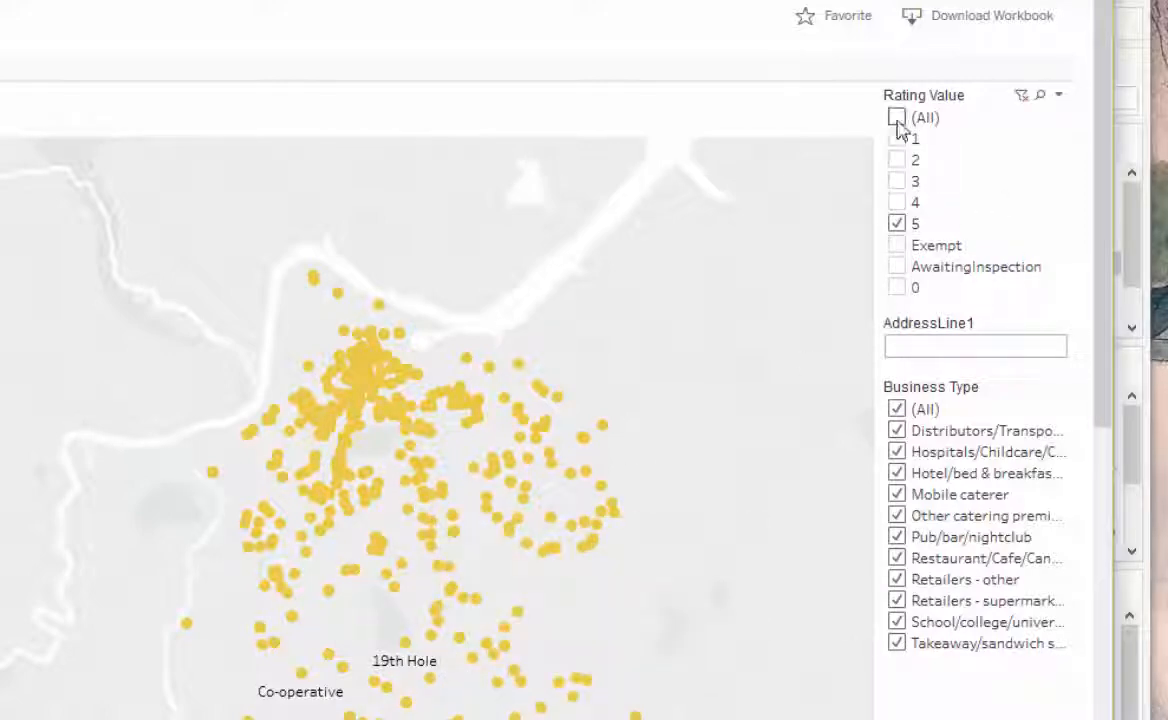
{"action": "left_click", "coordinate": [896, 117]}
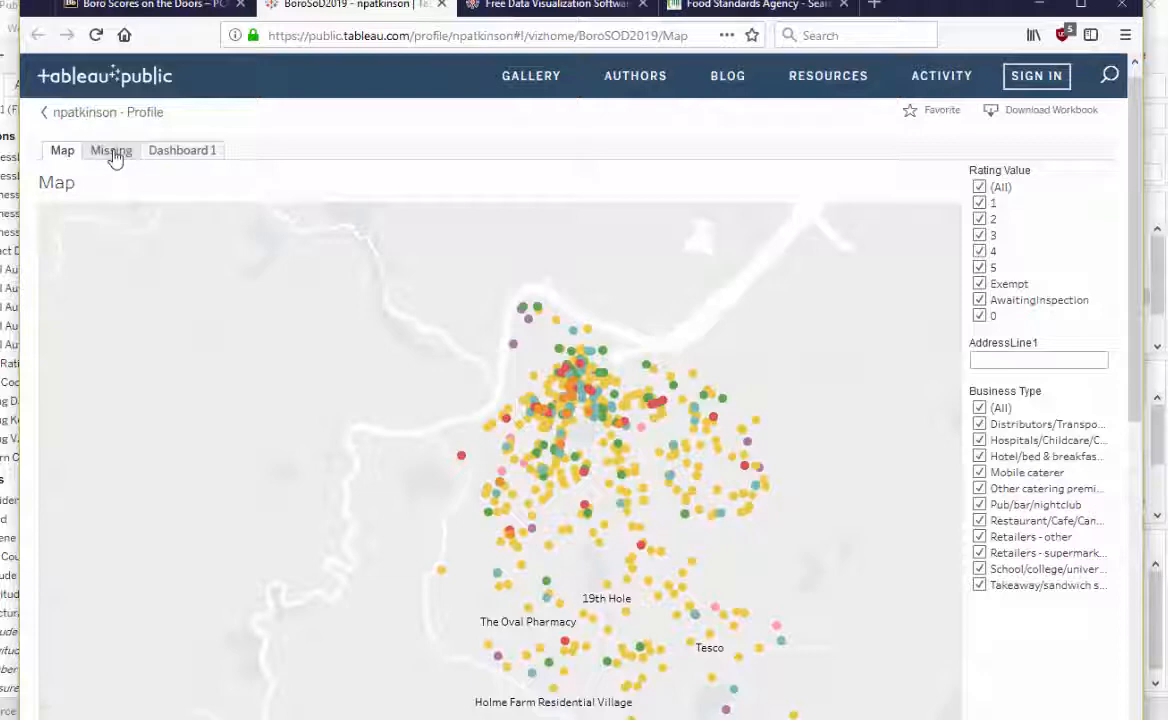
View the published map's share link and embed code, then close them.
{"action": "left_click", "coordinate": [111, 150]}
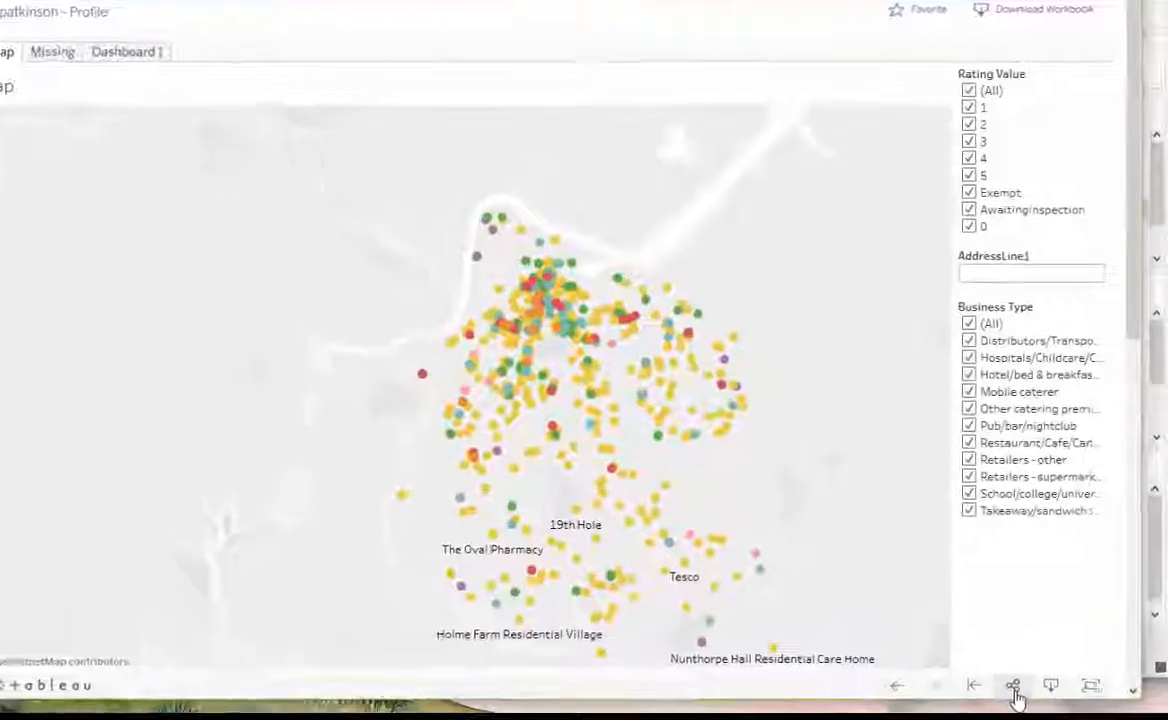
{"action": "left_click", "coordinate": [1012, 684]}
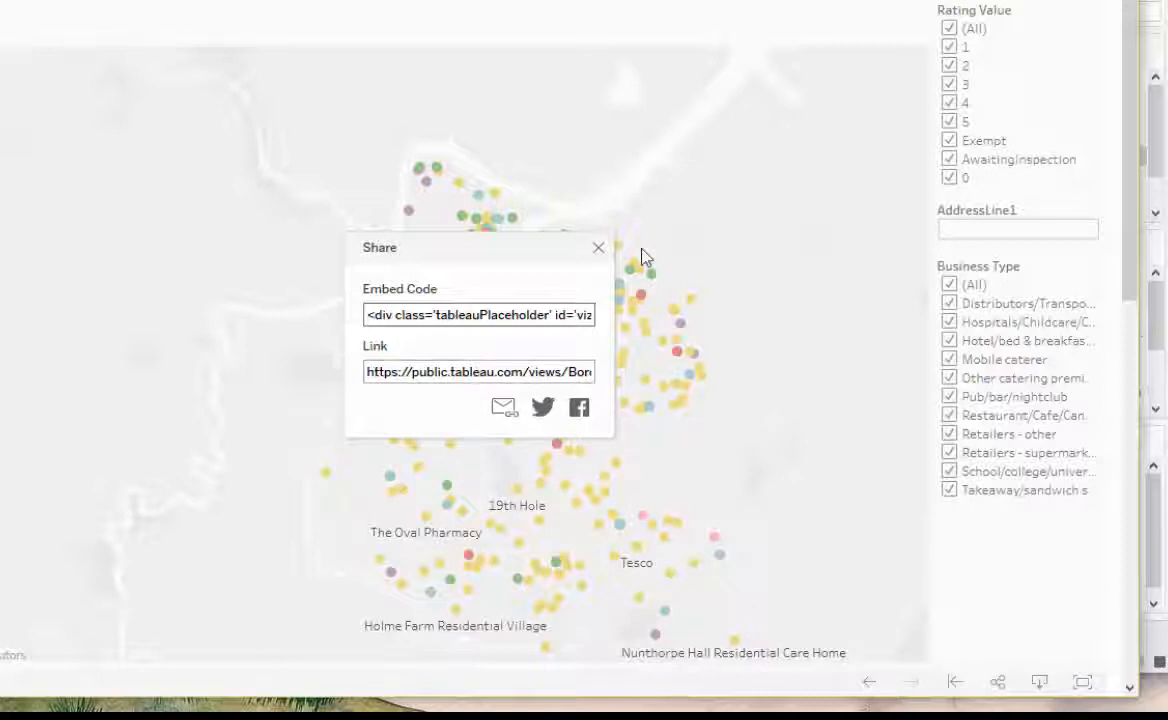
{"action": "left_click", "coordinate": [598, 247]}
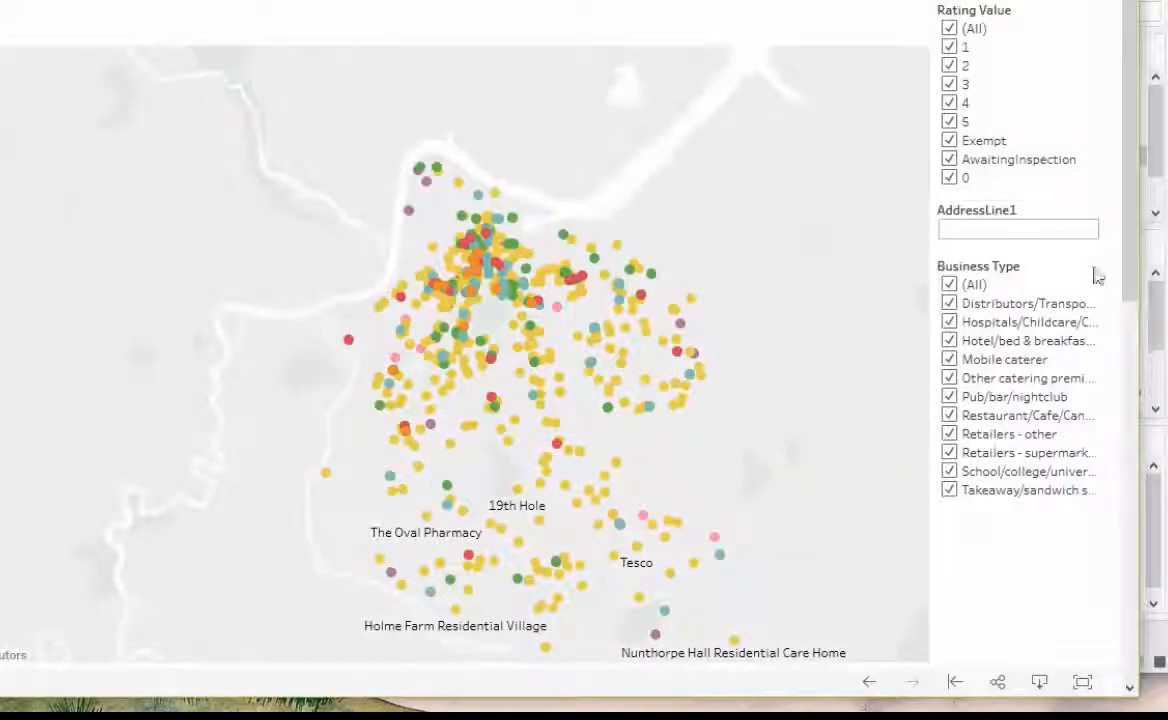